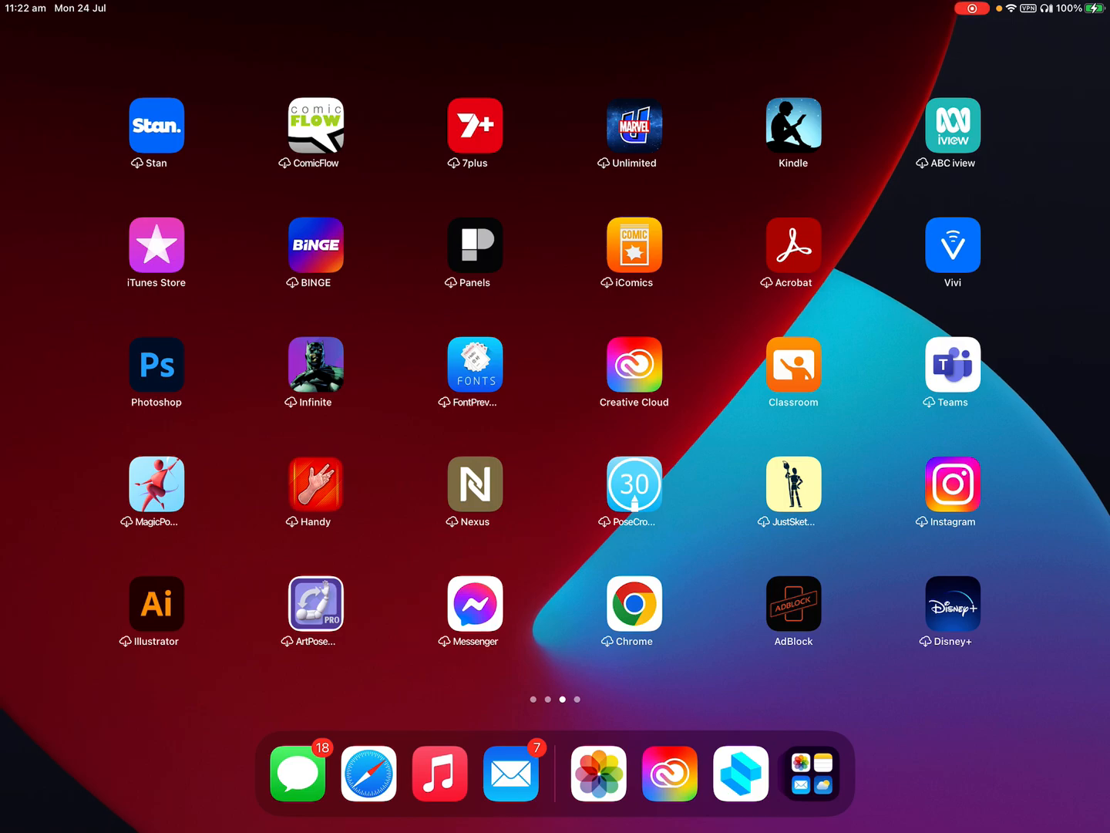
Launch Shapr3D from the home screen after visiting Creative Cloud
left_click(634, 367)
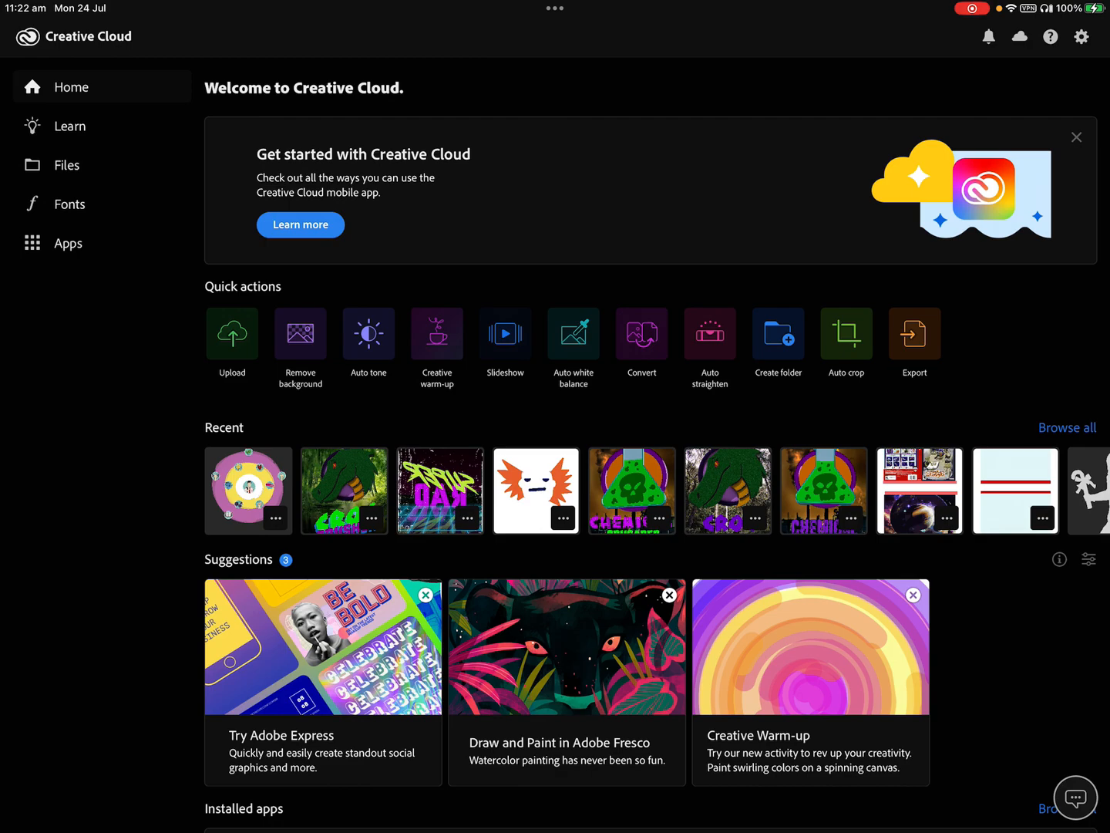
key("home")
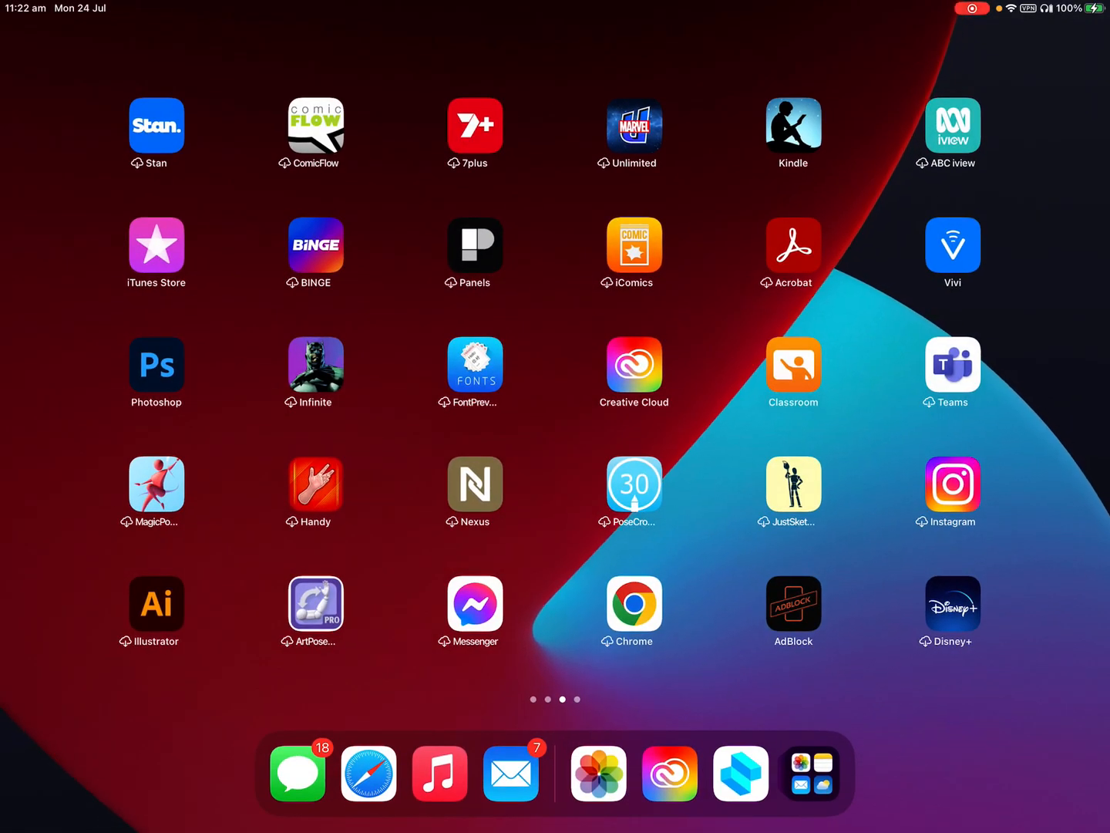
left_click(741, 774)
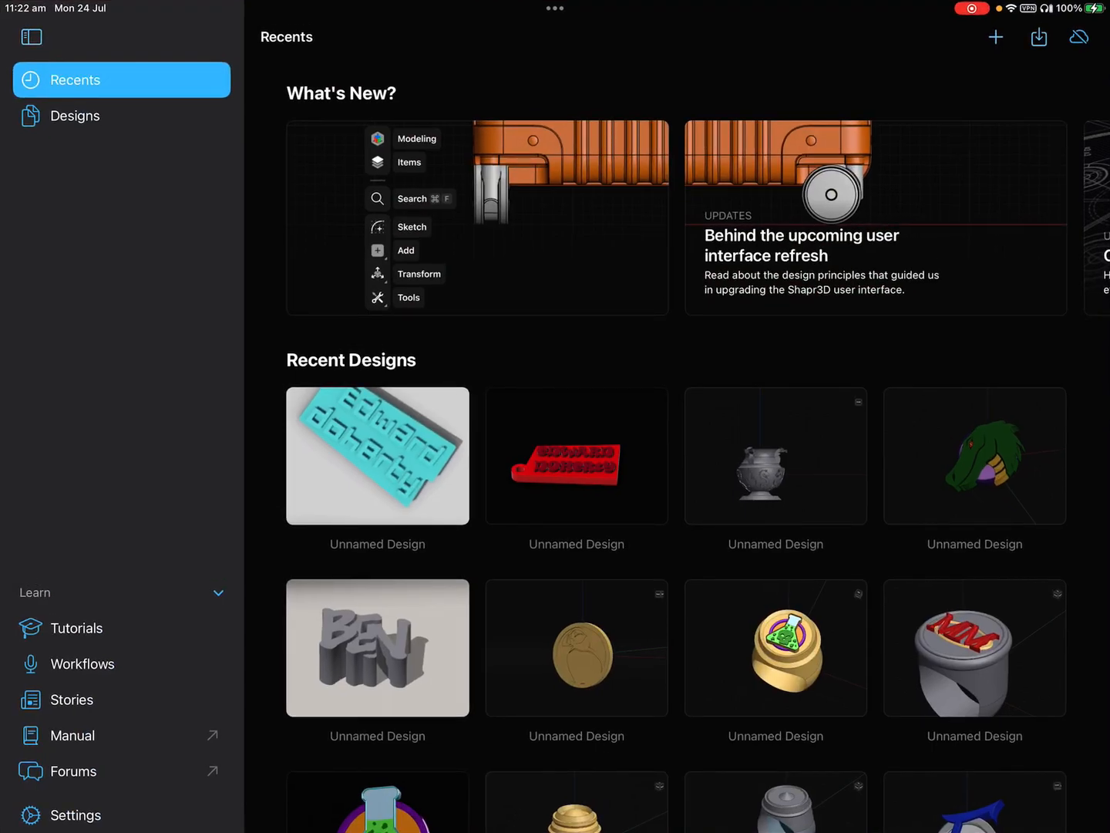
Start a new blank design and confirm its units are millimetres
left_click(376, 456)
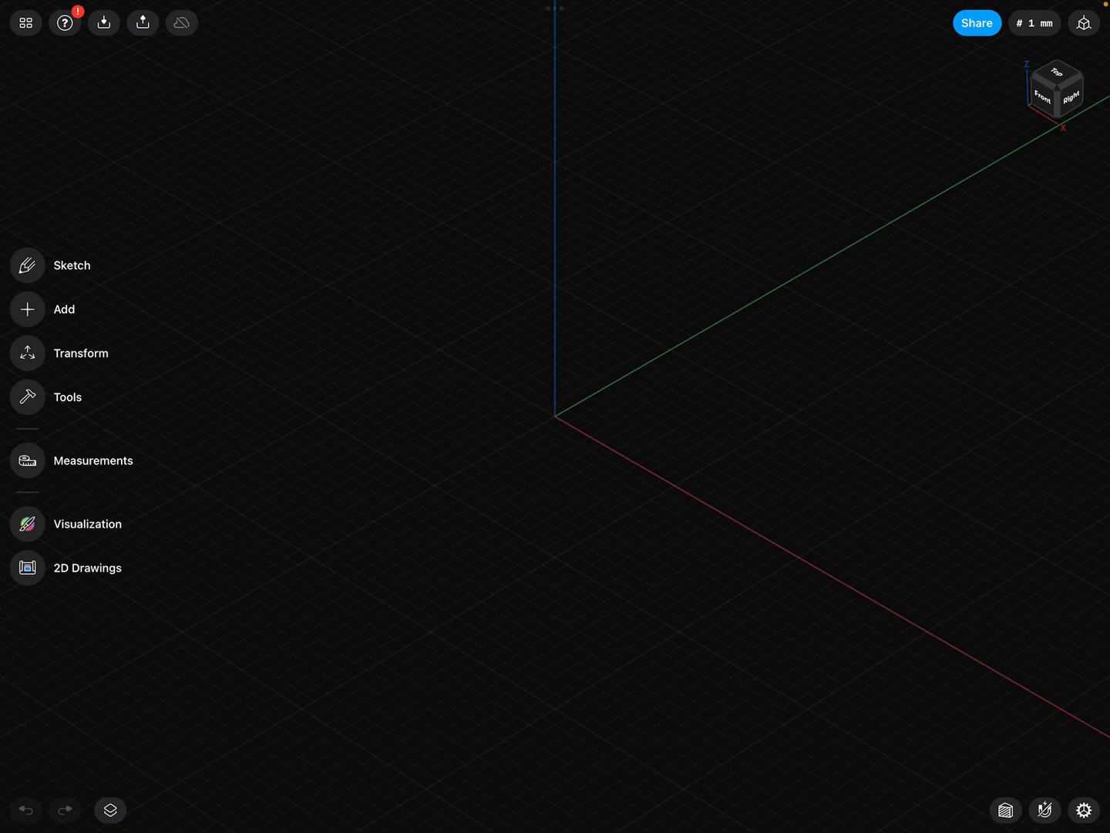
left_click(1035, 22)
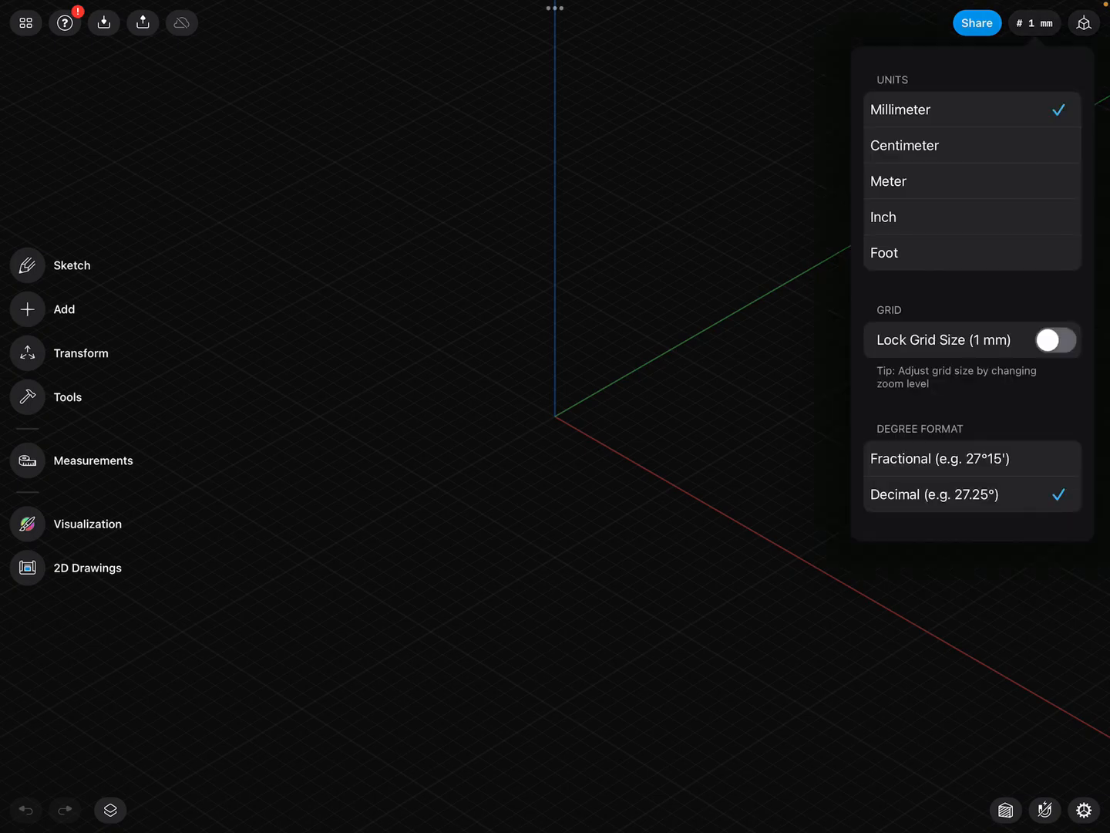
left_click(1034, 21)
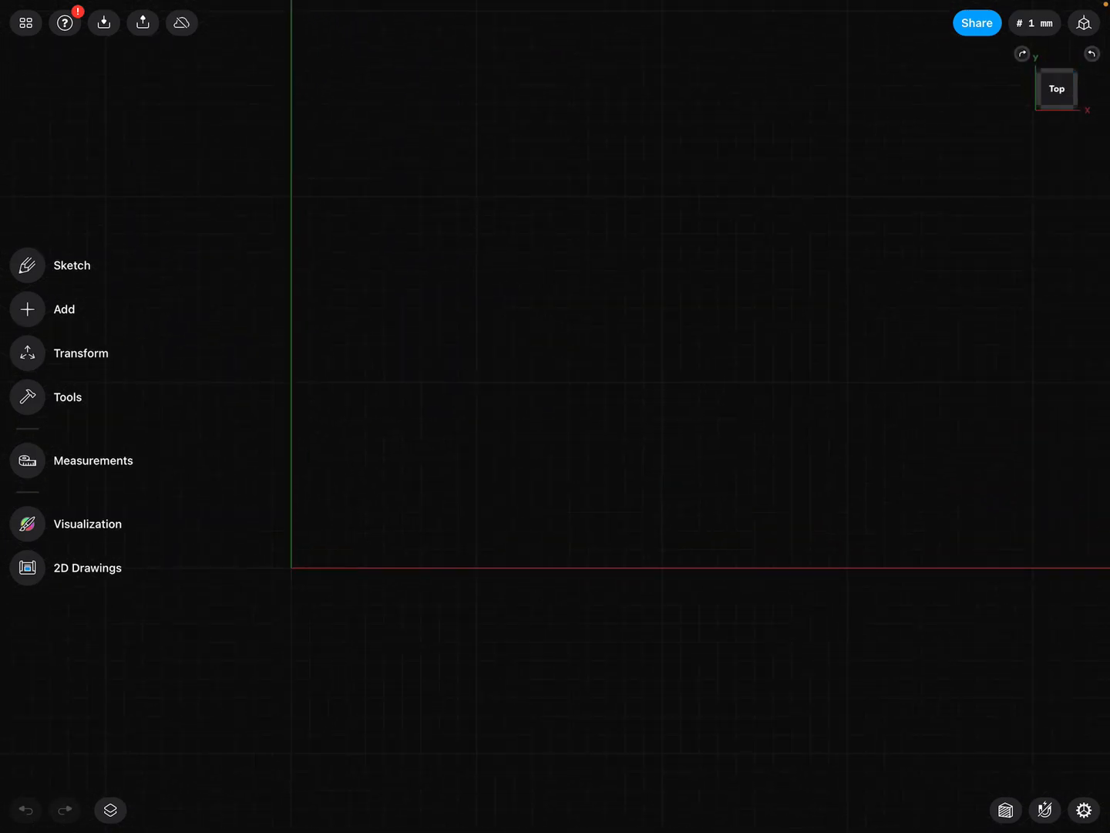
Sketch the base plate rectangle from the origin, 22 by 17 mm
left_click(71, 266)
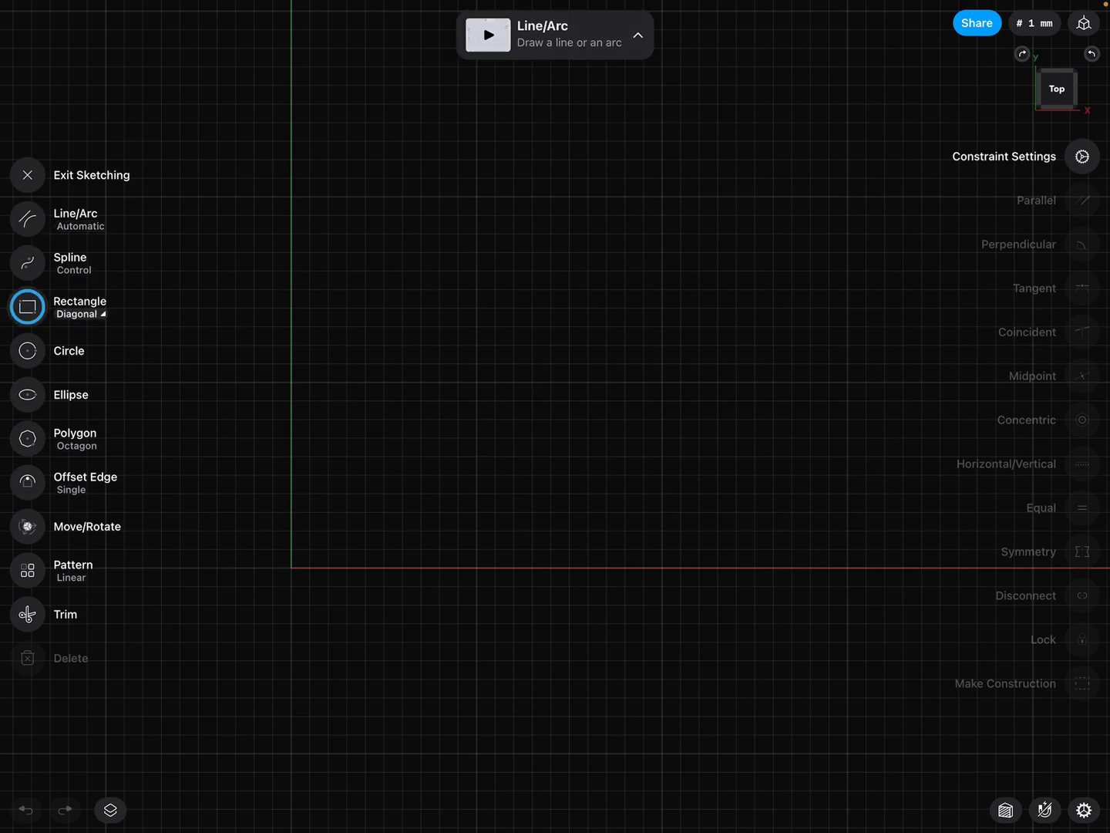
left_click_drag(291, 382, 532, 569)
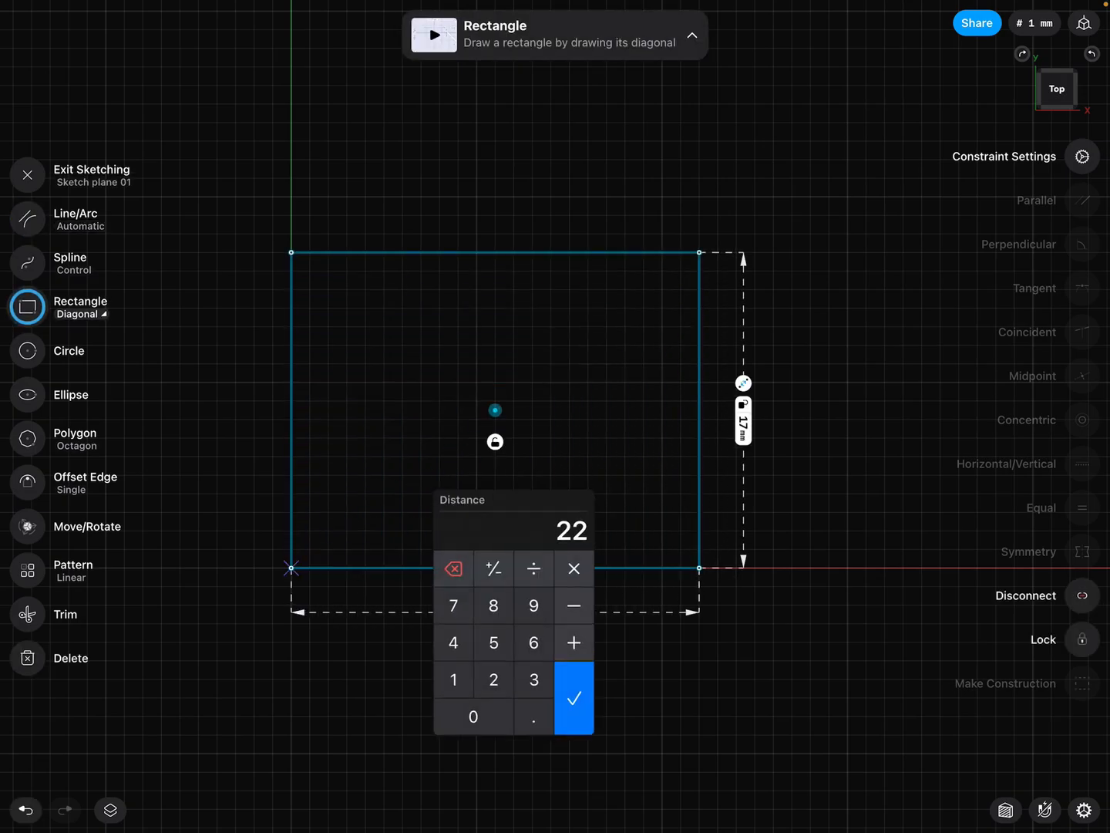
left_click(573, 697)
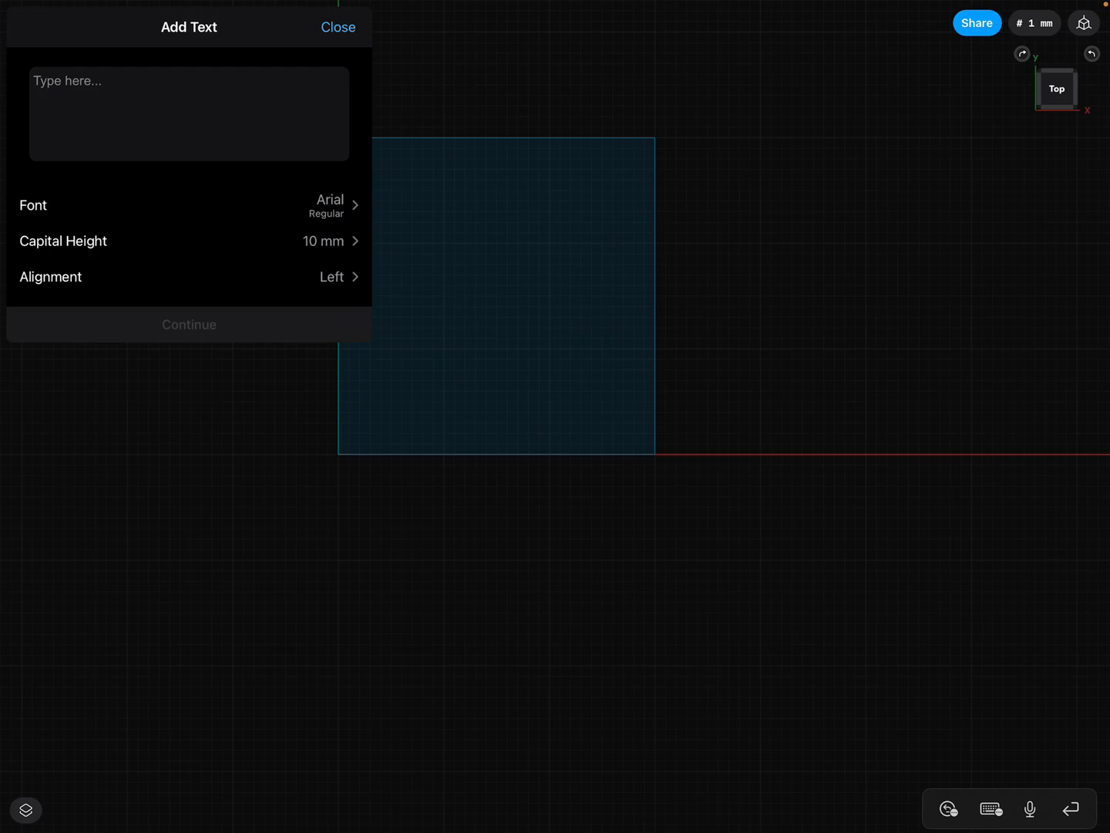
left_click(188, 114)
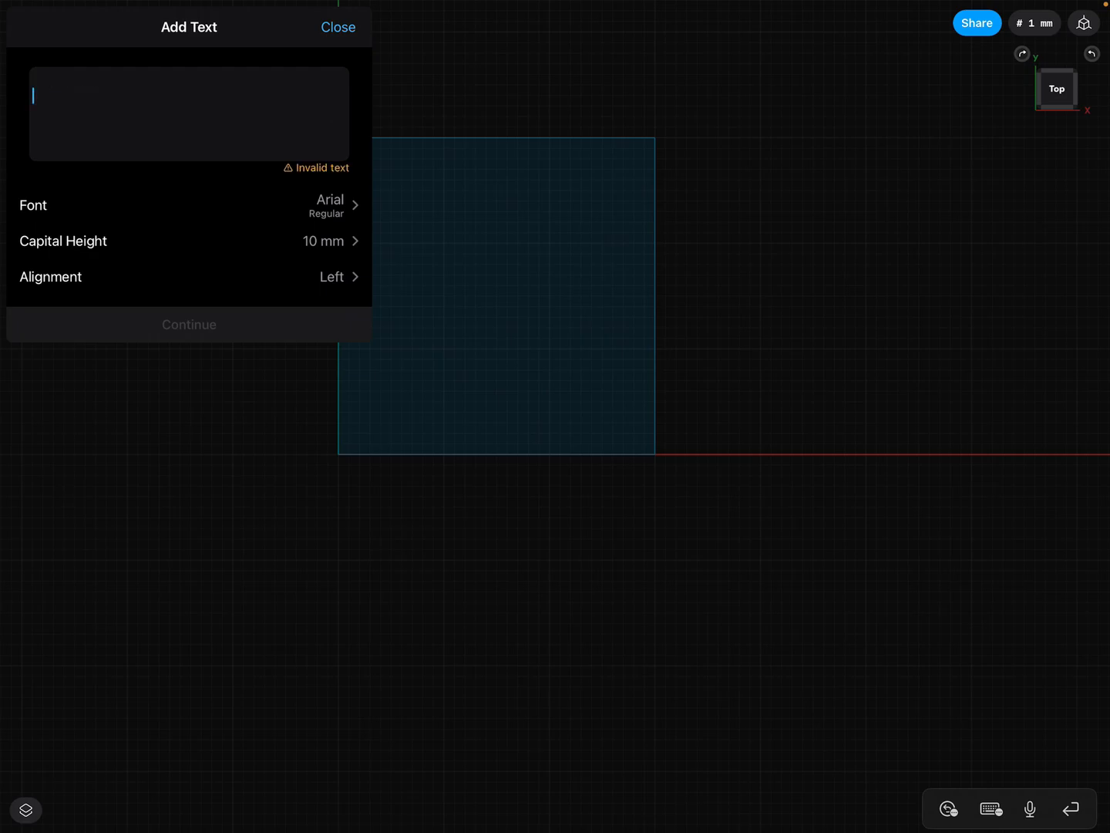
left_click(189, 114)
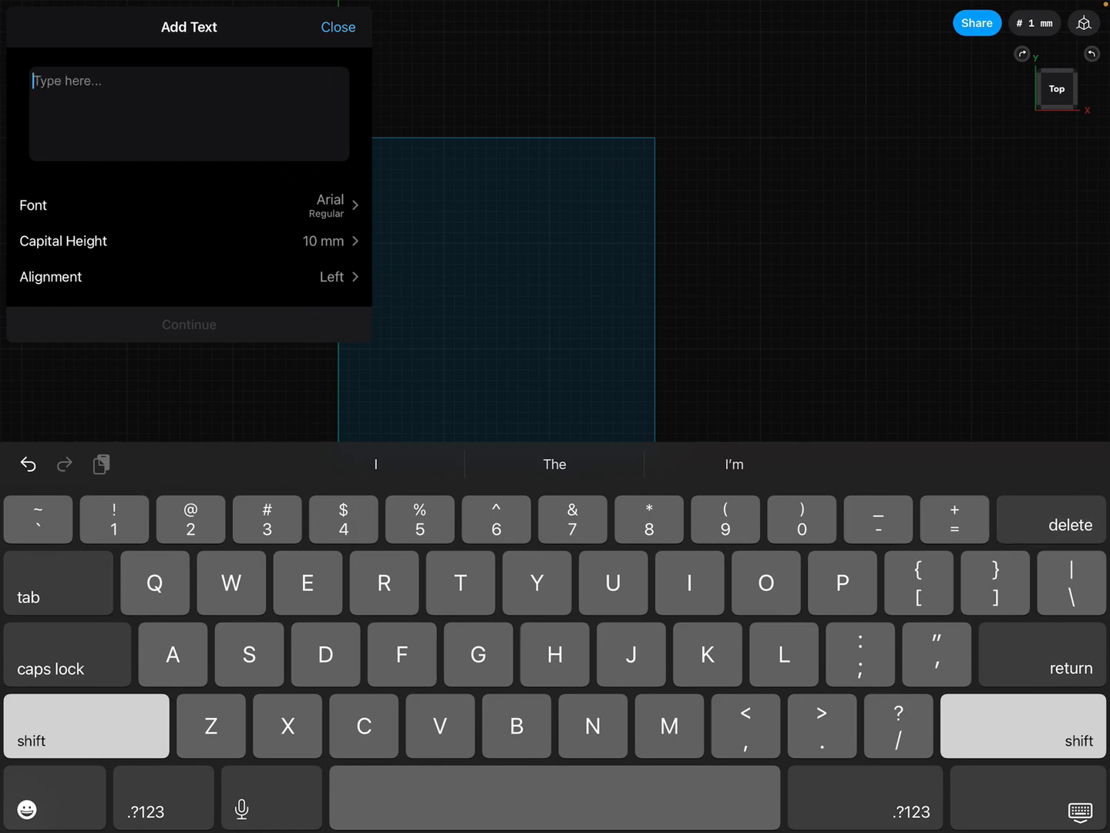
type("Edward")
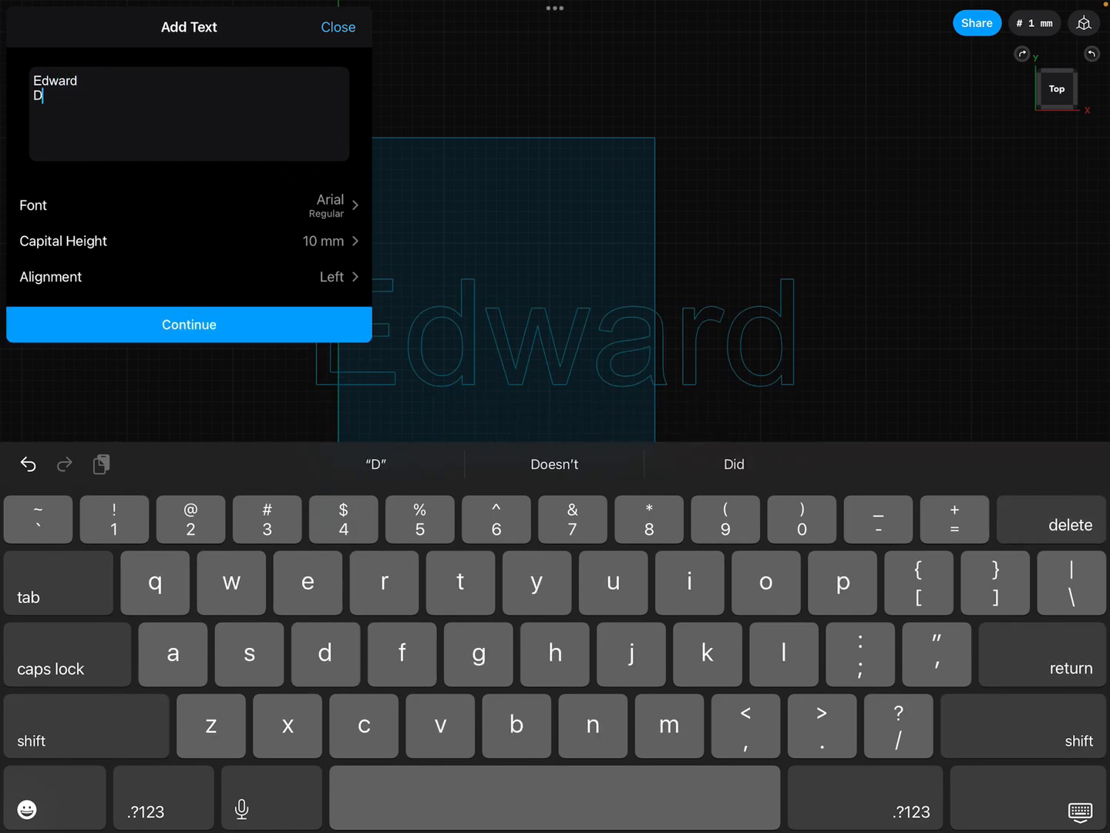
type("oherty")
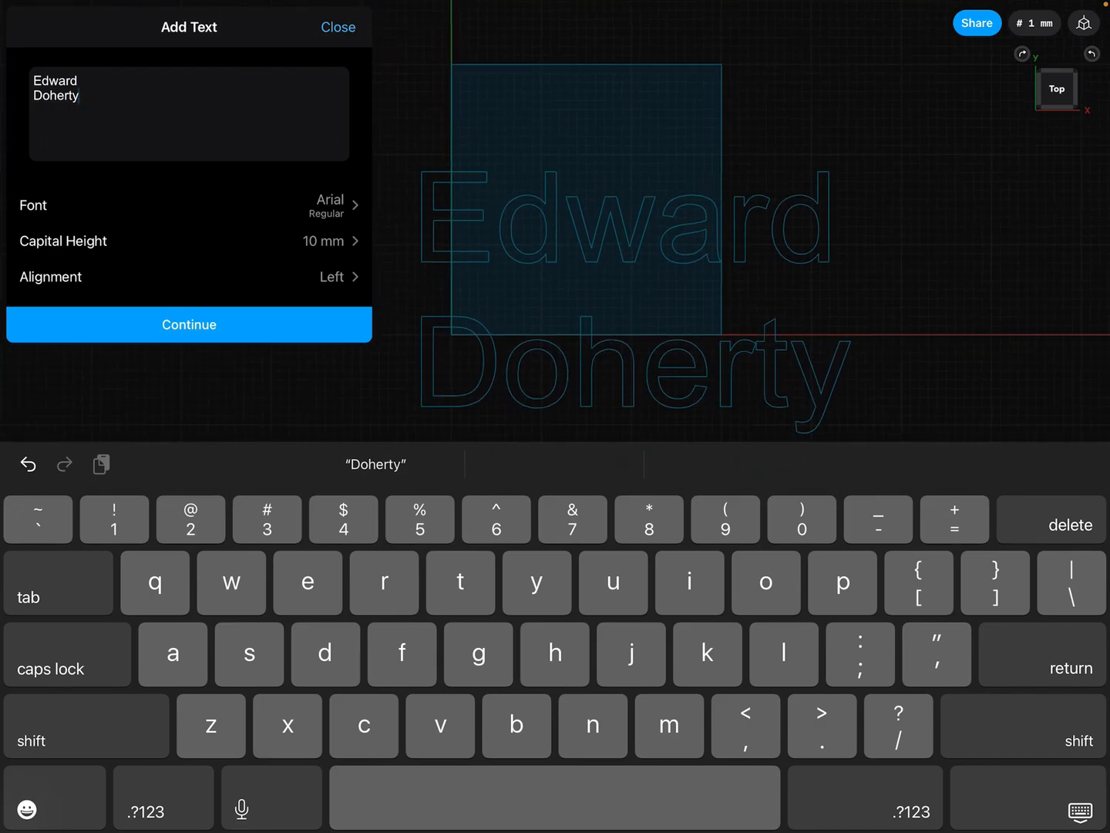
Try Snell Roundhand, settle on TwentyFourNinetyOne, and browse further down the font list
left_click(188, 205)
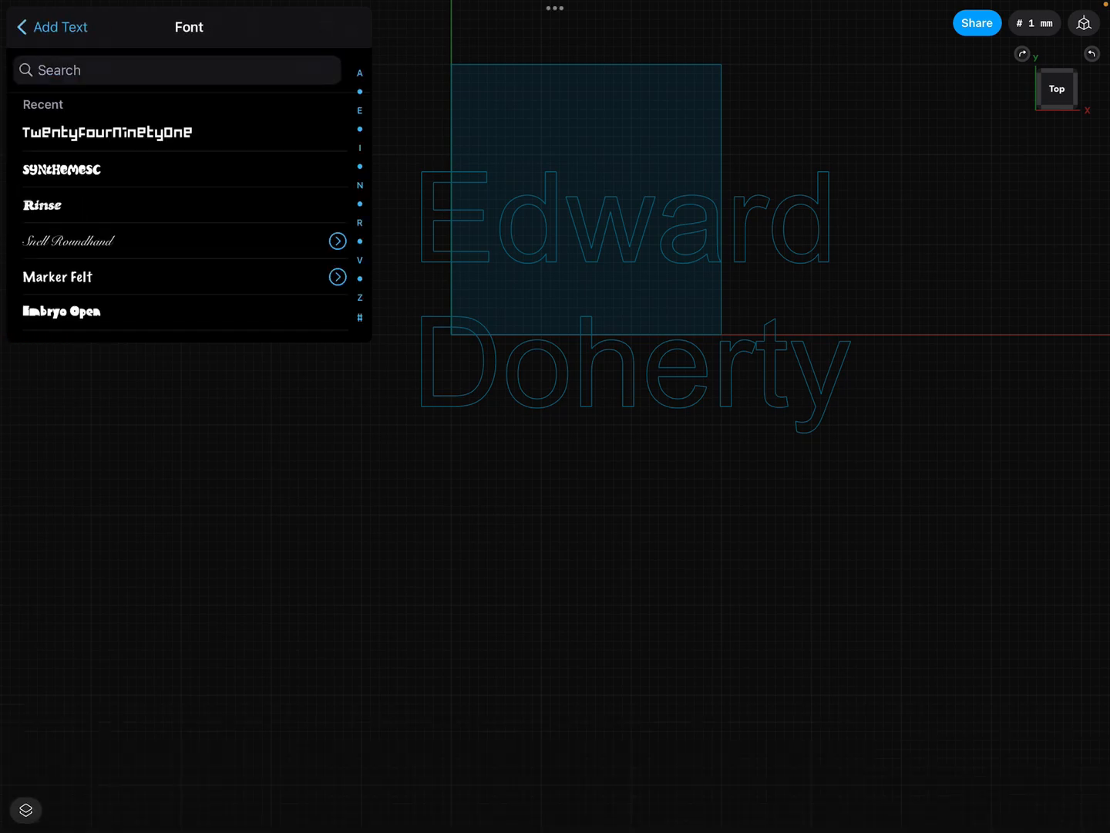
left_click(68, 240)
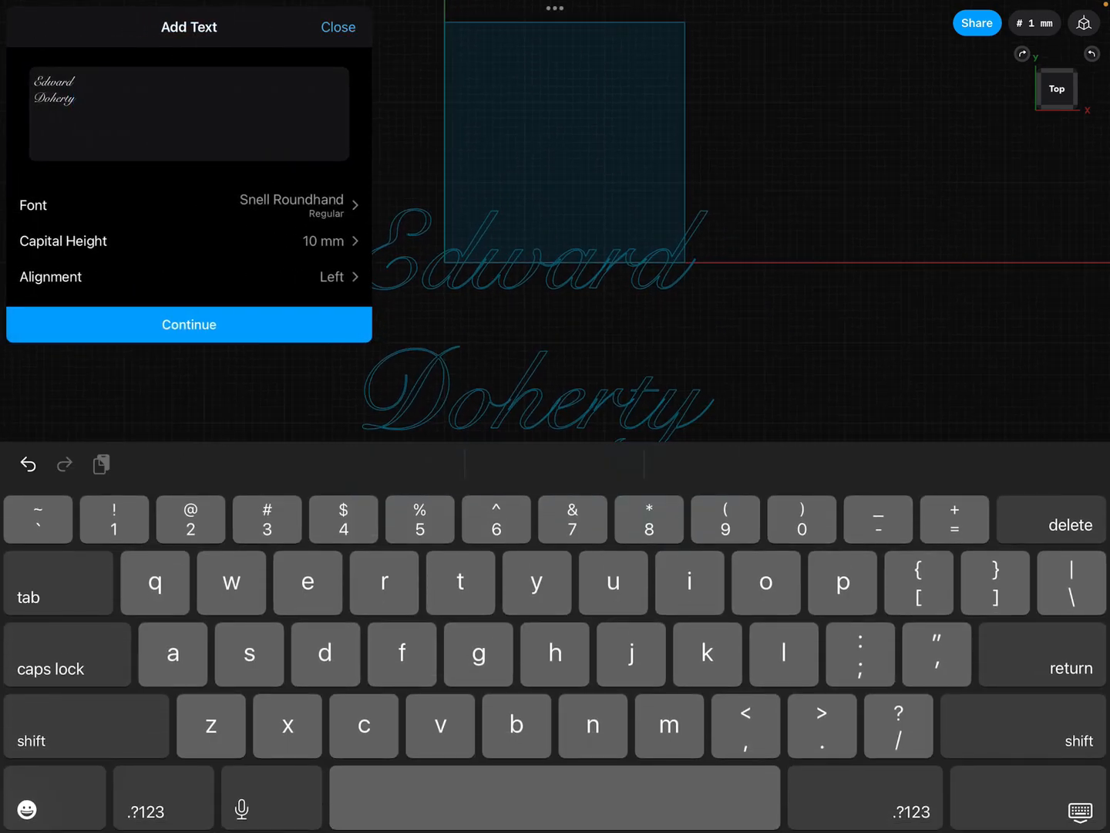
left_click(188, 204)
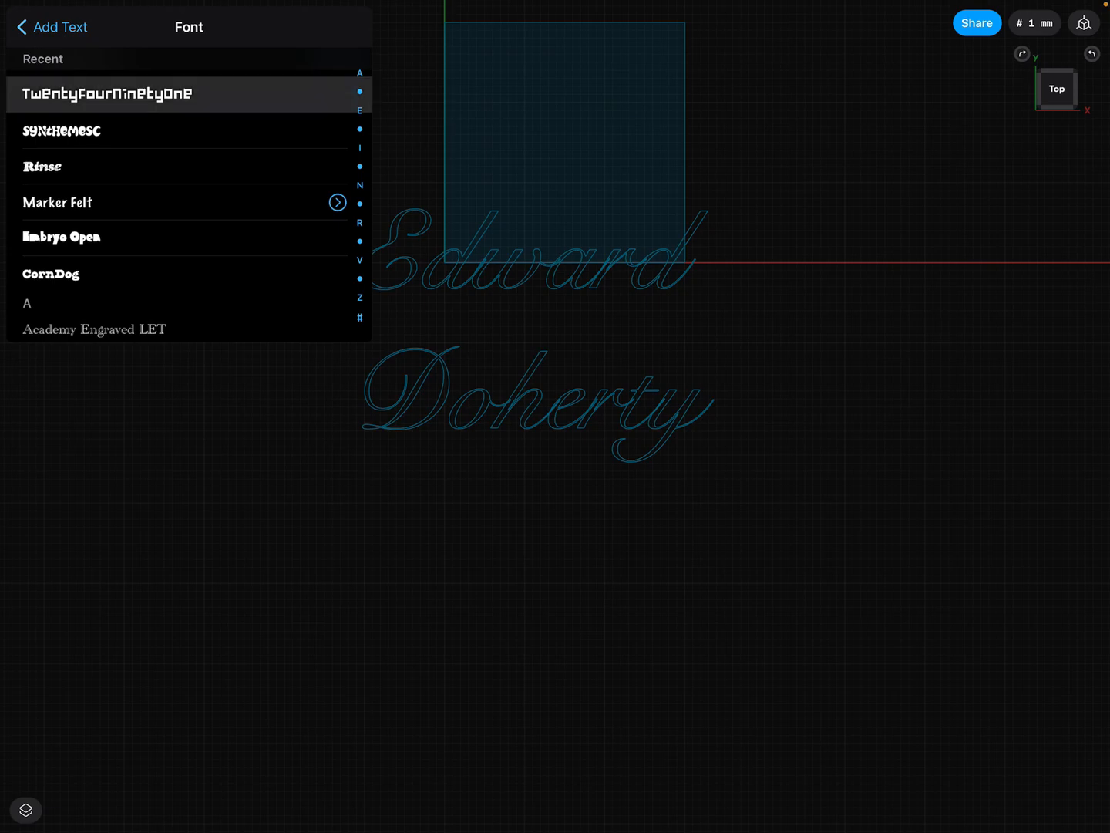
left_click(108, 93)
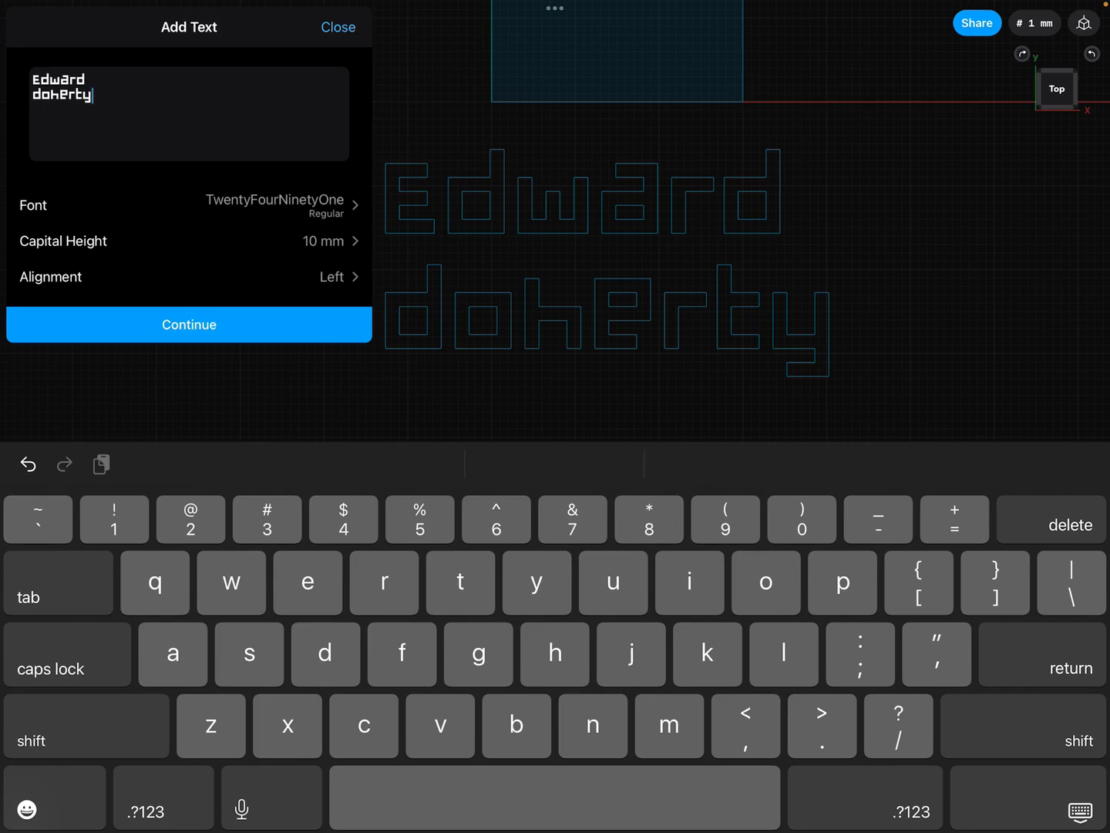
left_click(188, 205)
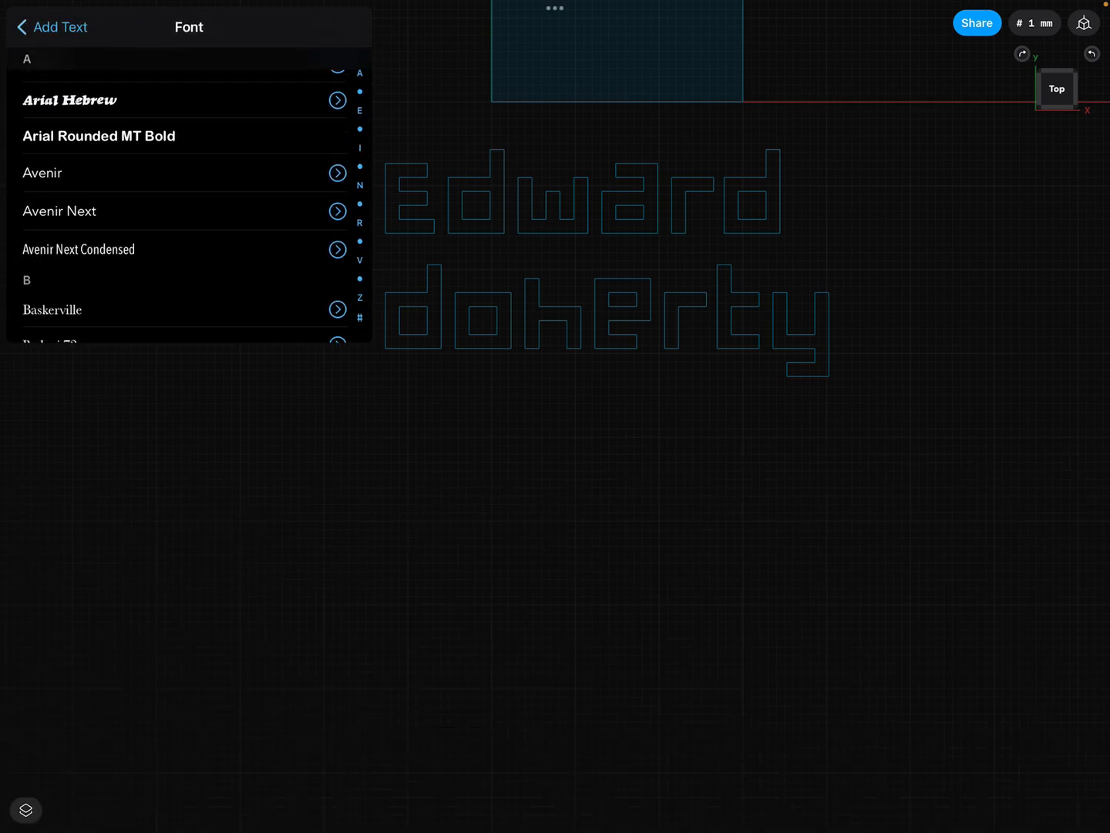
scroll("down", 3)
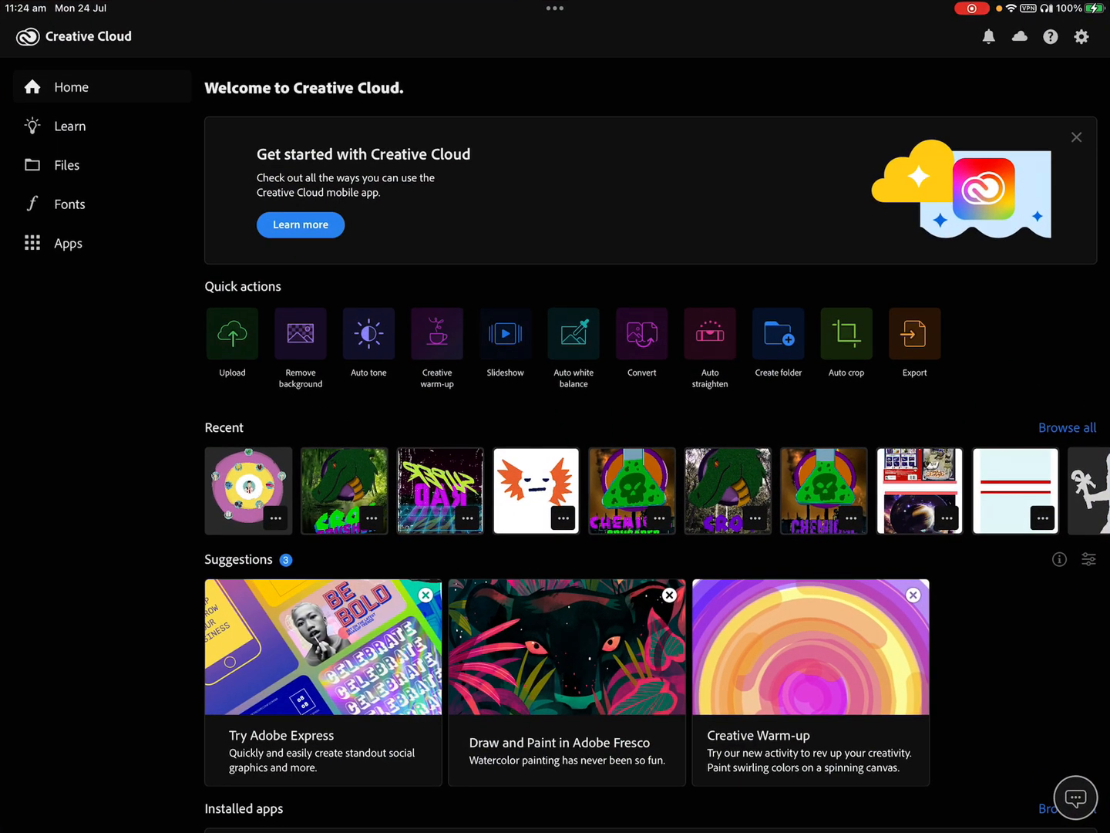
Browse Adobe Fonts and preview the Hit family, then return to the list
left_click(69, 204)
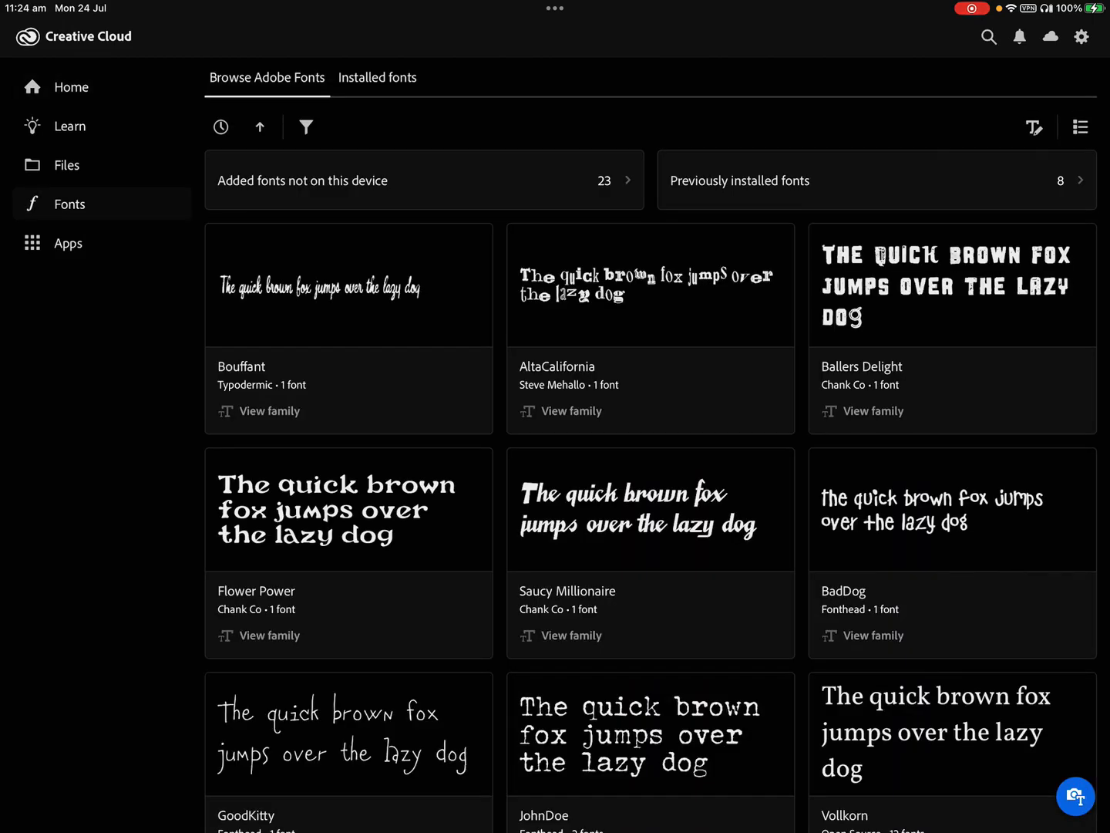
scroll("down", 3)
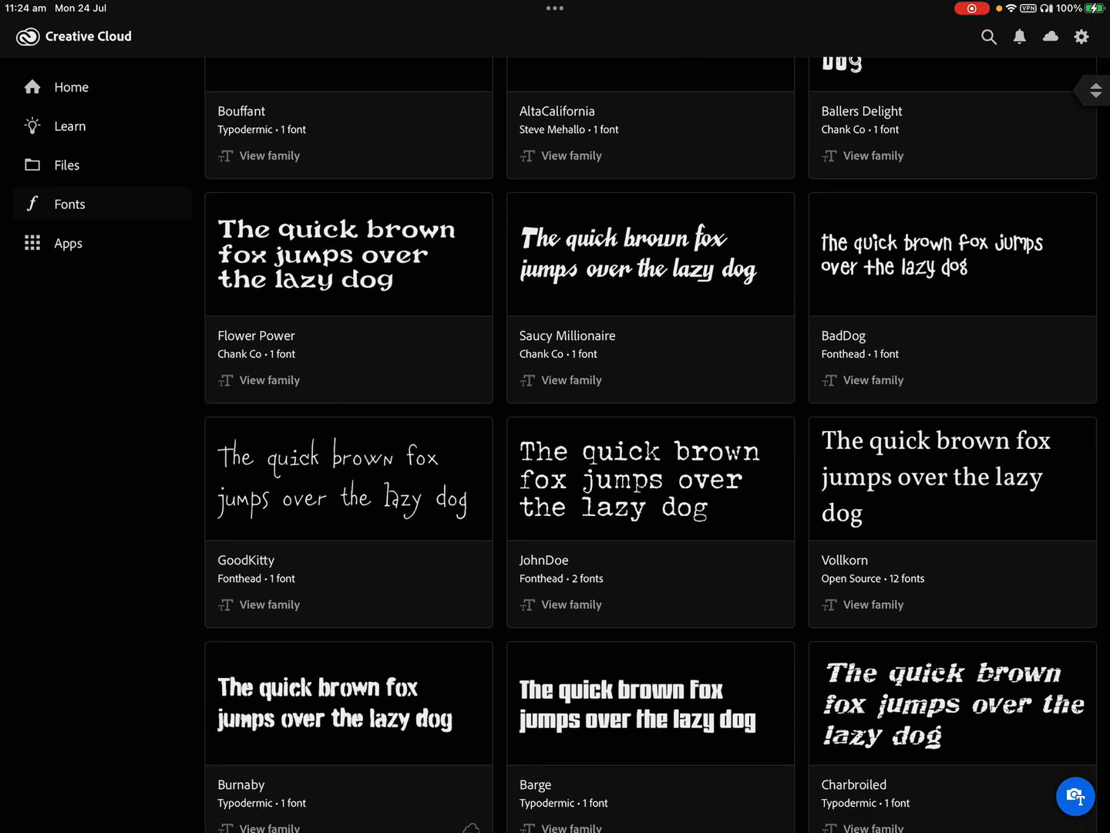
scroll("down", 3)
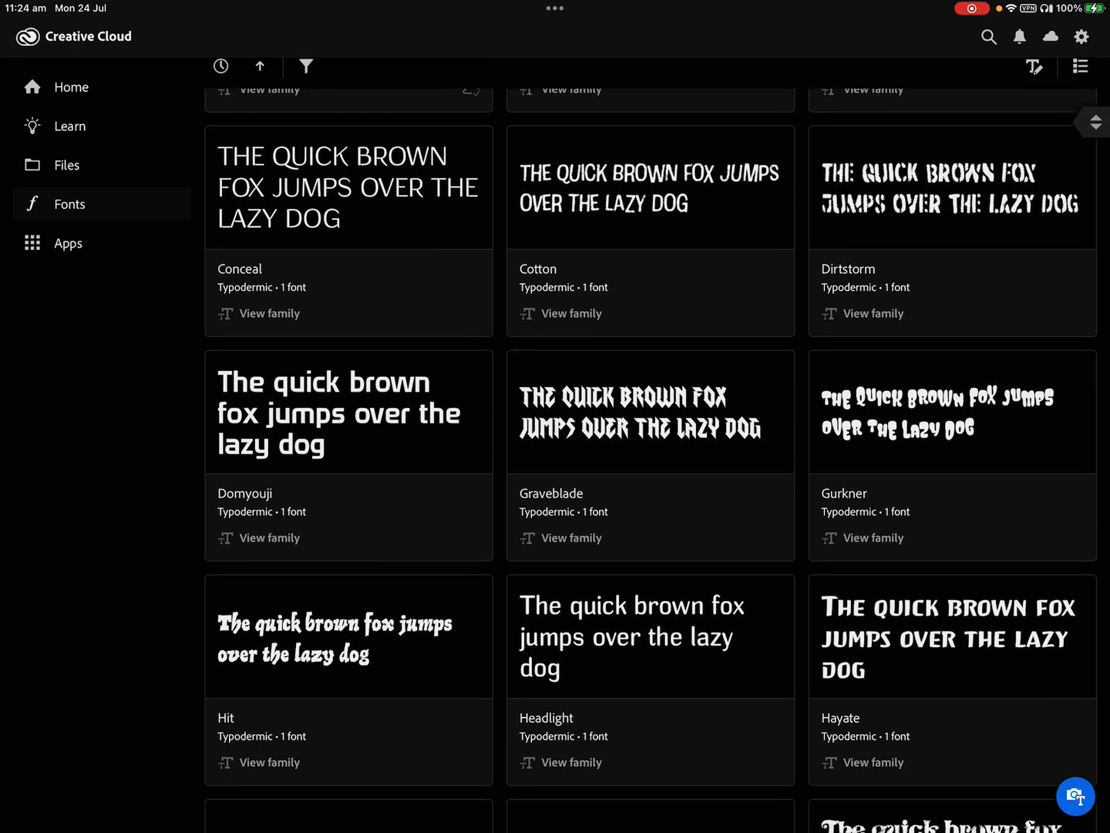
scroll("down", 3)
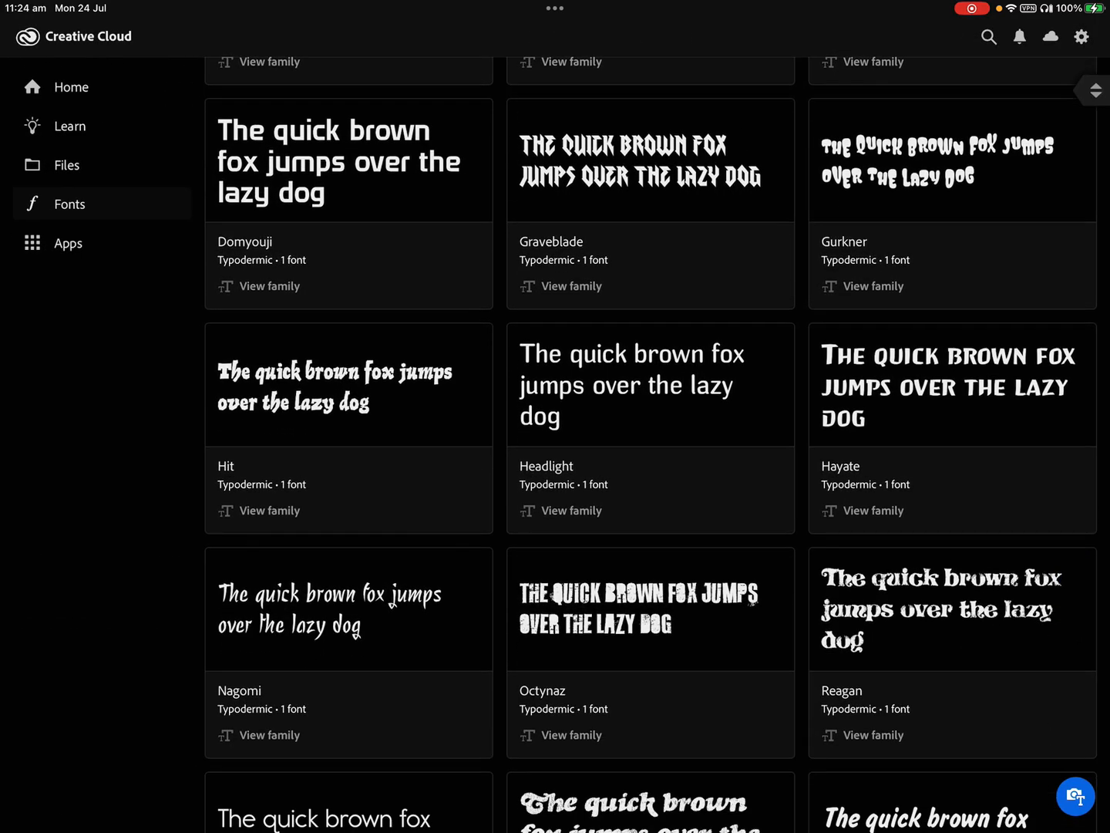
left_click(348, 384)
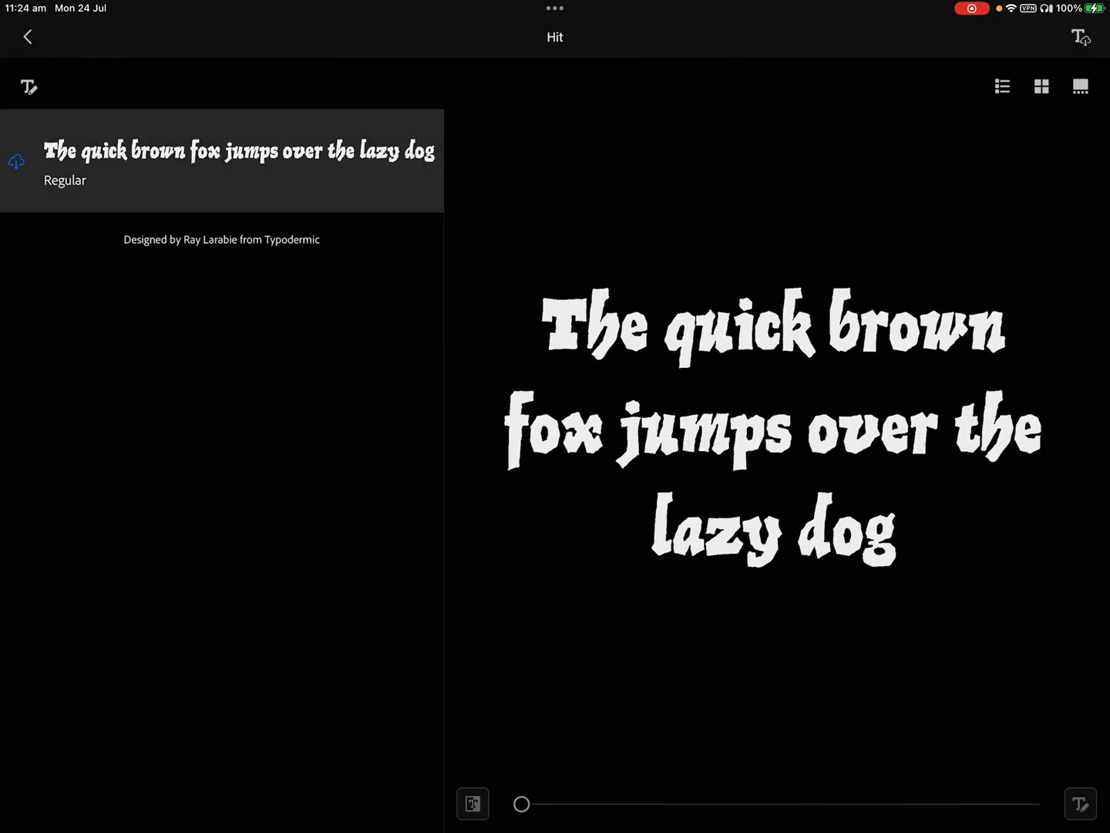
left_click(28, 37)
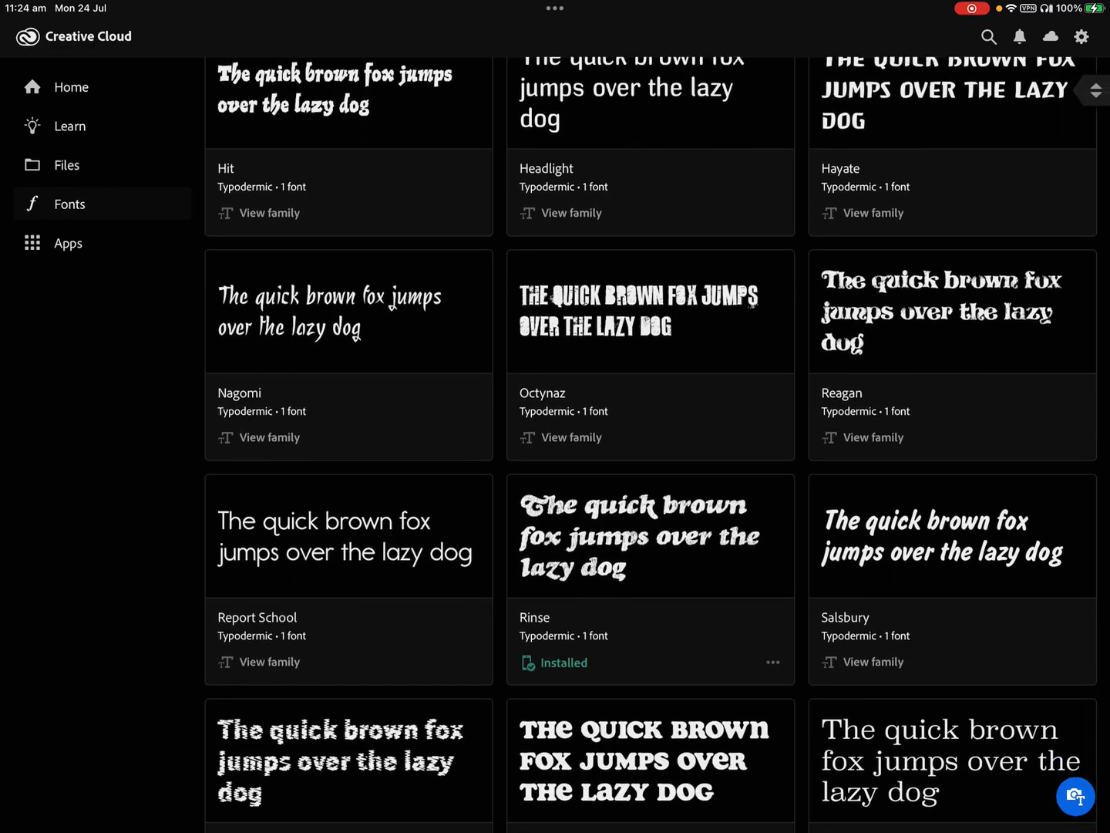
Scroll down to the Graveblade family and install it on the device
scroll("down", 3)
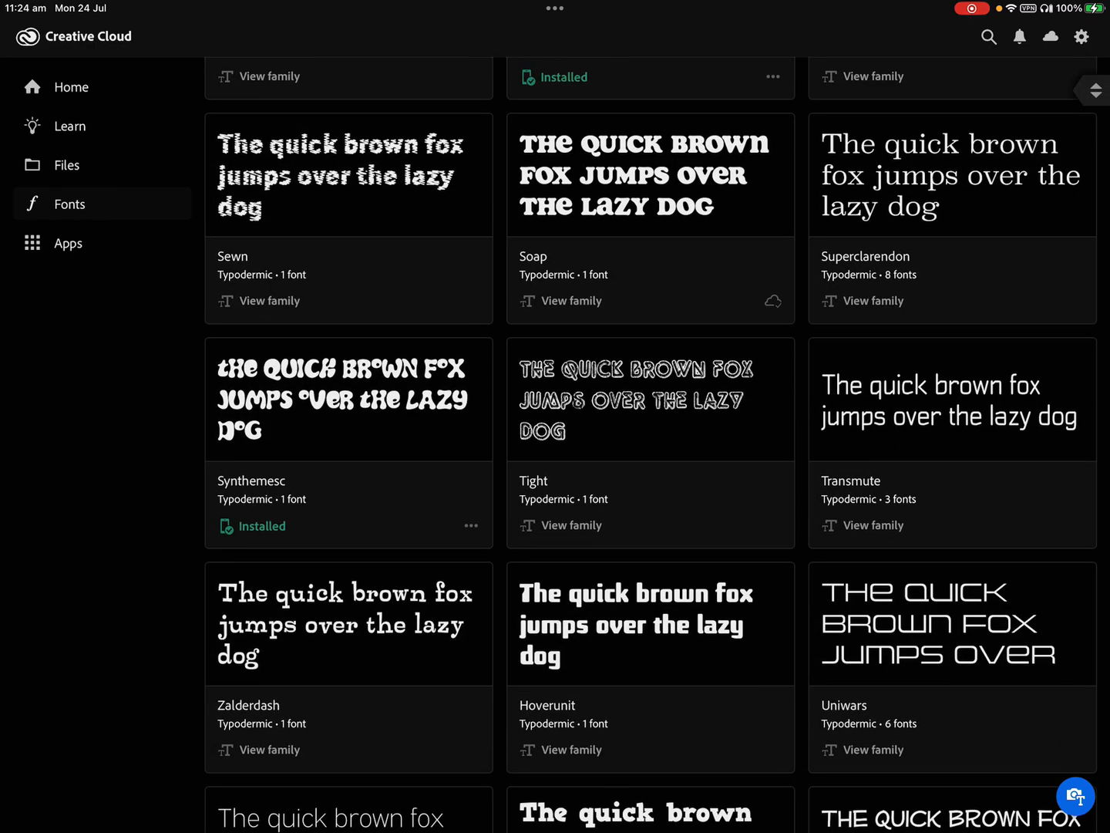
scroll("down", 3)
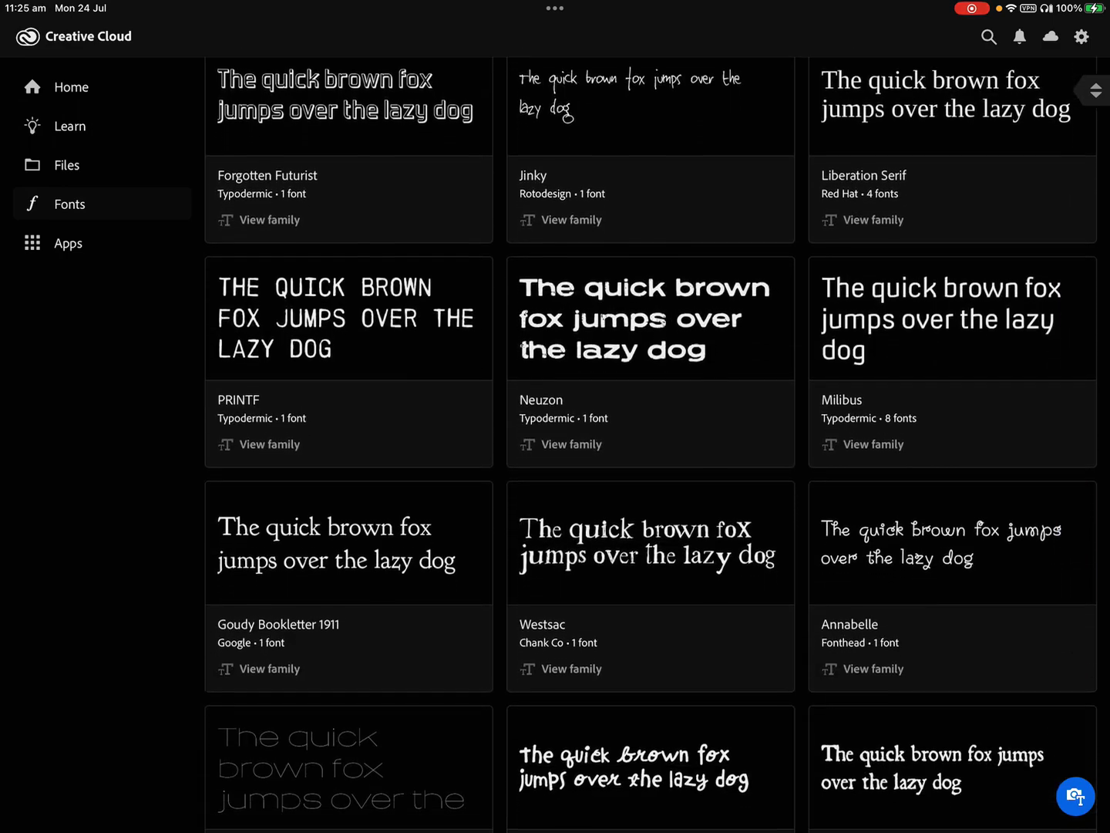
scroll("down", 3)
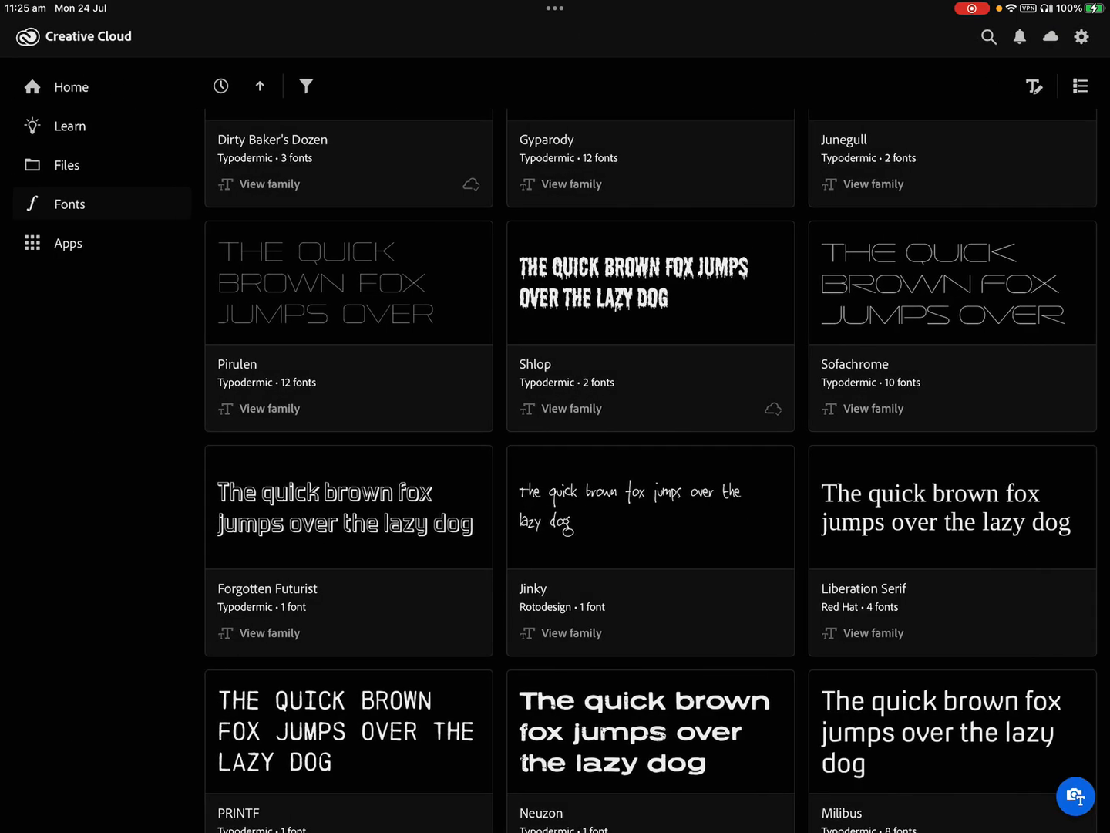
scroll("down", 3)
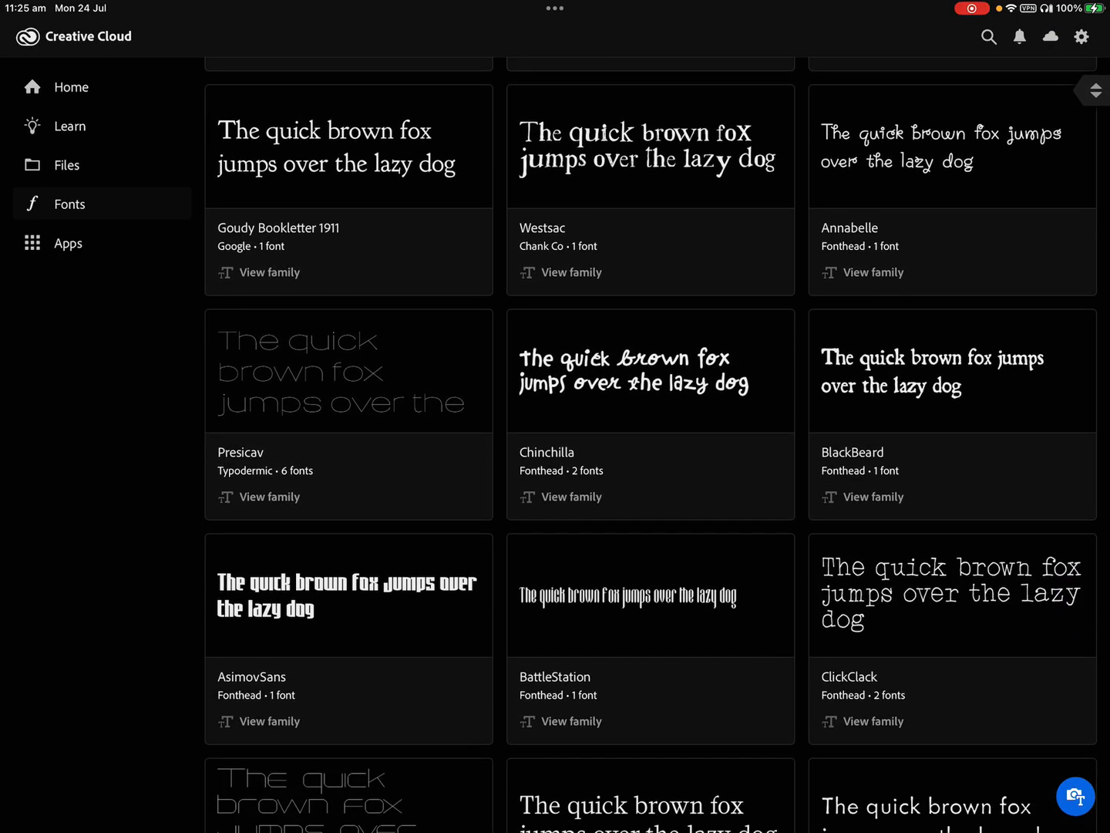
scroll("down", 3)
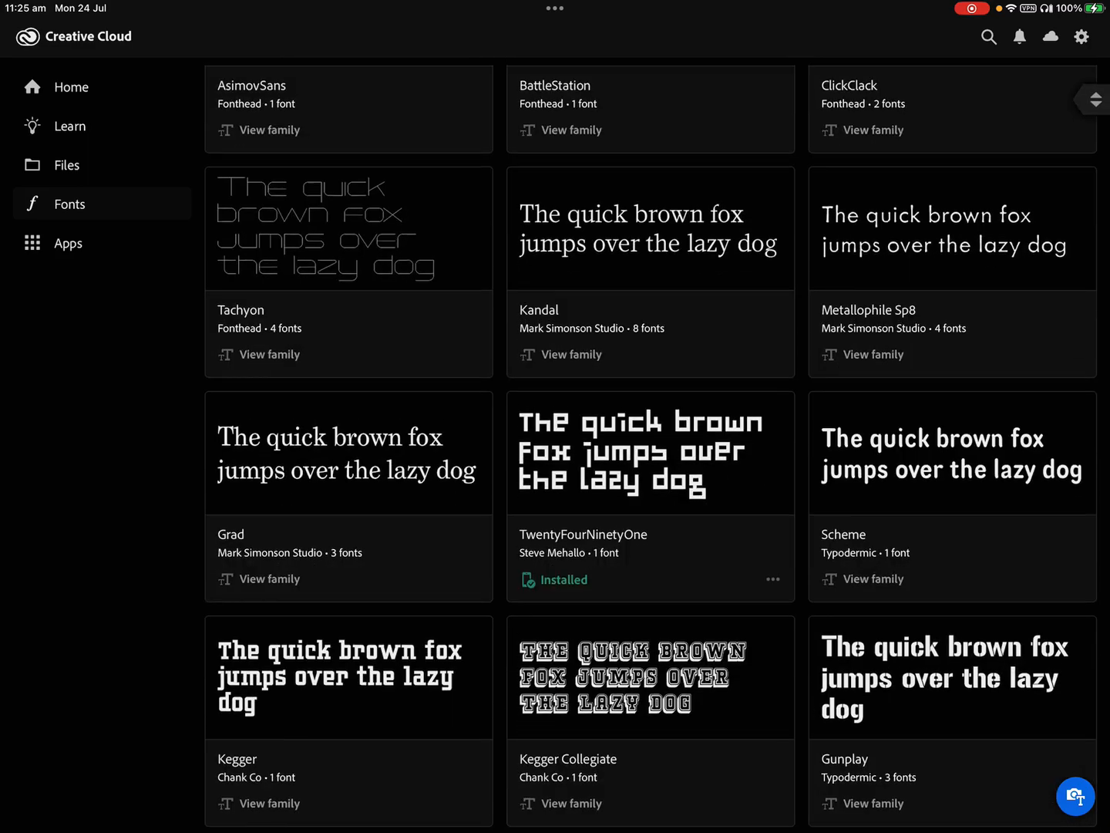
scroll("down", 3)
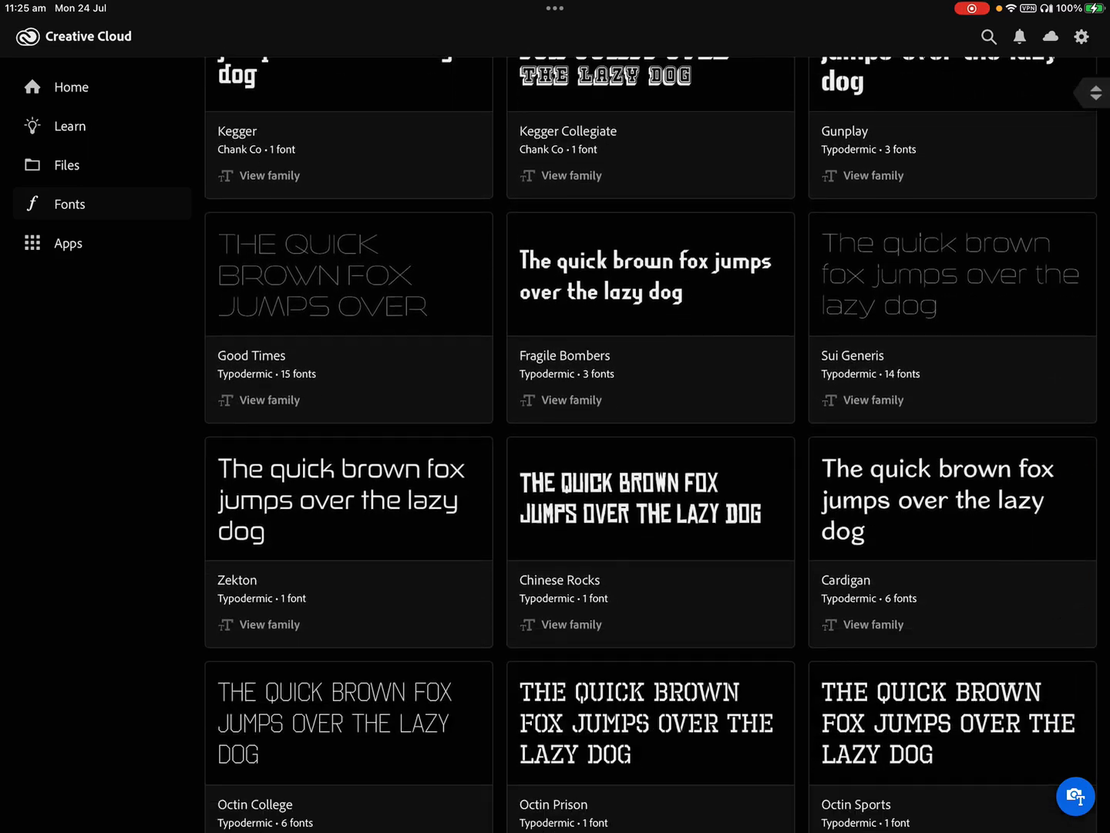
scroll("down", 3)
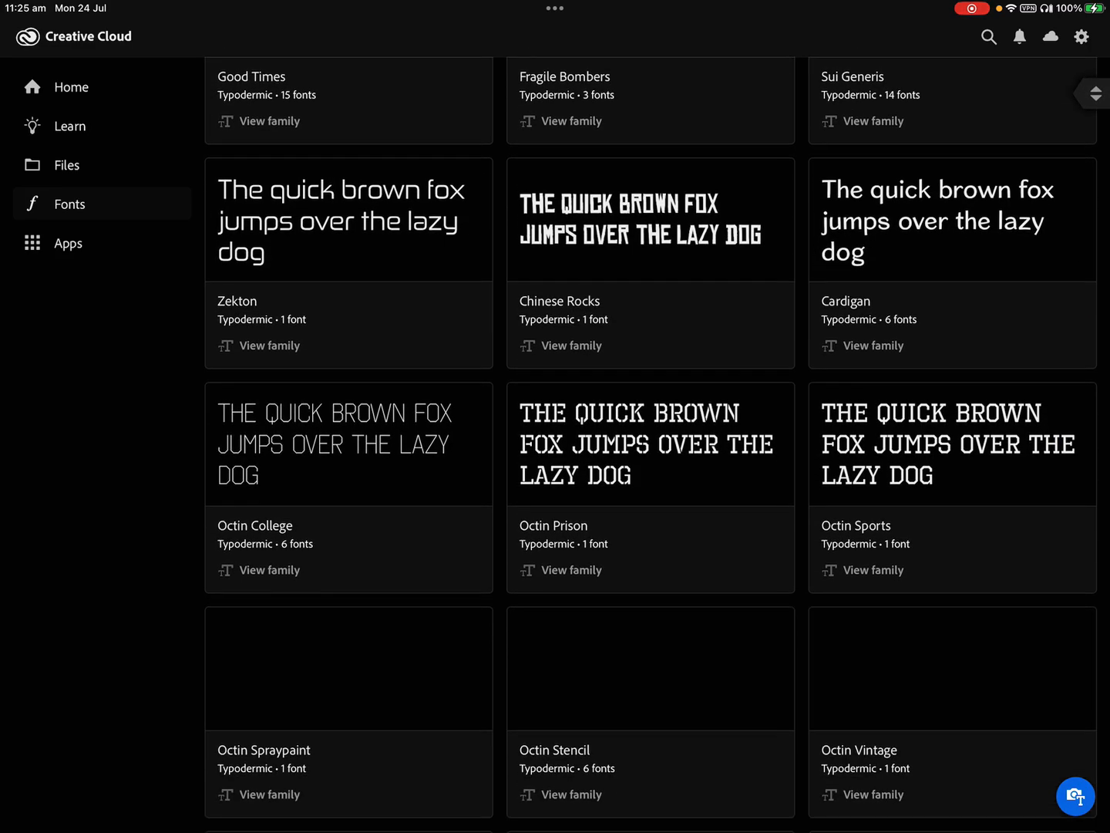
scroll("down", 3)
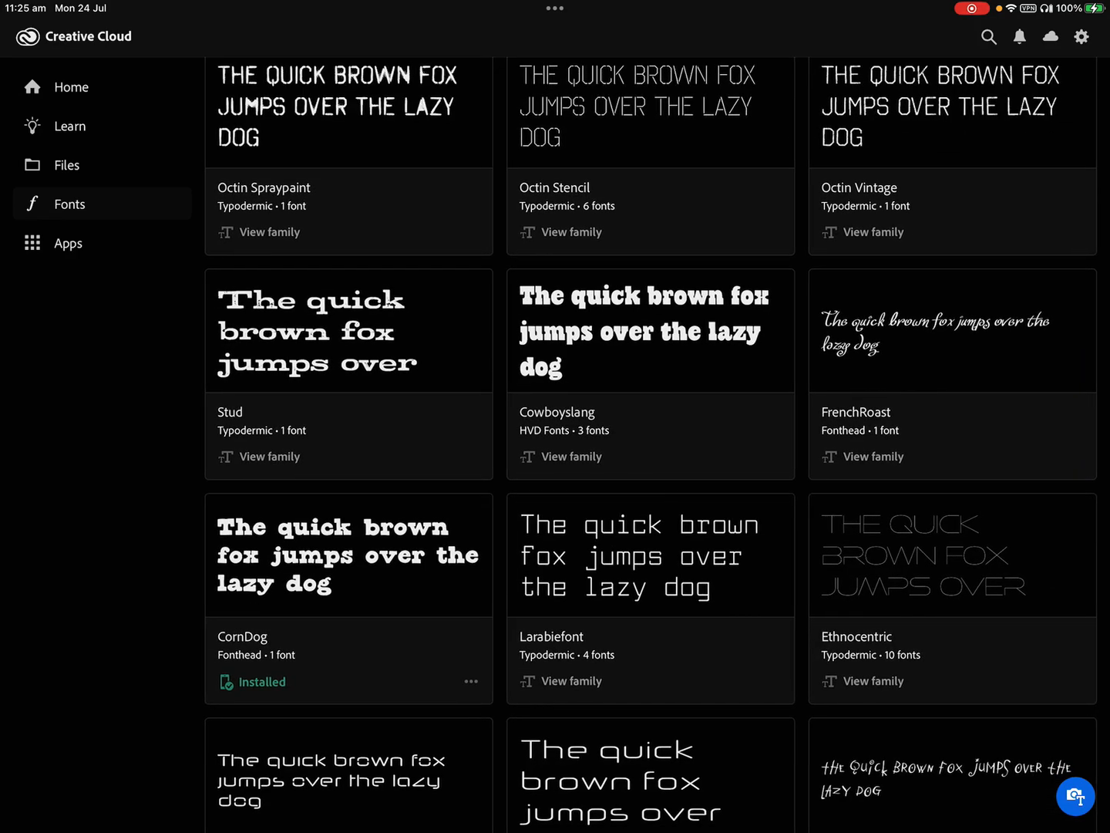
scroll("down", 3)
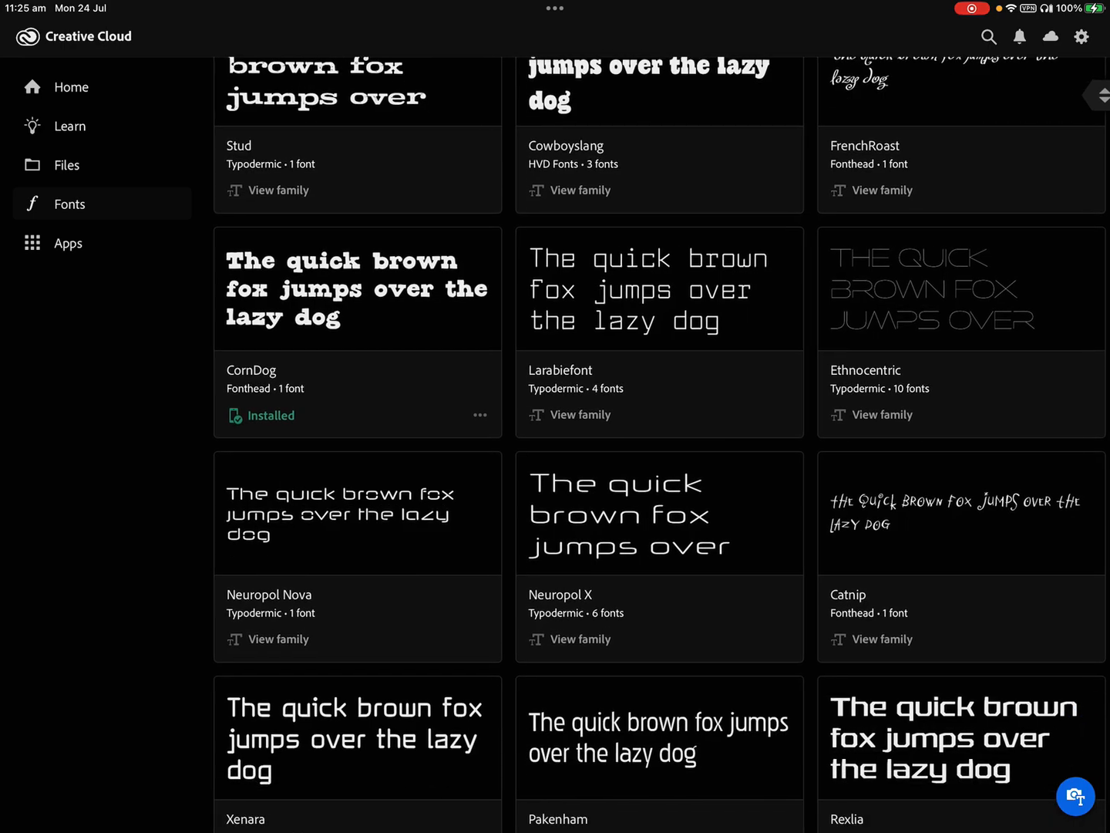
scroll("down", 3)
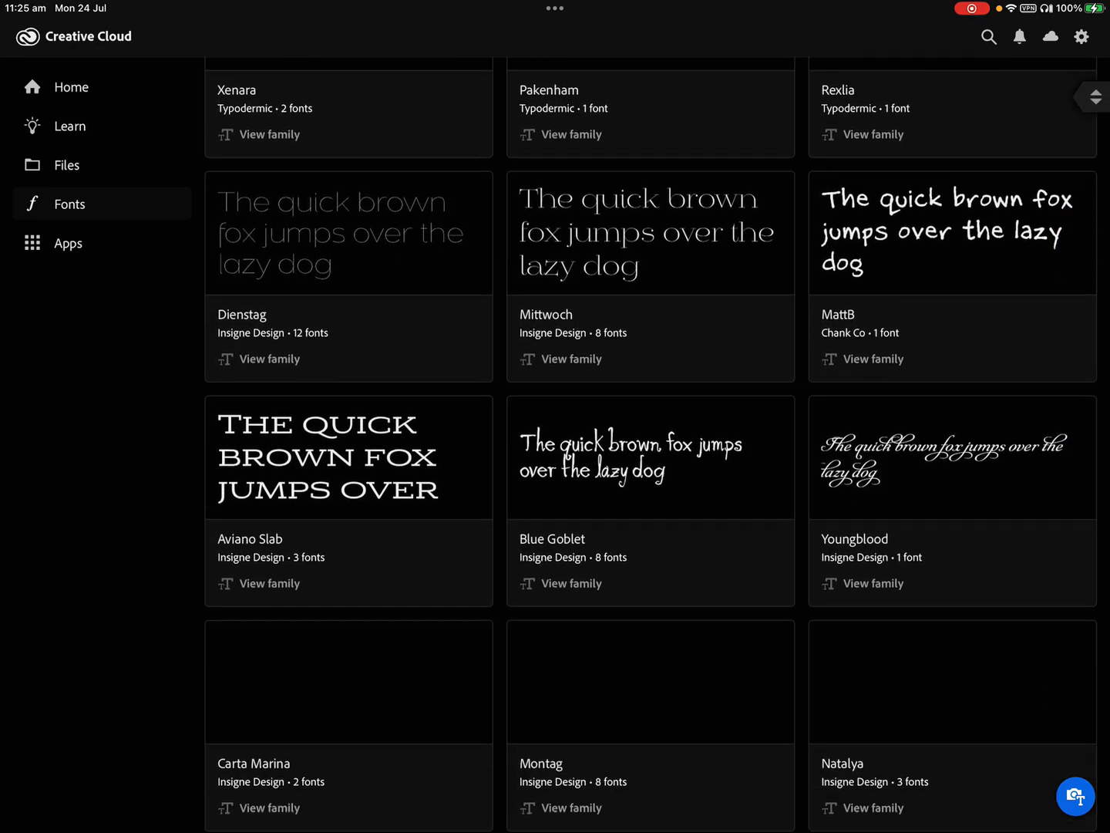
scroll("down", 3)
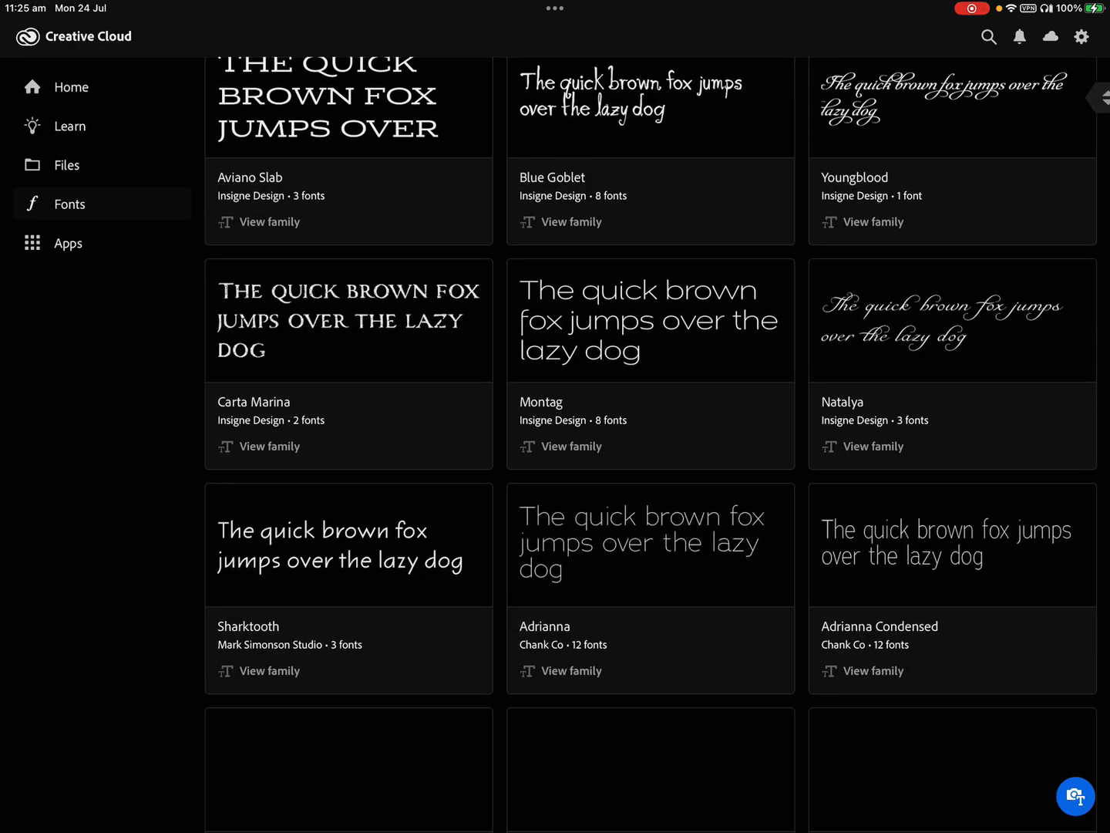
scroll("down", 3)
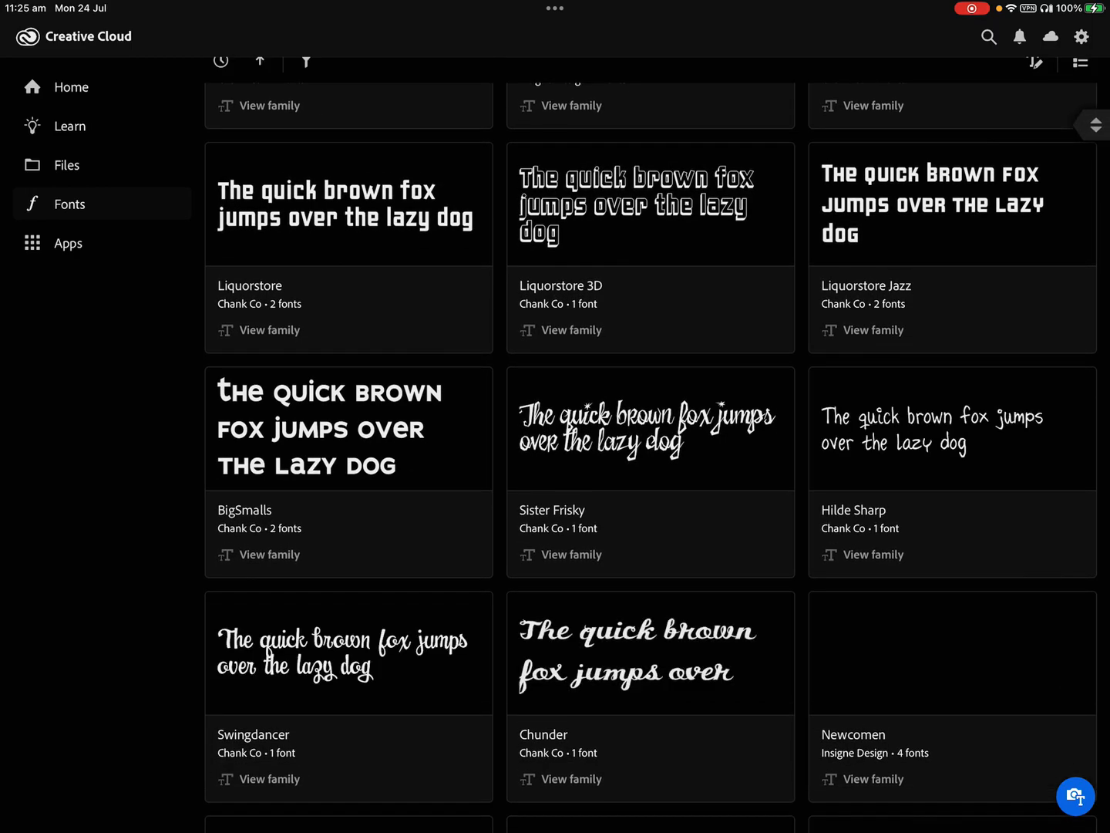
scroll("down", 3)
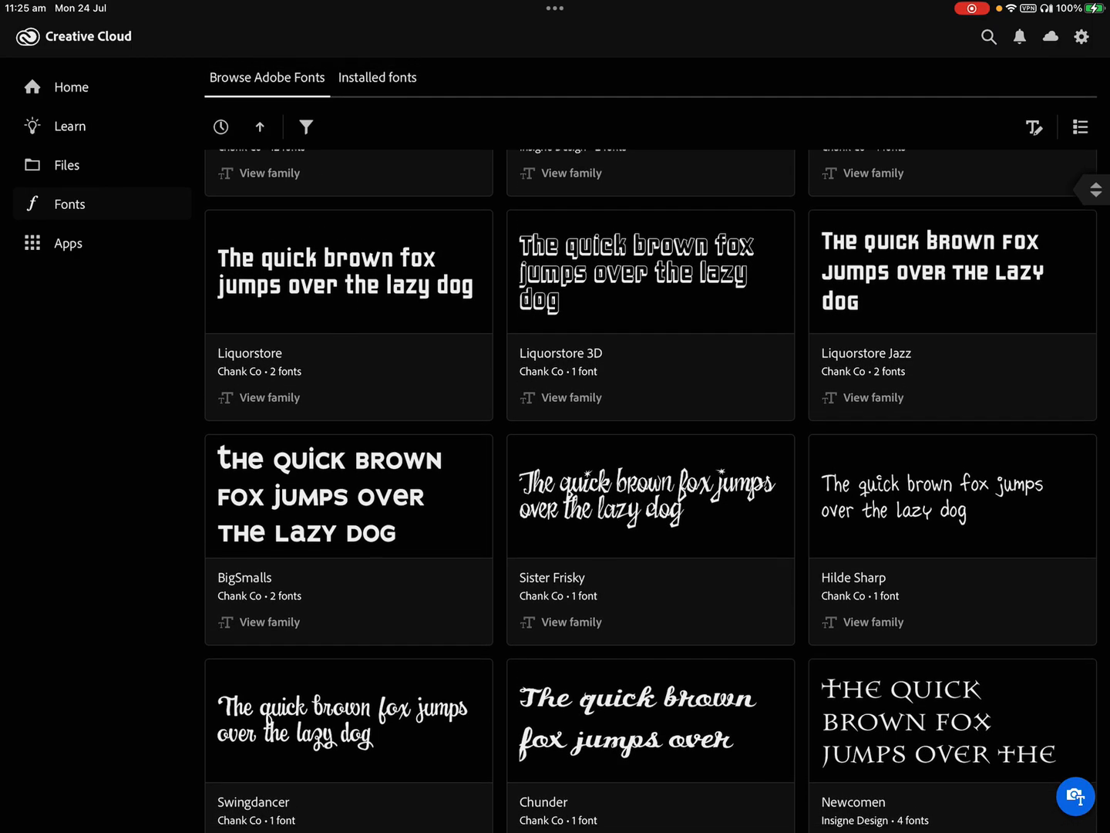
scroll("down", 3)
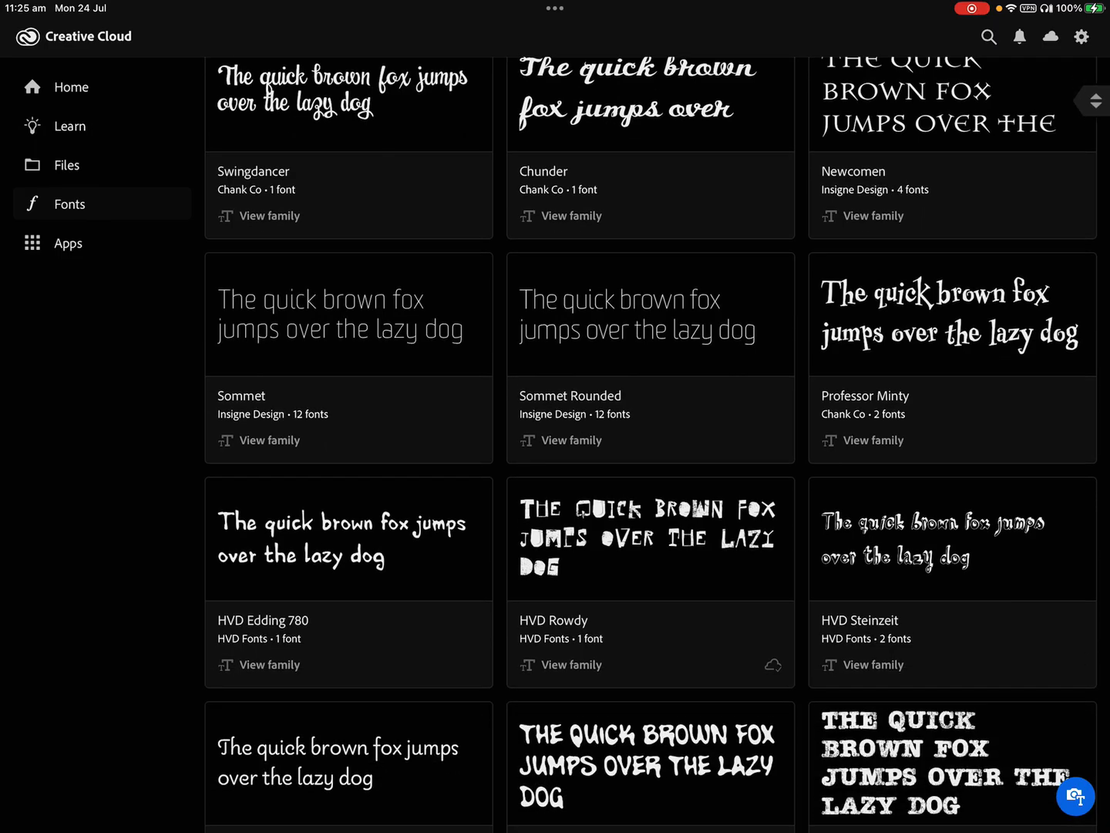
scroll("down", 3)
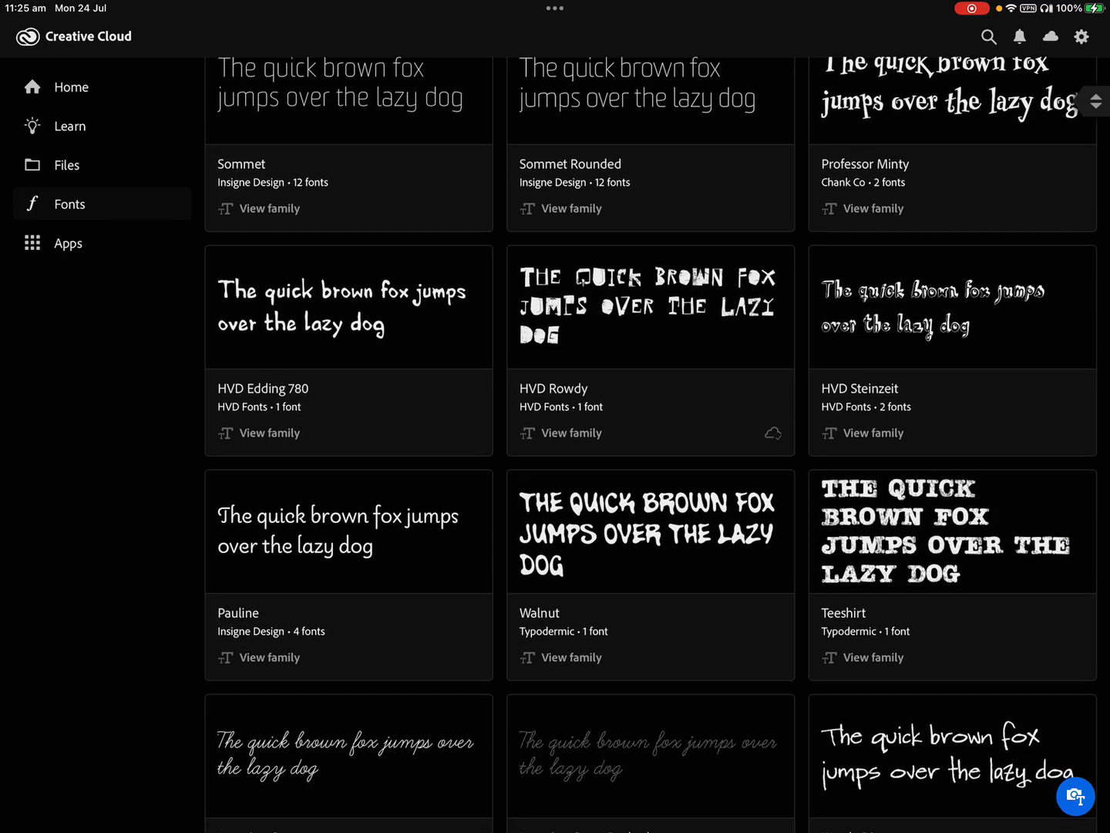
scroll("down", 3)
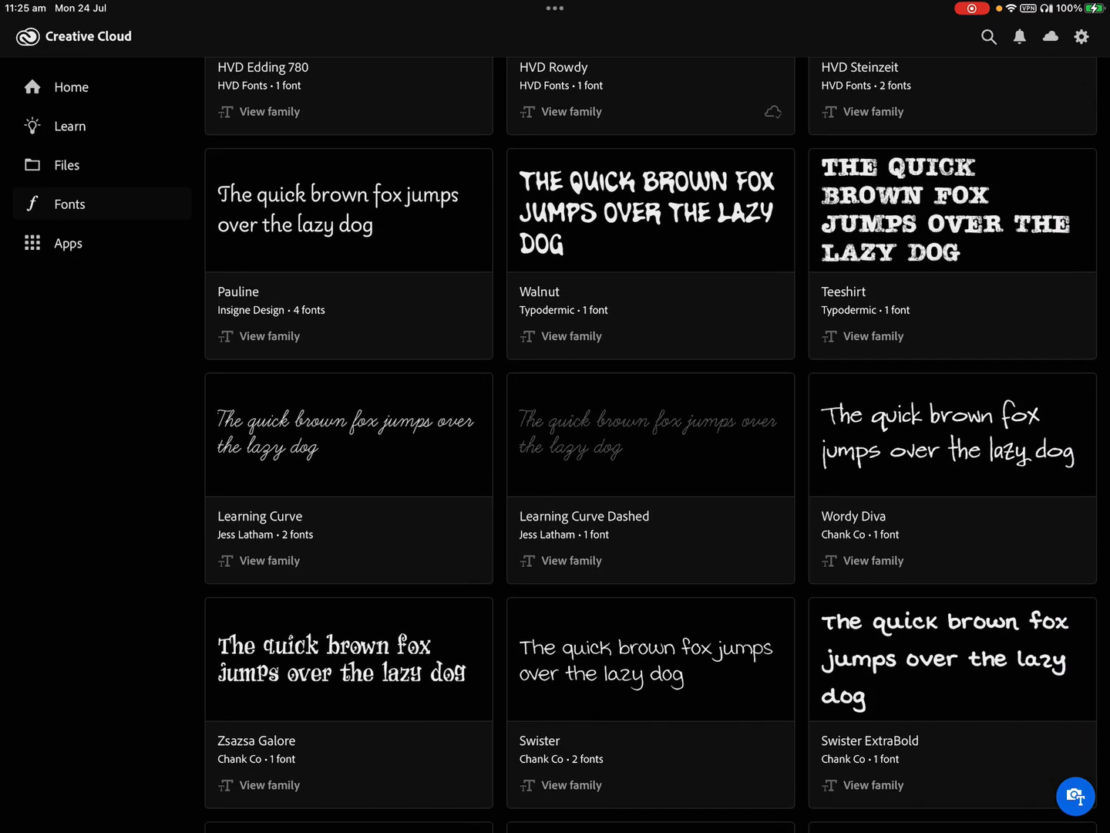
scroll("down", 3)
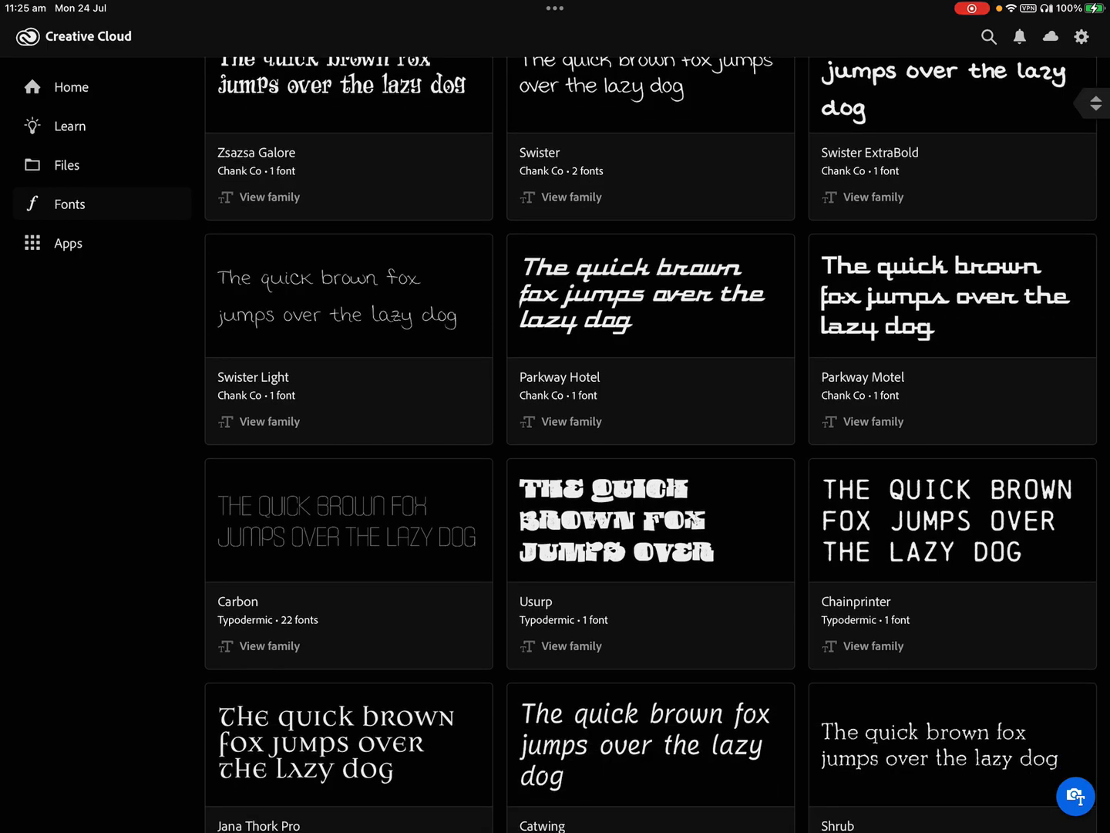
scroll("down", 3)
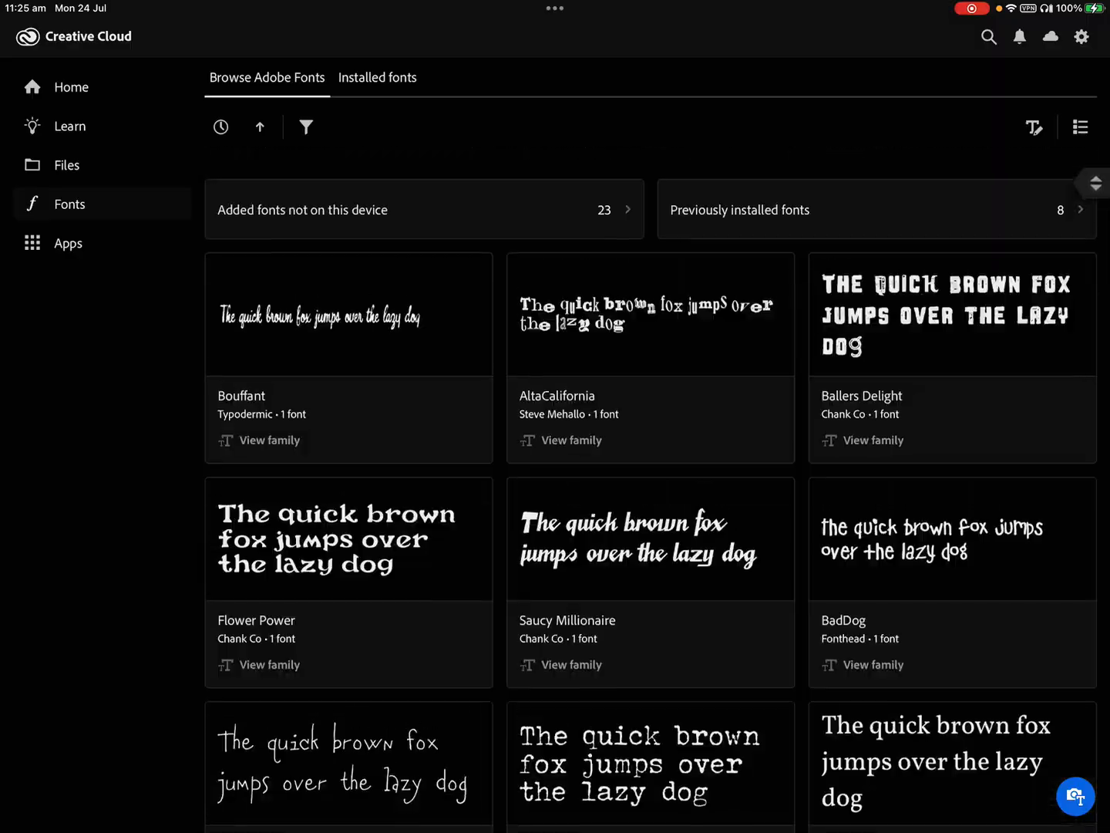
scroll("down", 3)
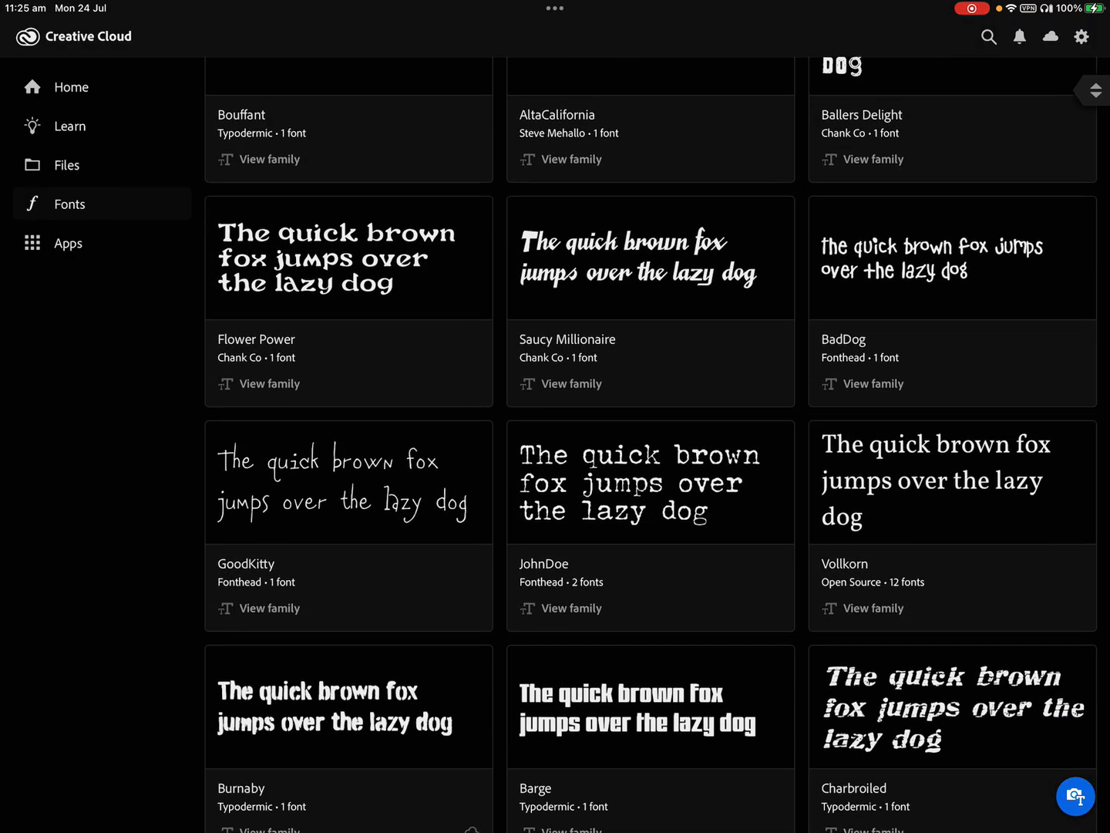
scroll("down", 3)
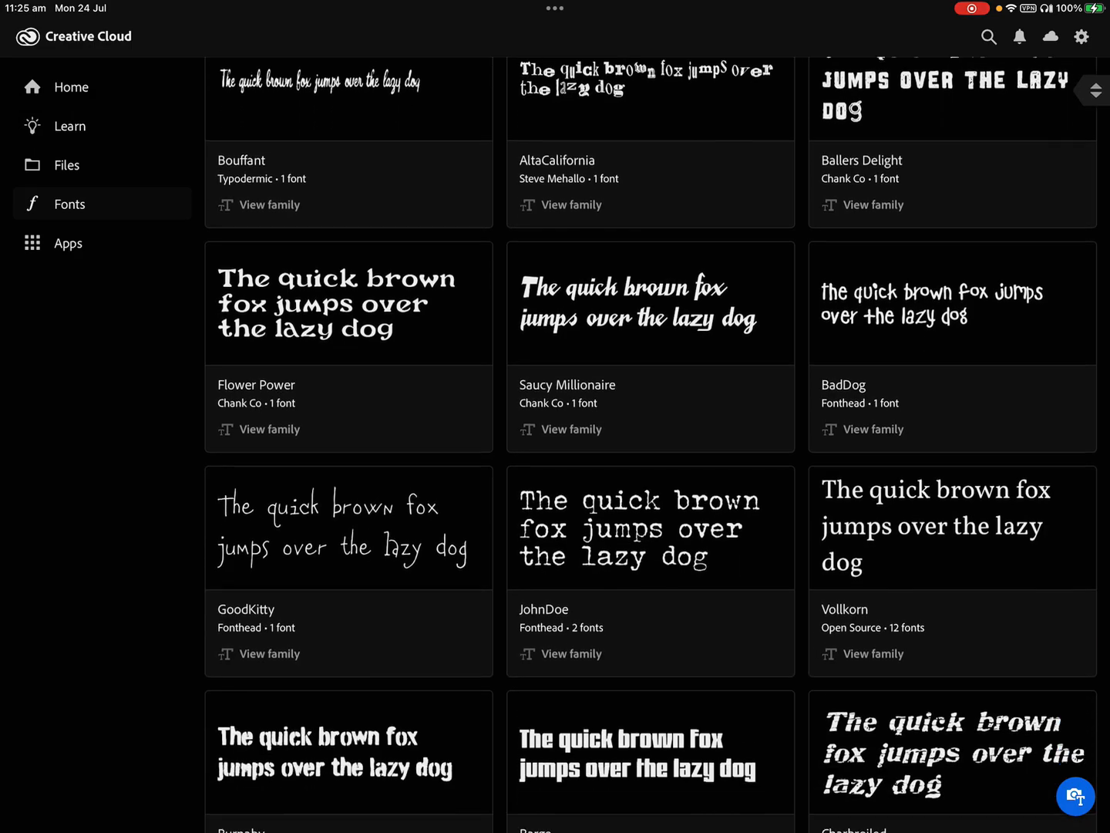
scroll("down", 3)
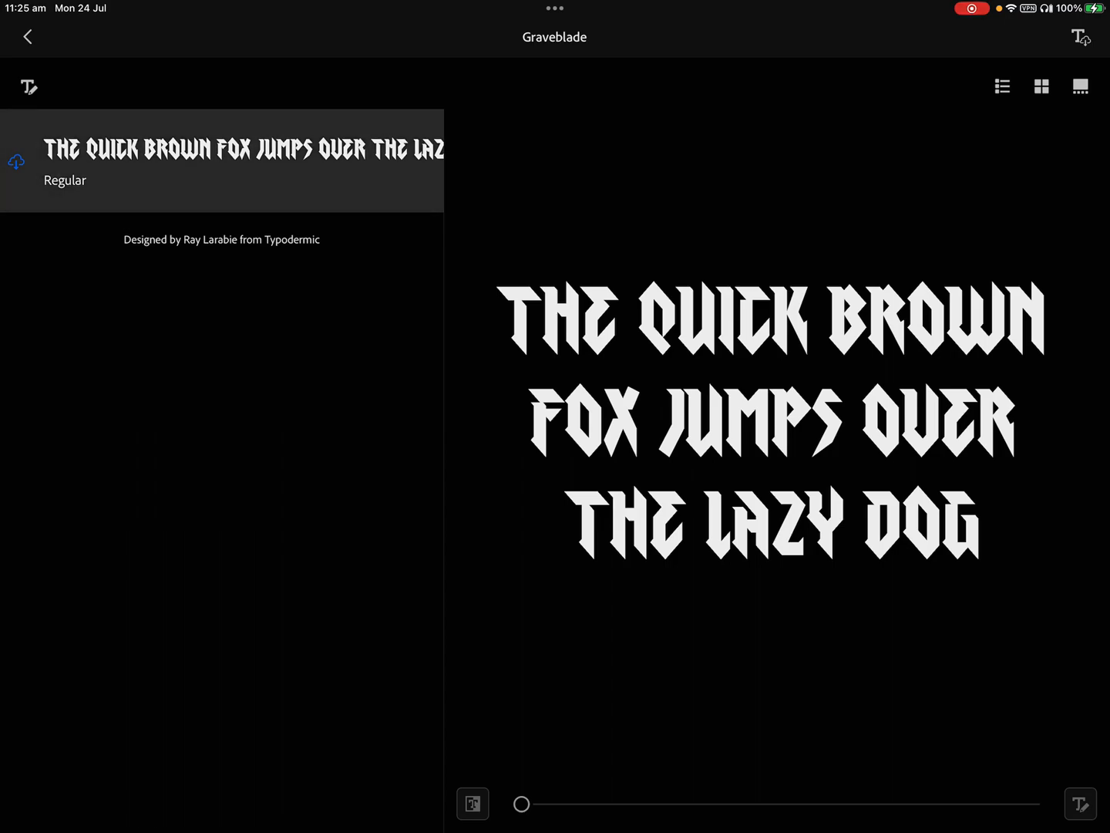
left_click(16, 161)
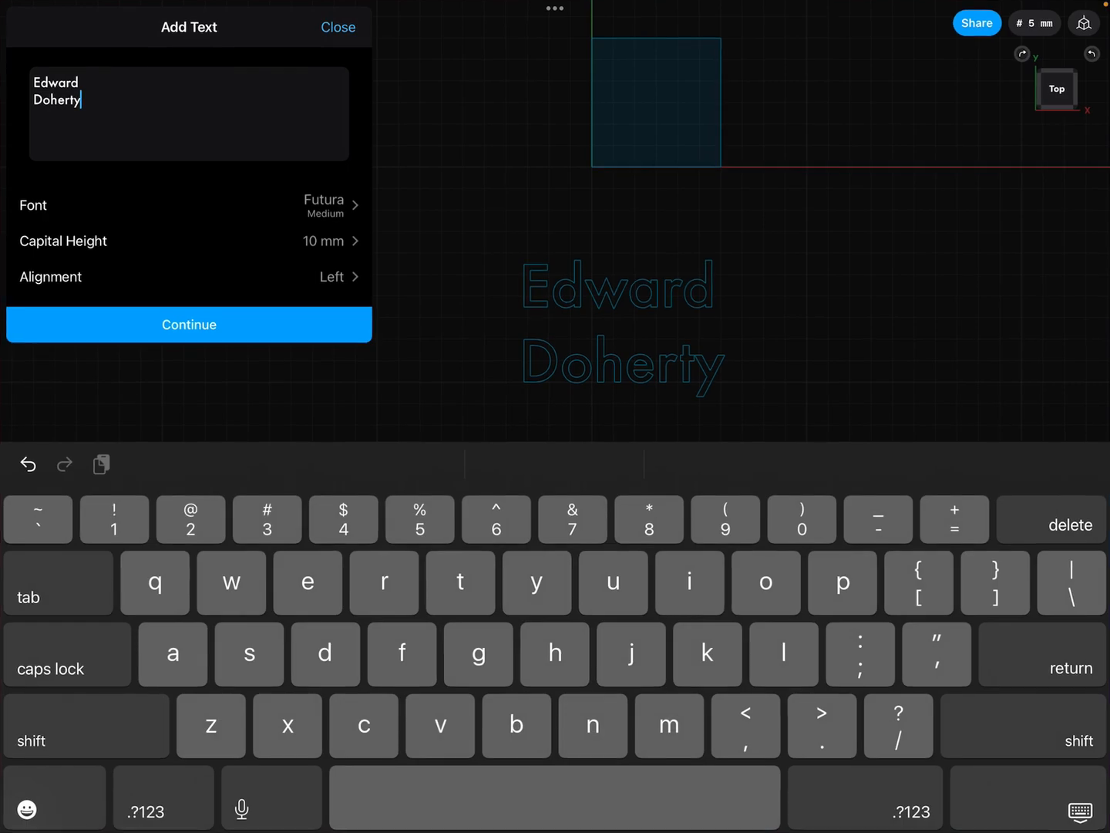
Switch the name text's font to Graveblade
left_click(189, 205)
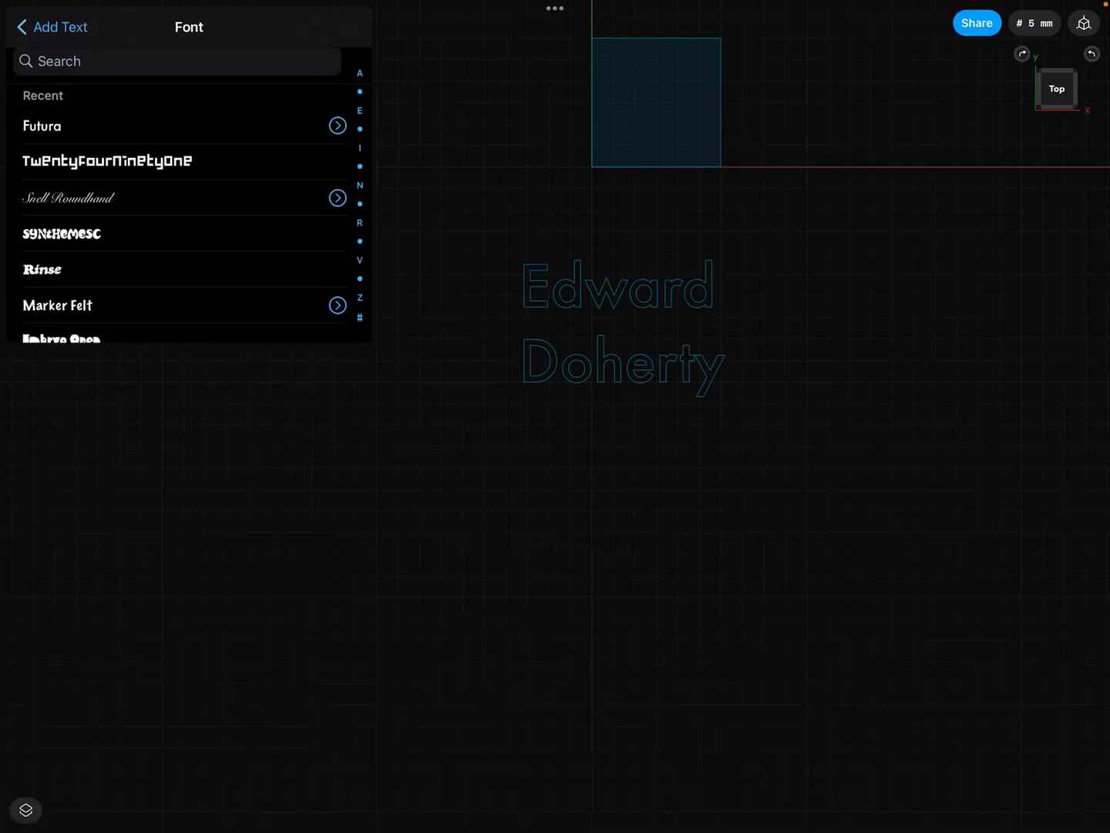
scroll("down", 3)
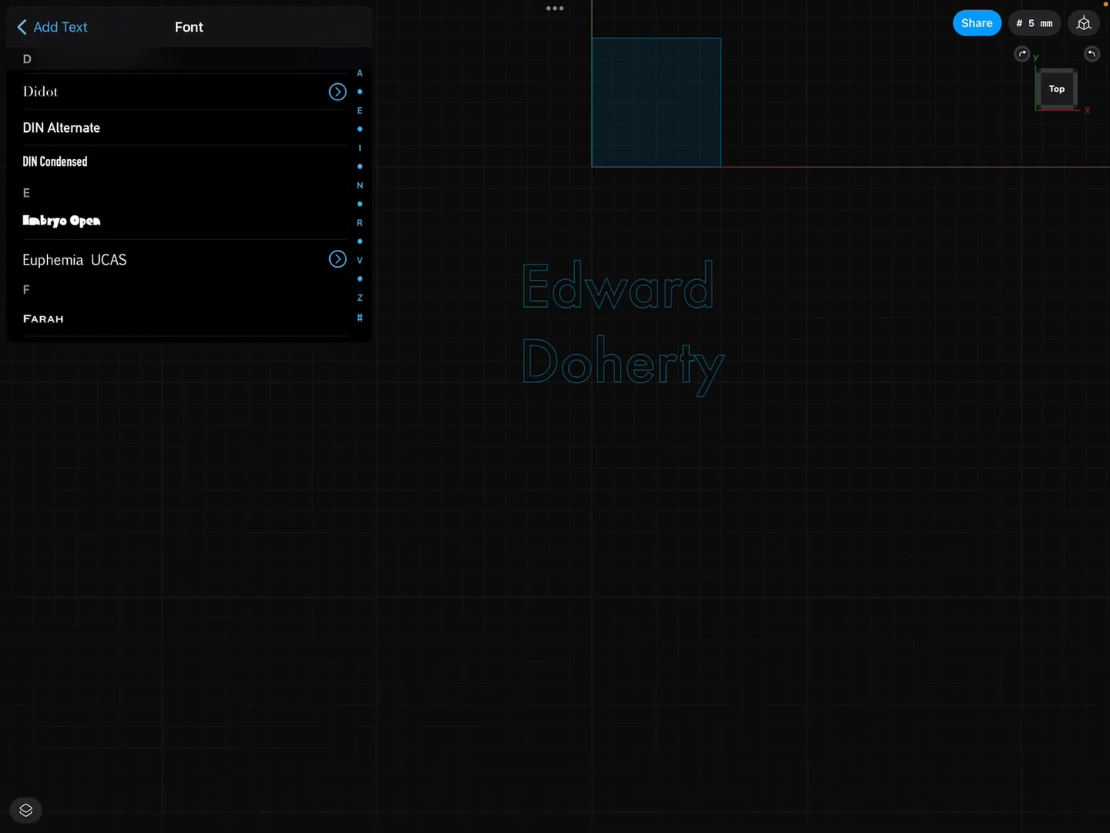
scroll("down", 3)
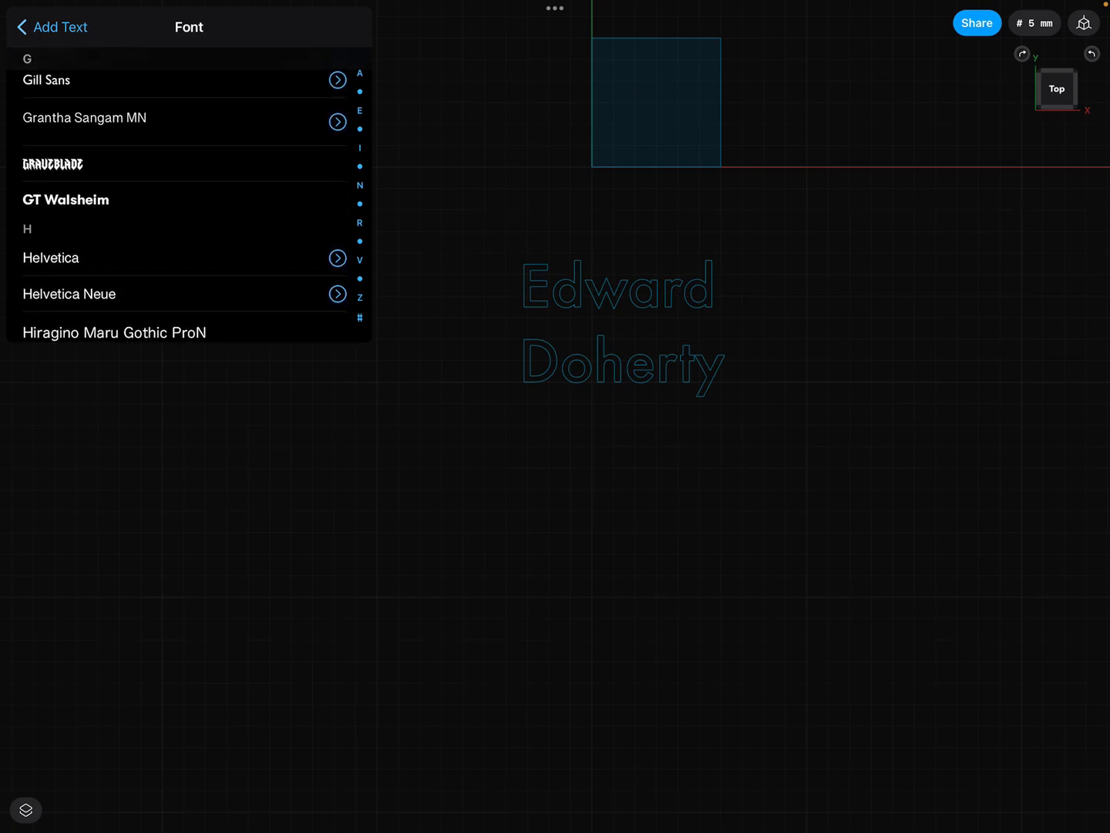
left_click(52, 163)
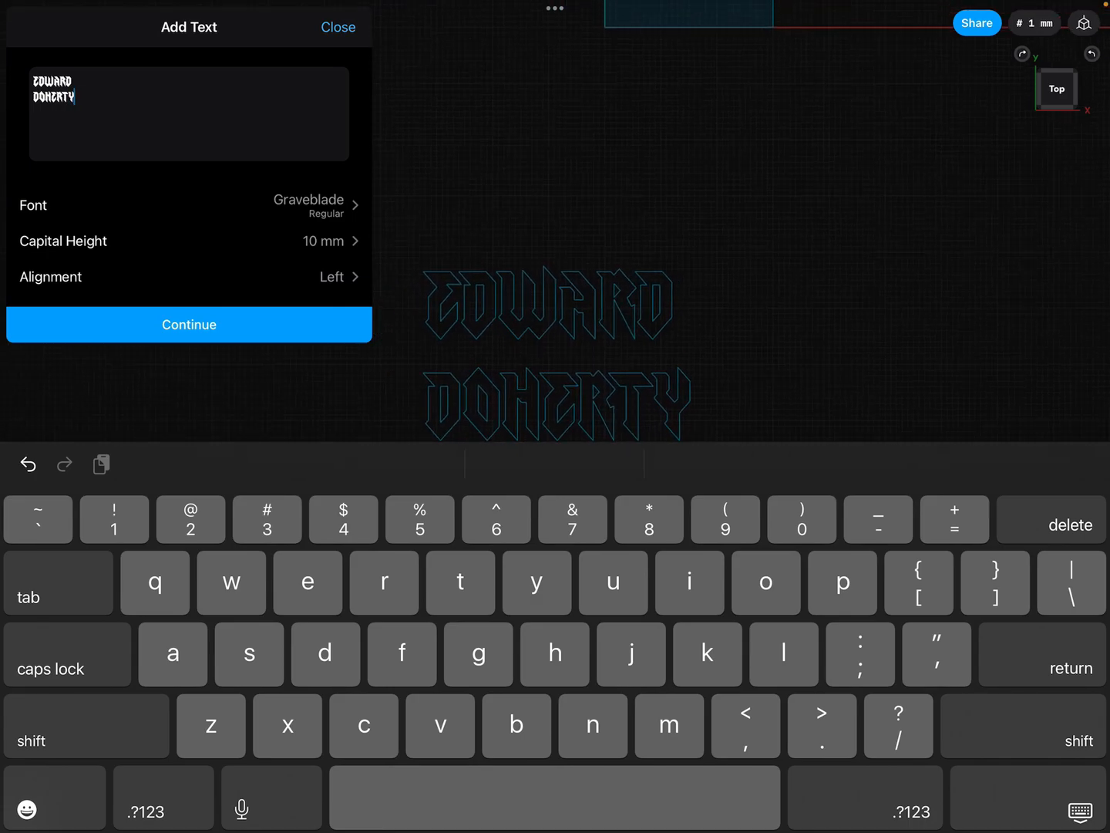
Set the capital height to 7 mm and place the text over the rectangle
left_click(188, 241)
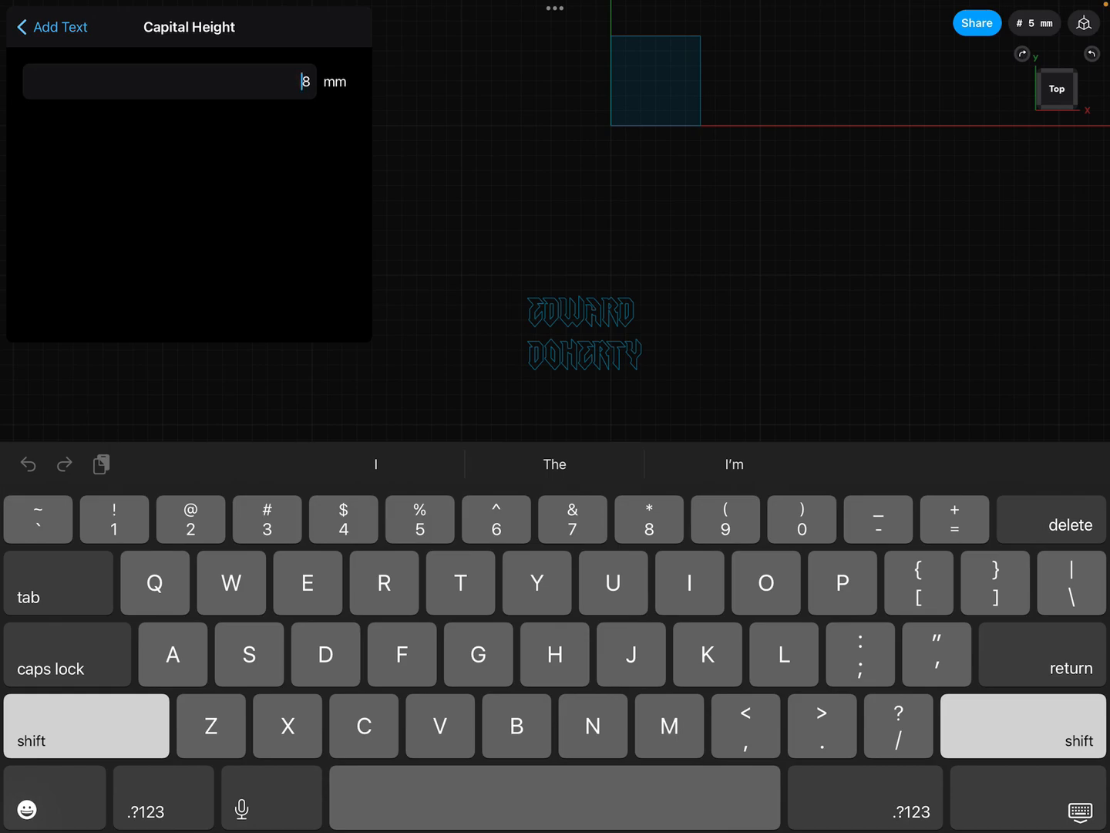
double_click(306, 80)
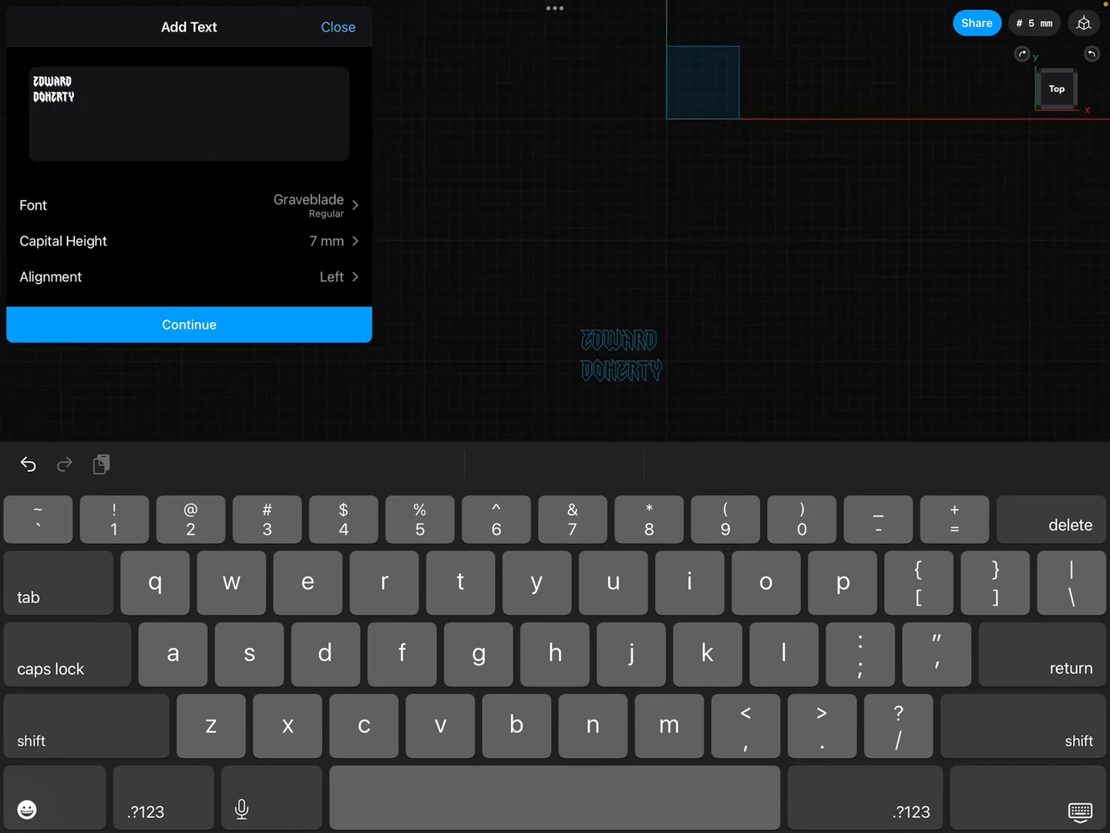
left_click(188, 324)
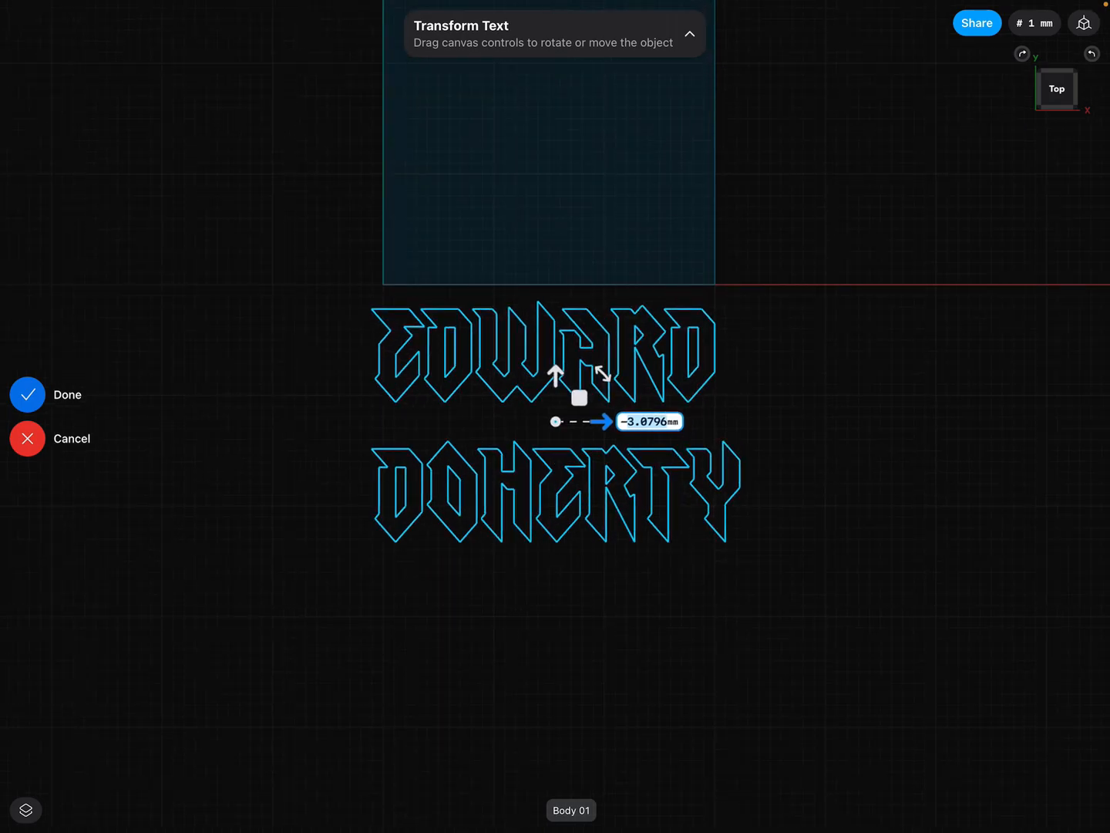
left_click(28, 395)
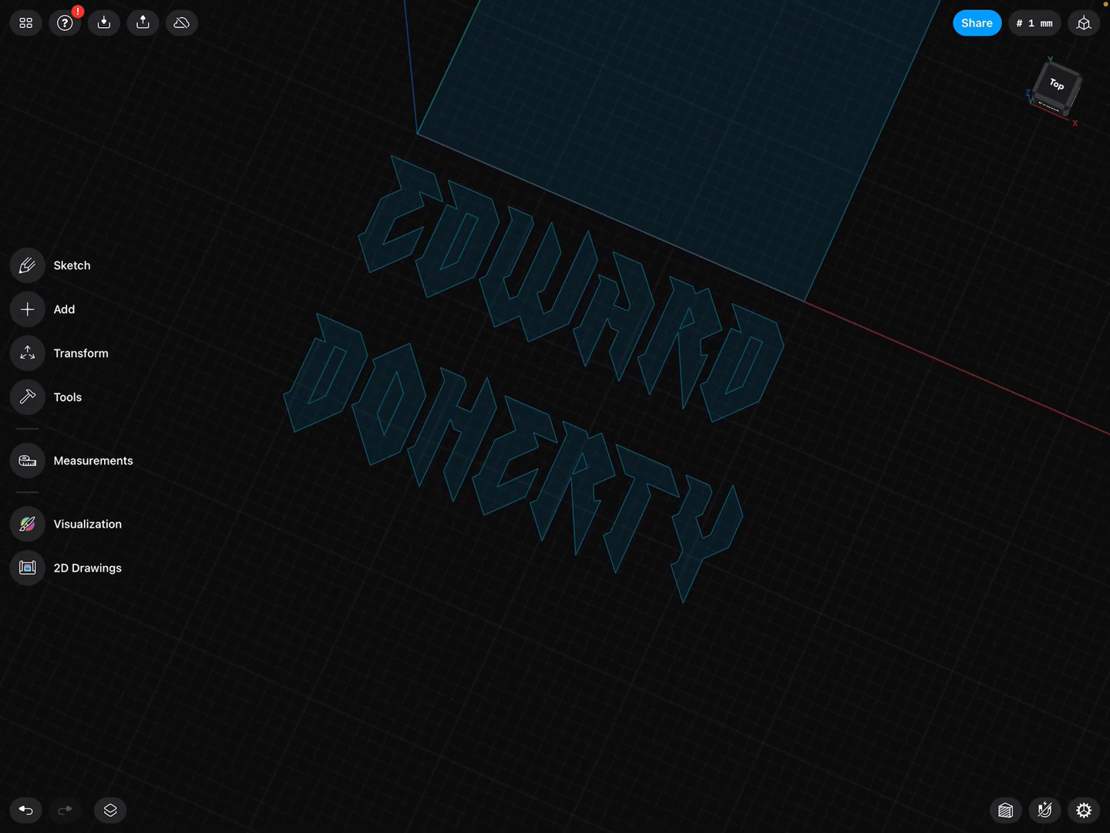
Extrude both lines of letter faces by 4 mm into solid letters
left_click(539, 270)
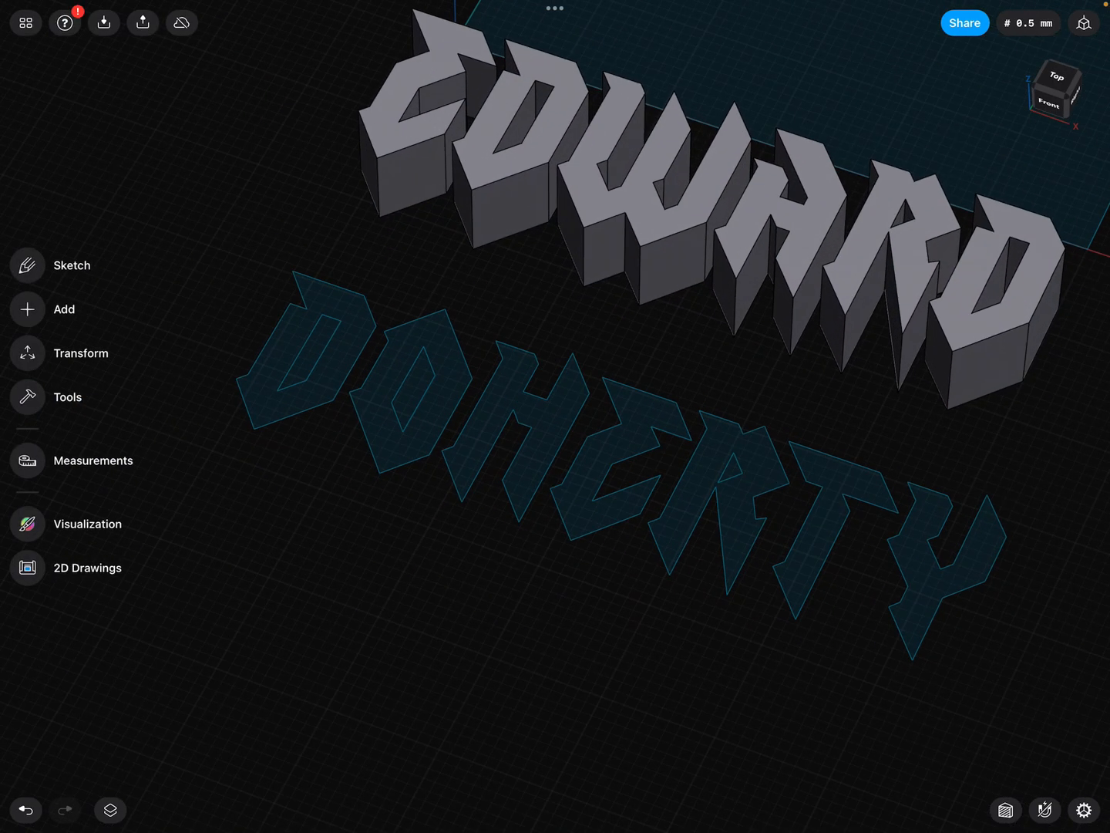
left_click(385, 370)
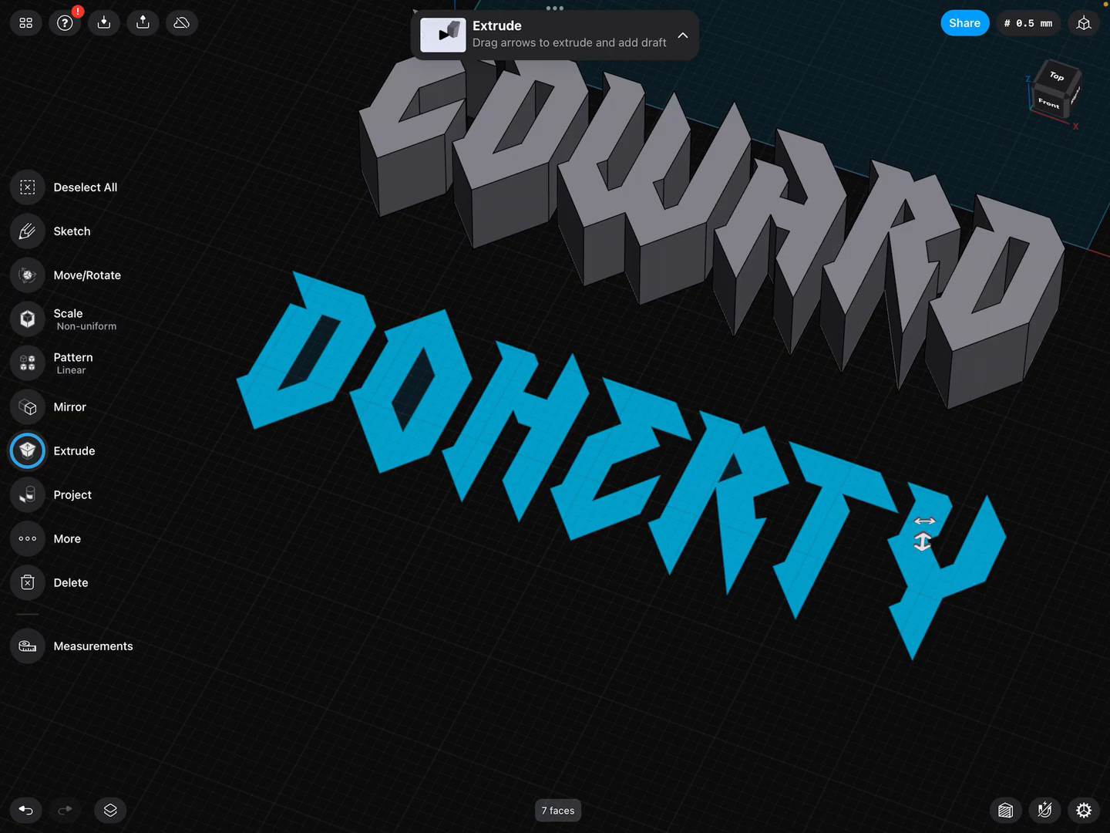
left_click(922, 540)
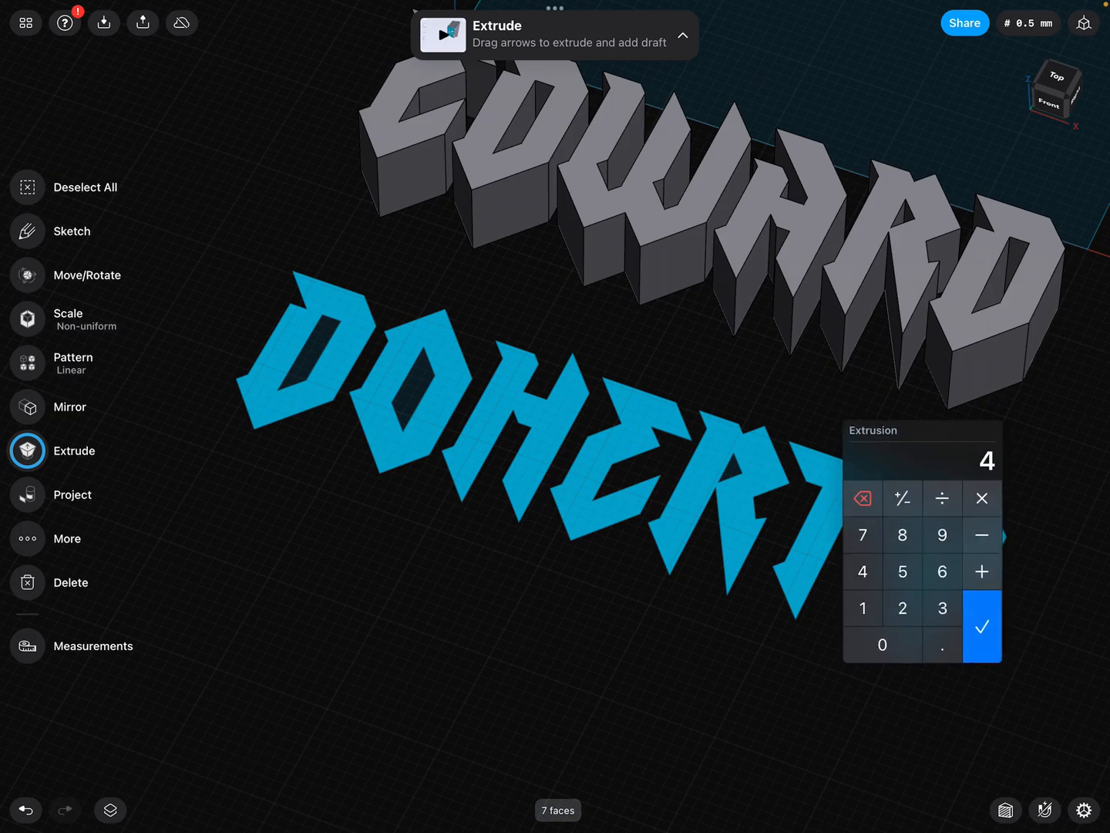
left_click(981, 626)
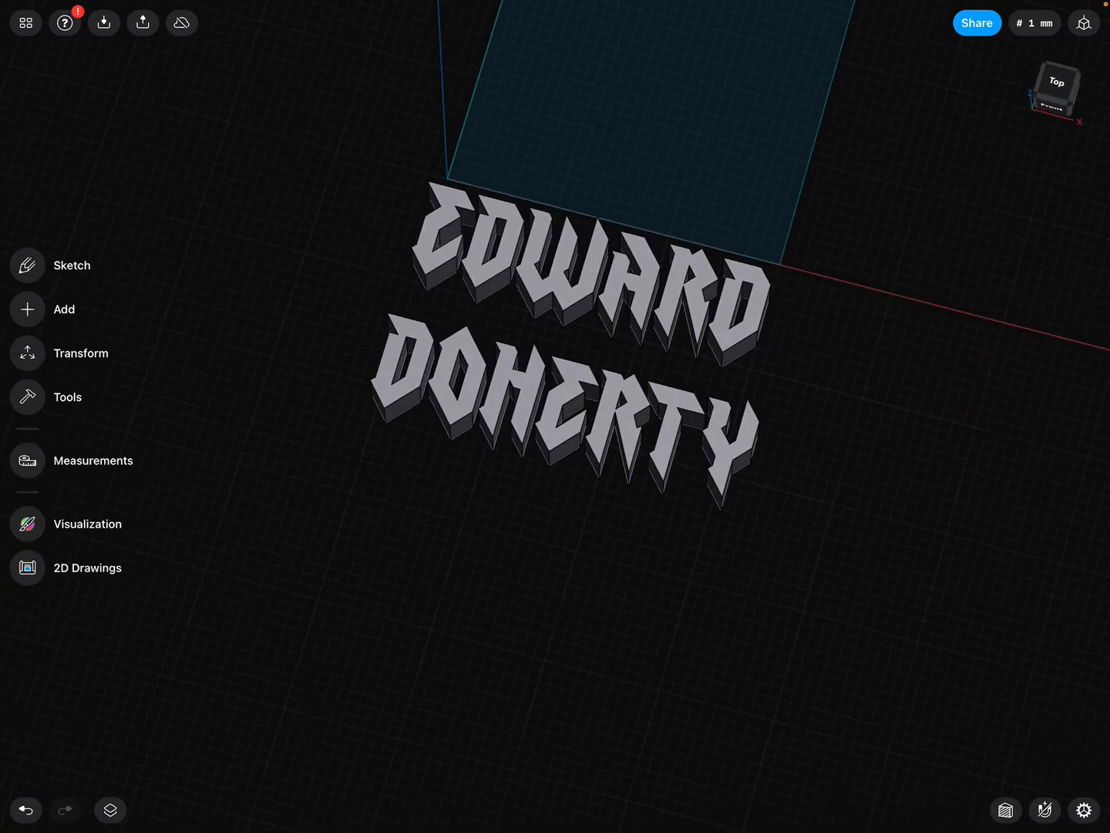
left_click(109, 809)
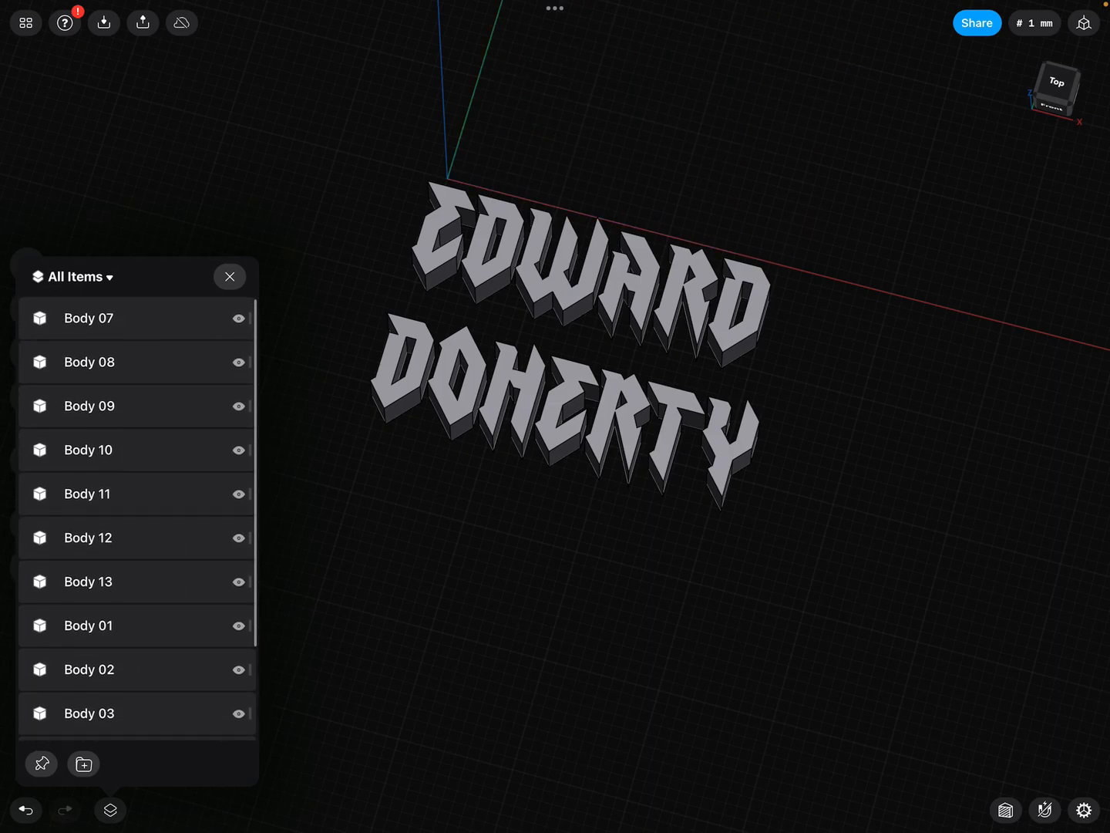
Select the top row of letters and shift it away from the bottom row
left_click(87, 318)
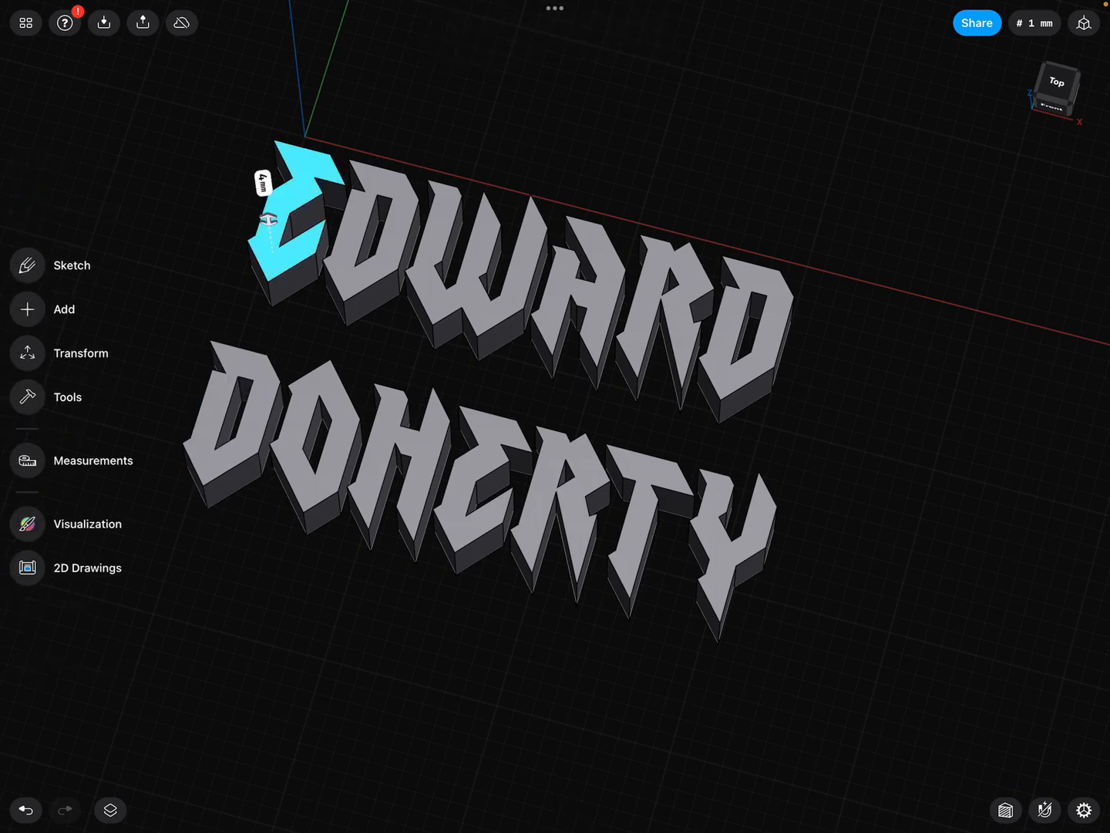
left_click(80, 351)
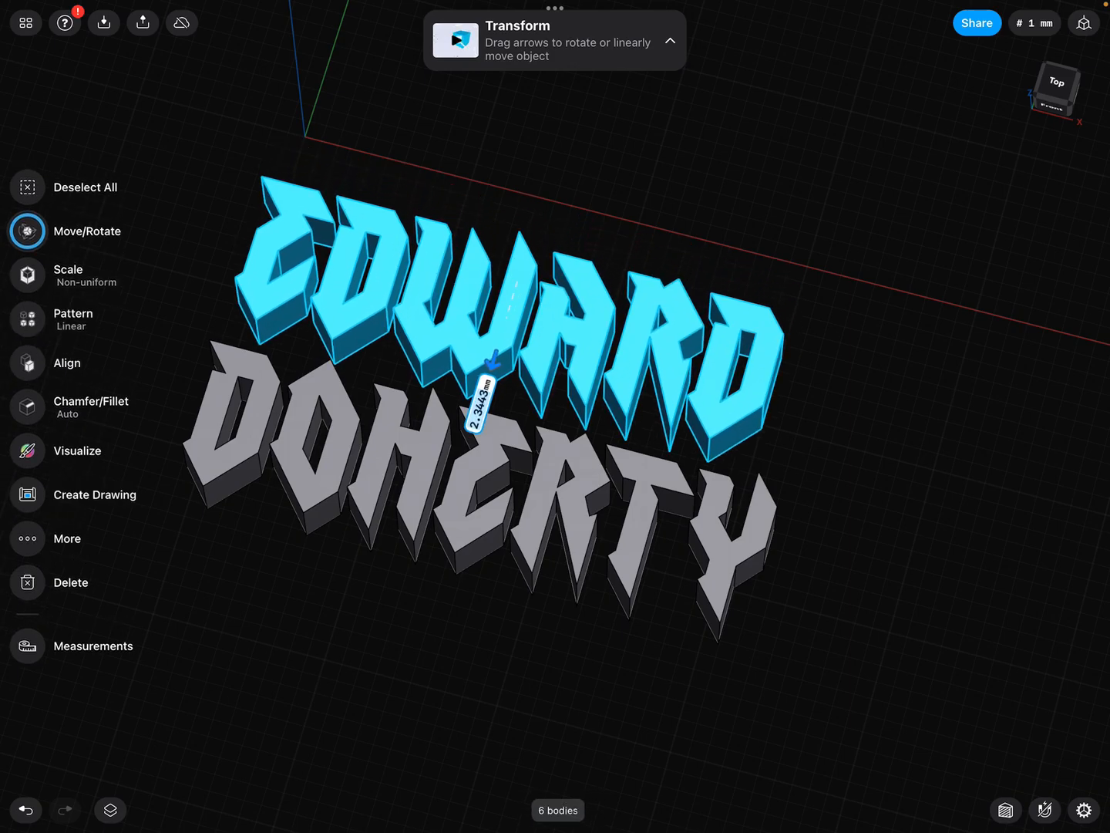
left_click_drag(491, 370, 490, 357)
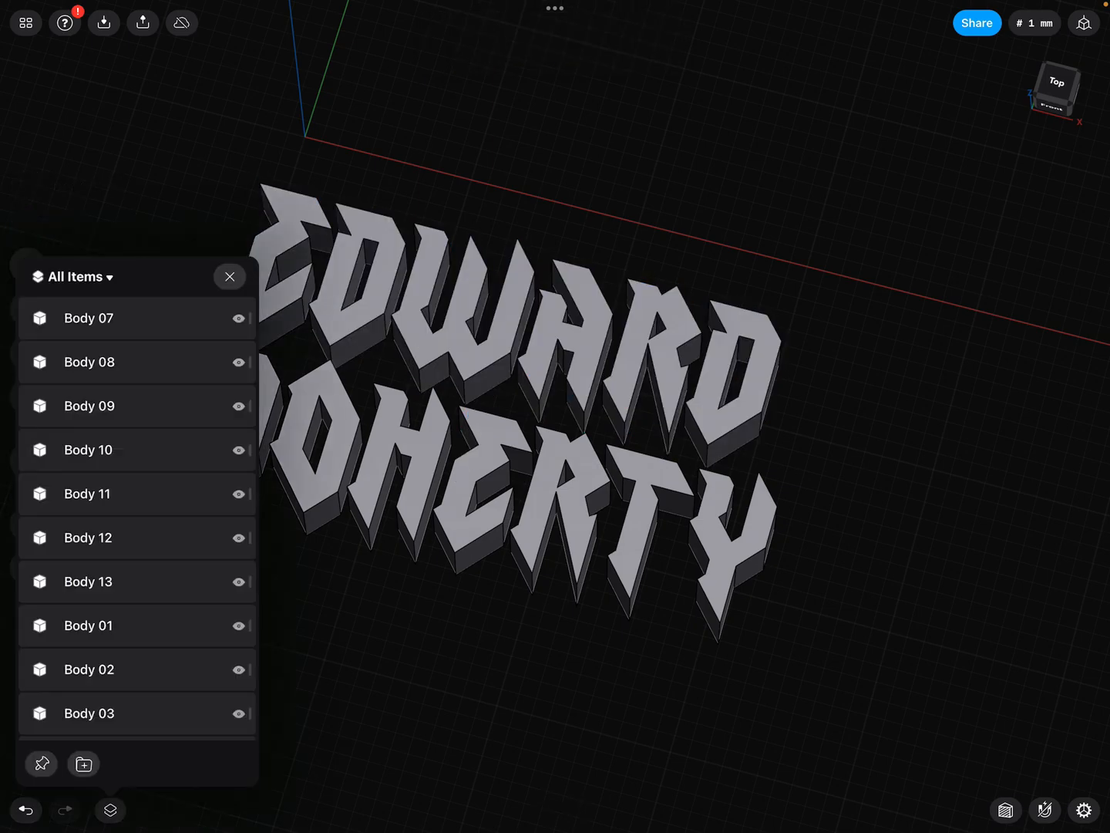
Group all thirteen letter bodies into one new folder
left_click(88, 406)
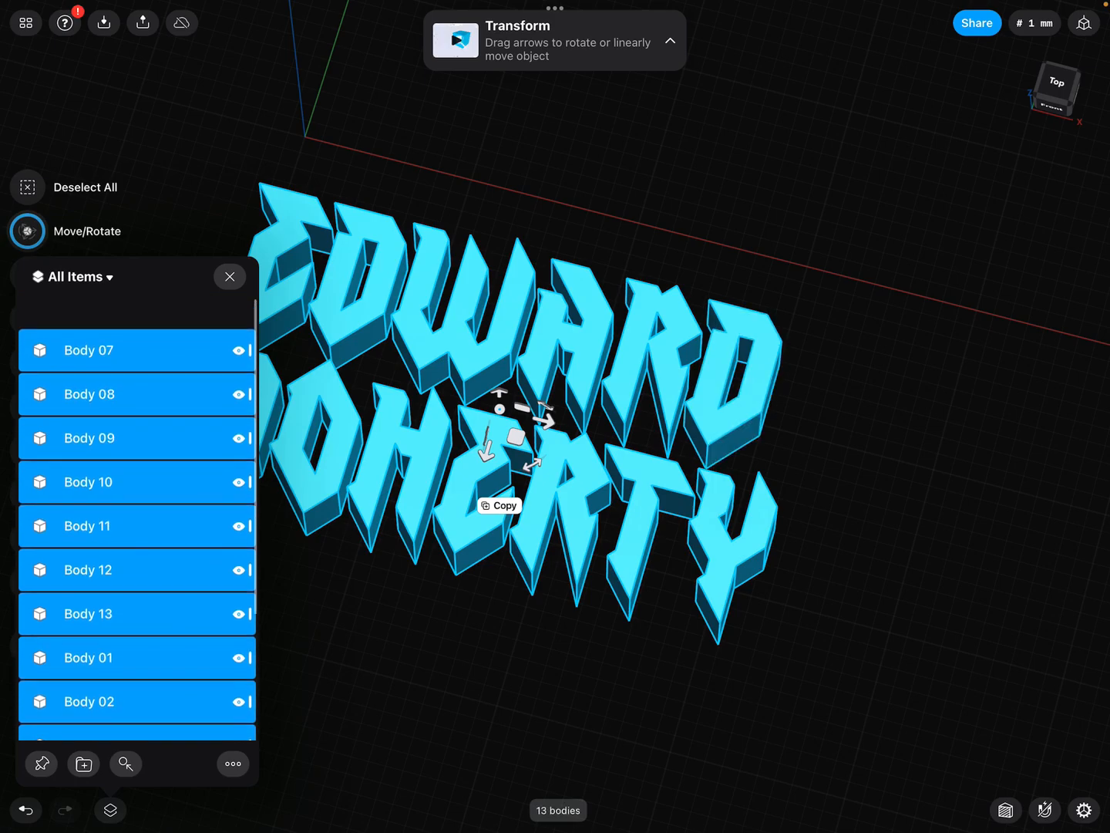
left_click(84, 763)
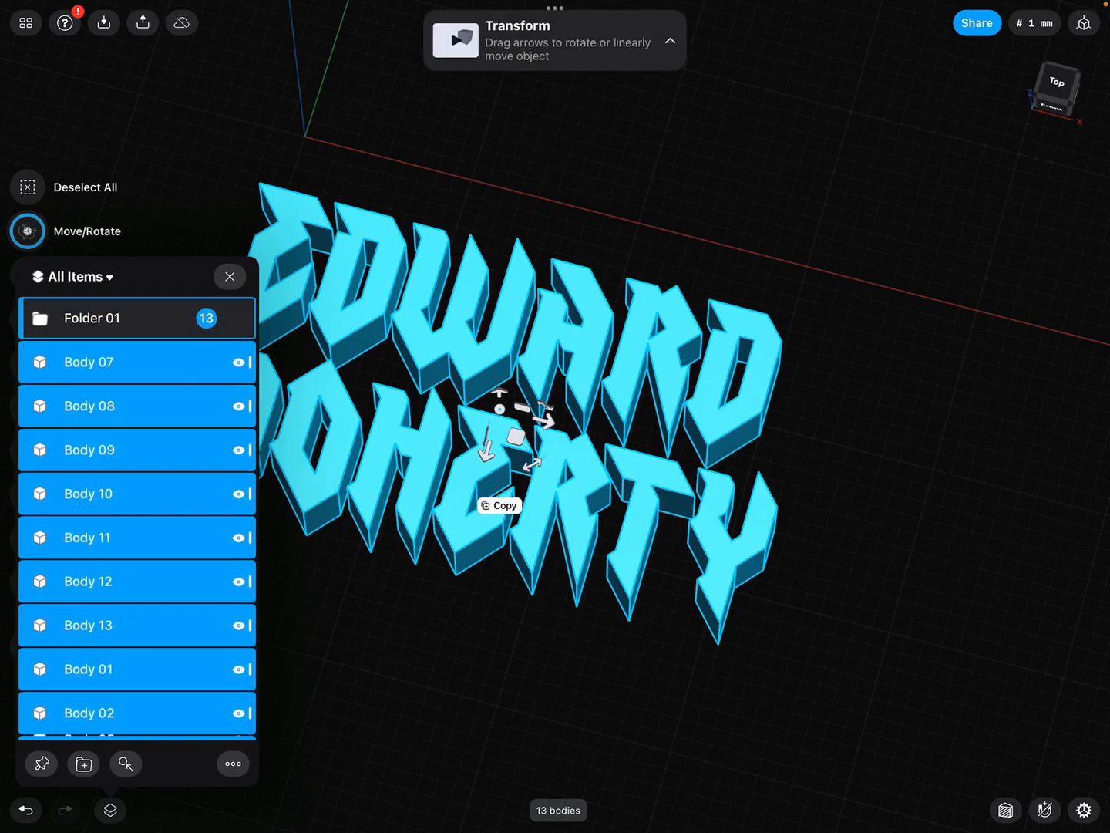
left_click(91, 317)
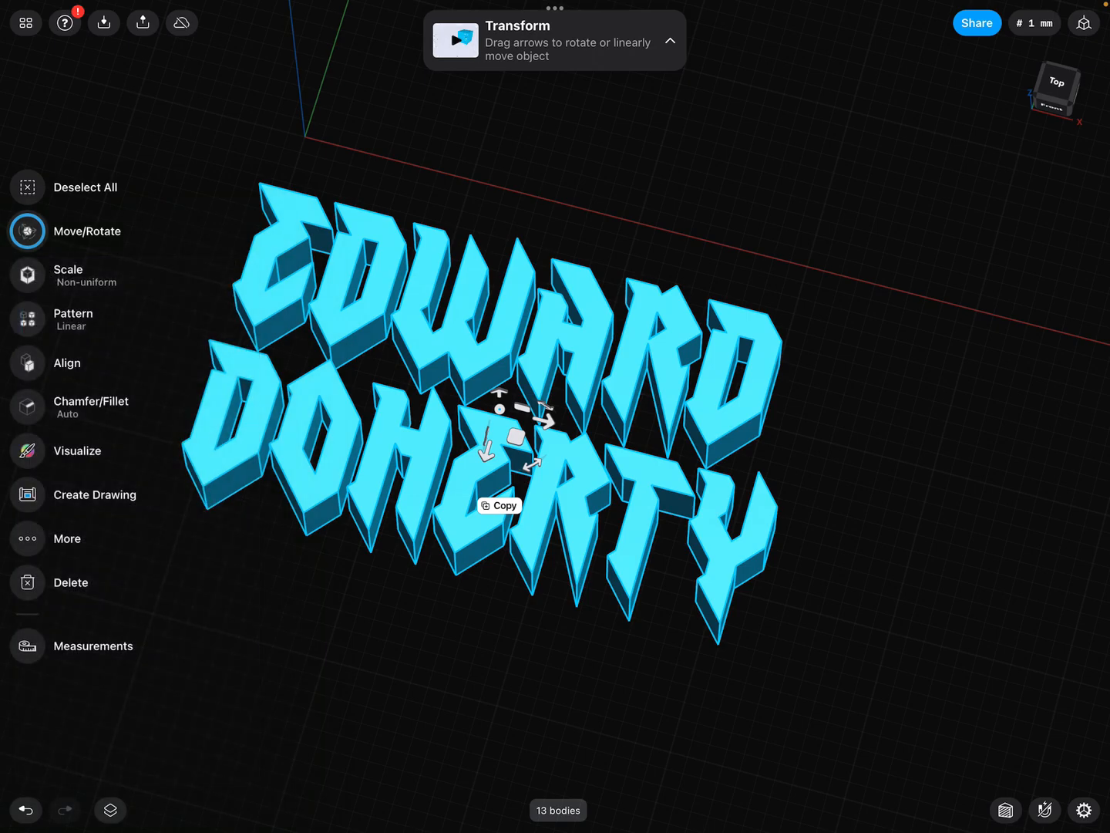
left_click(112, 810)
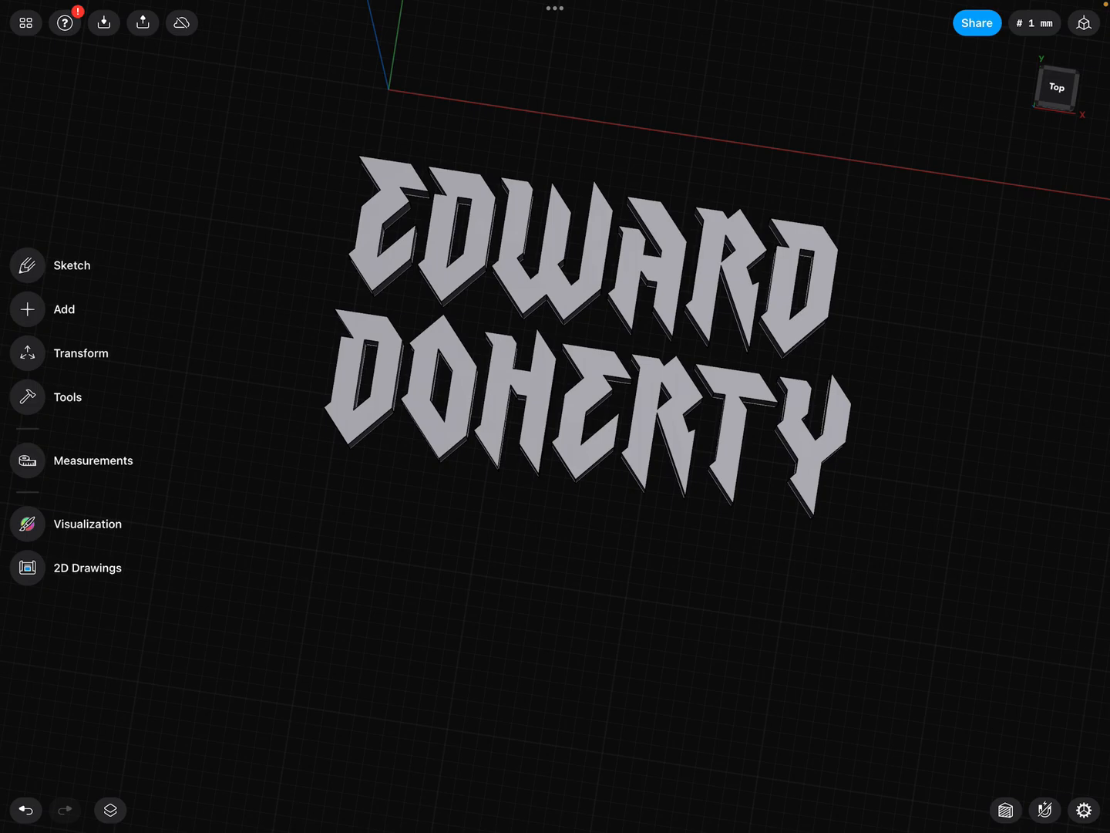
Sketch a 7 mm circle to the right of the name for the ring hole
left_click(70, 266)
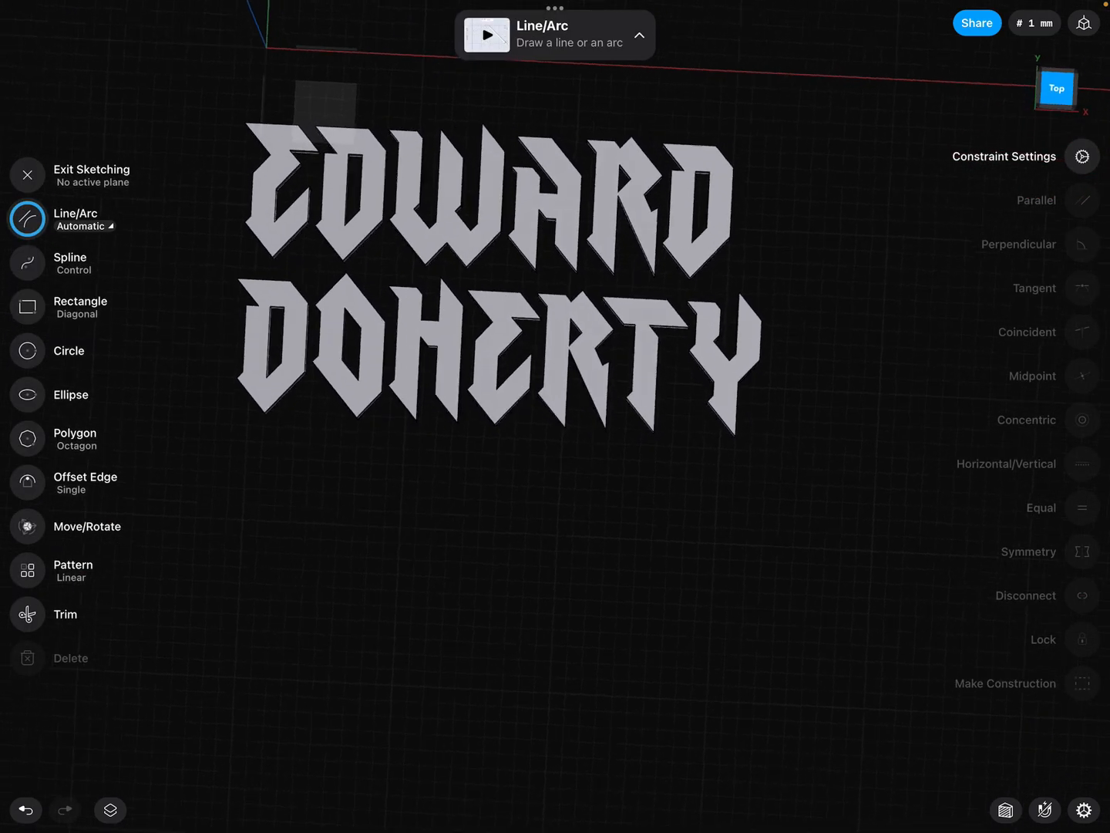
left_click(27, 174)
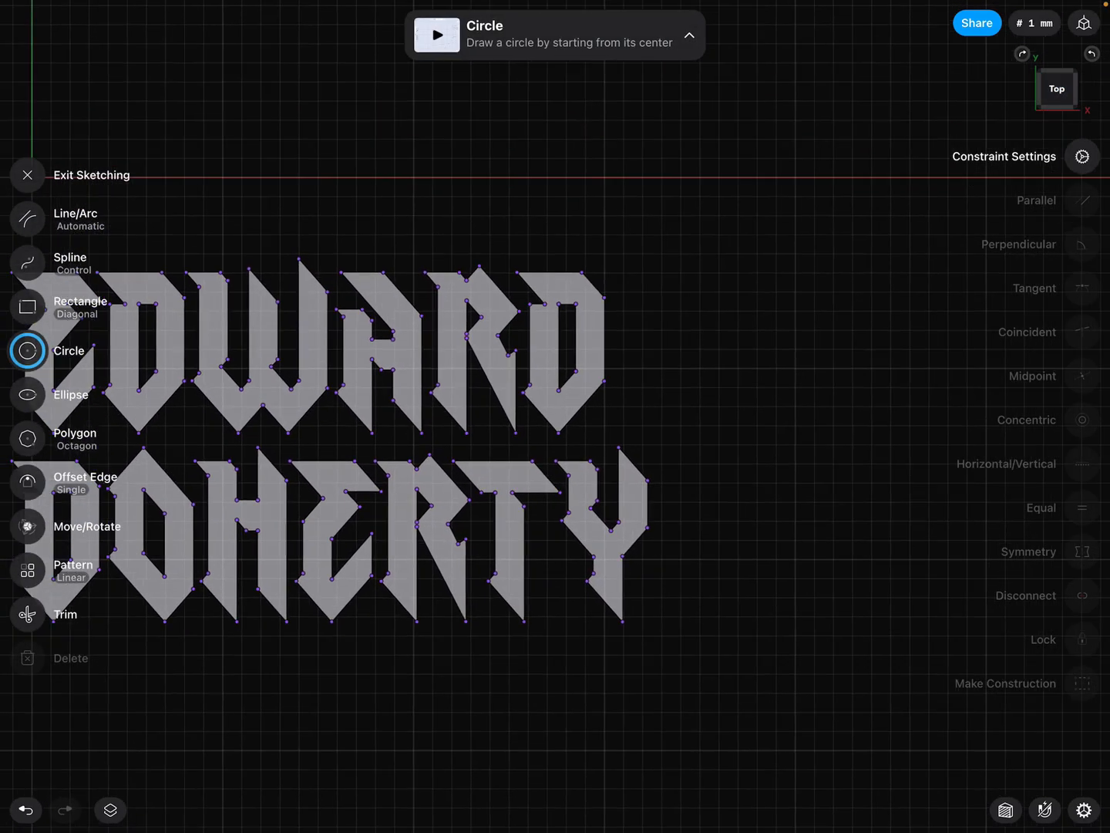
left_click(654, 379)
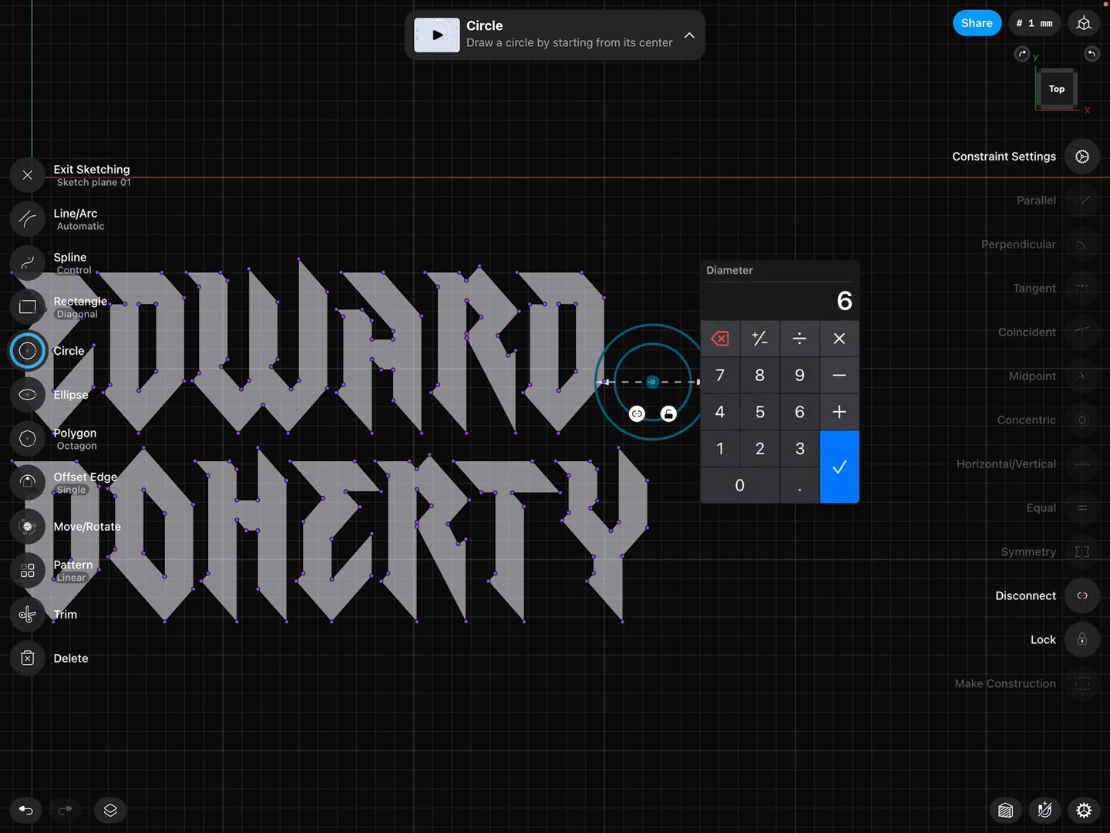
left_click(839, 465)
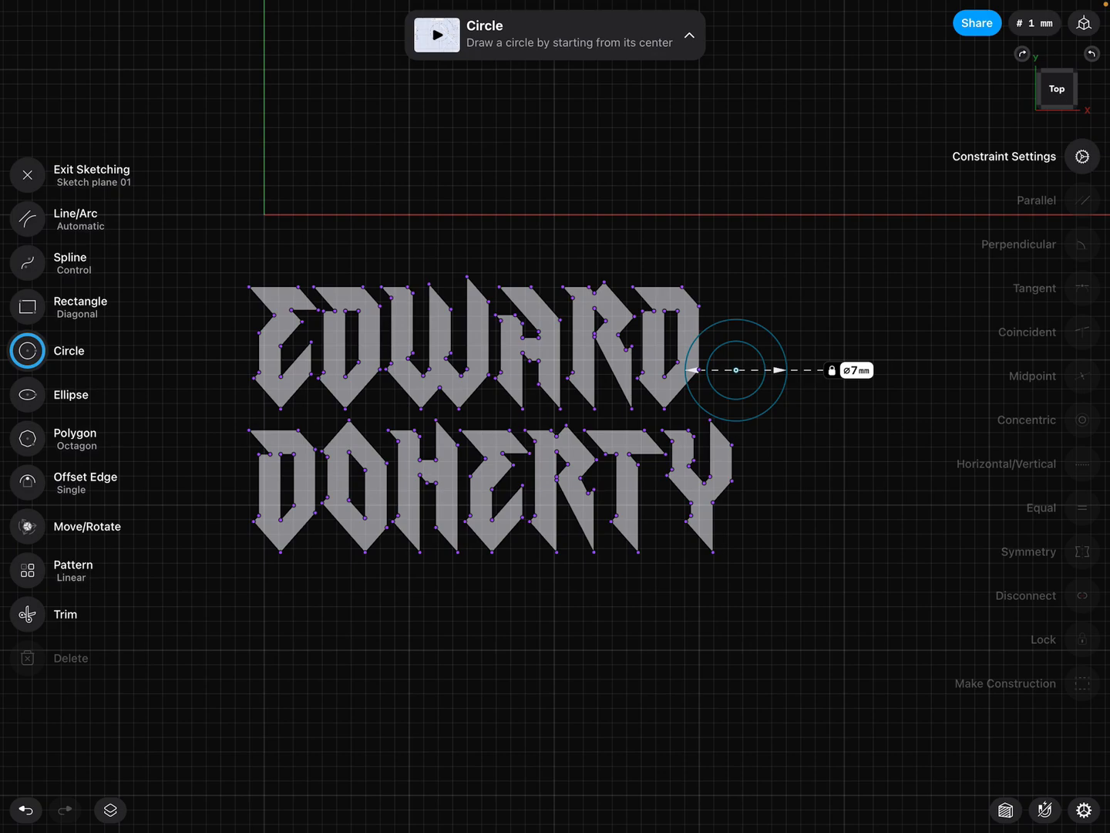
Draw the rectangular base plate outline around the name with the Line tool
left_click(28, 219)
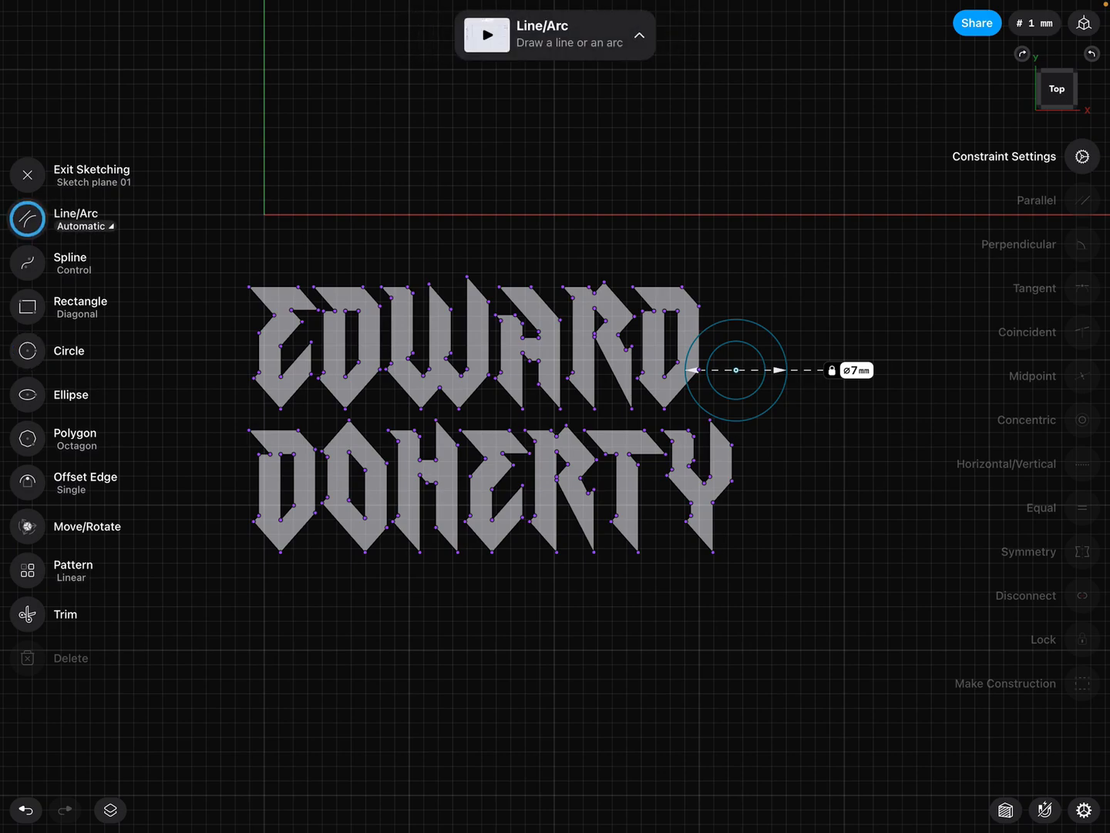
left_click(85, 226)
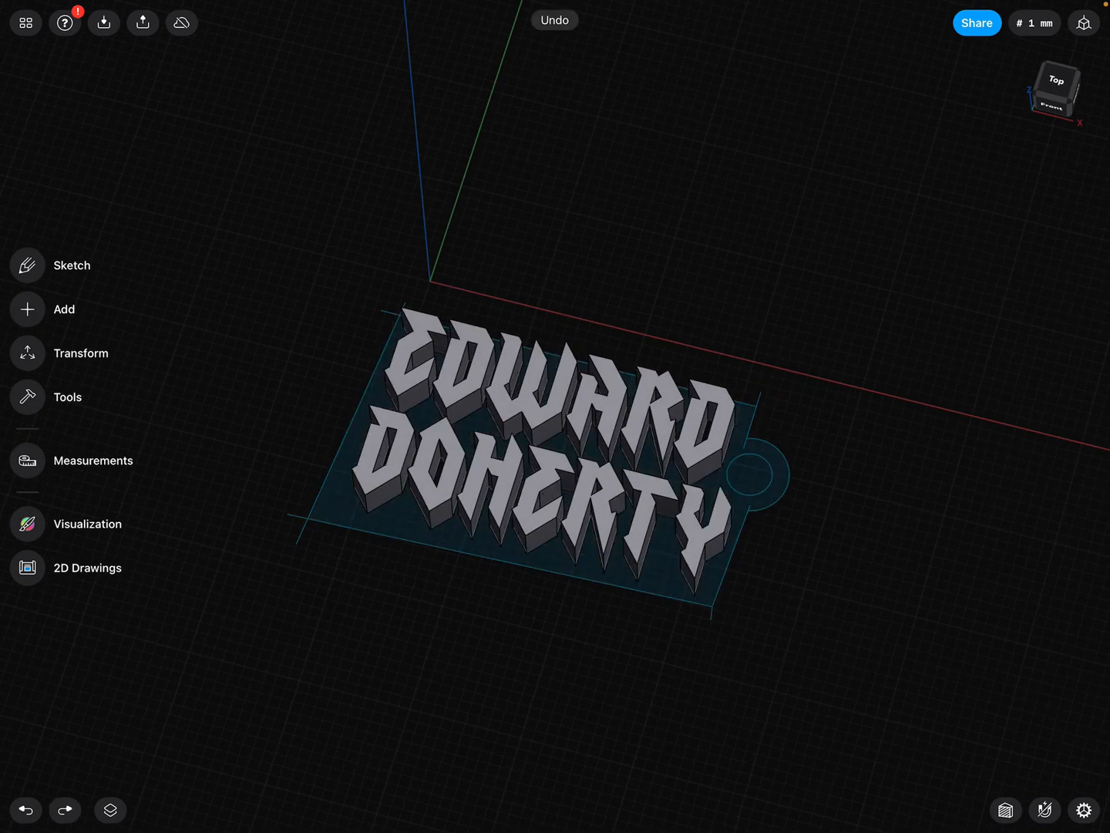
Hide the letters folder and extrude the base outline into a solid slab
left_click(111, 810)
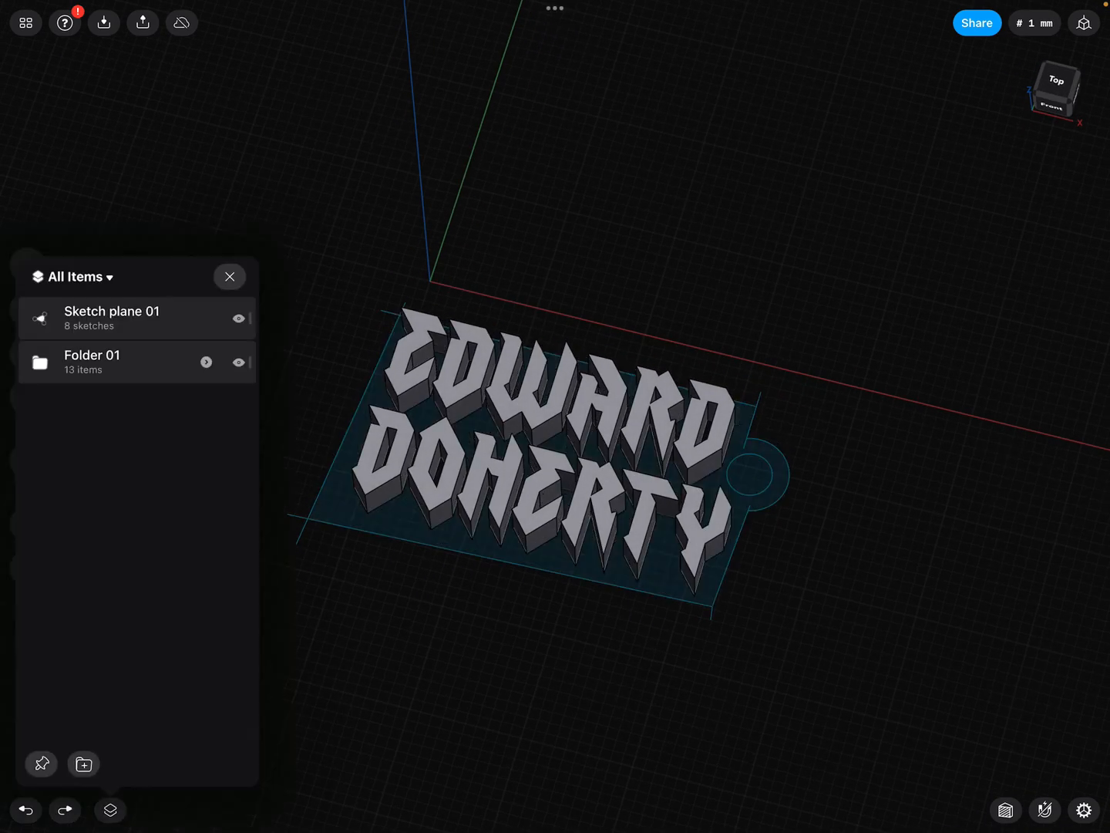
left_click(239, 361)
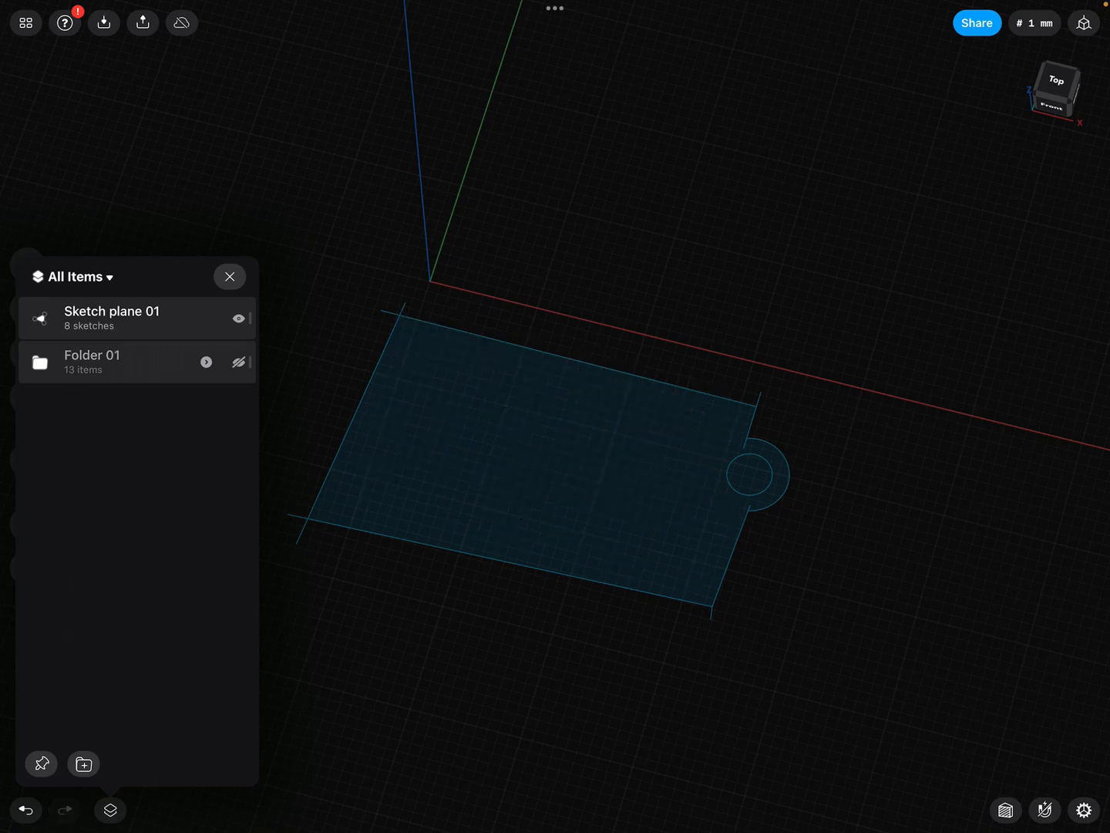
left_click(524, 462)
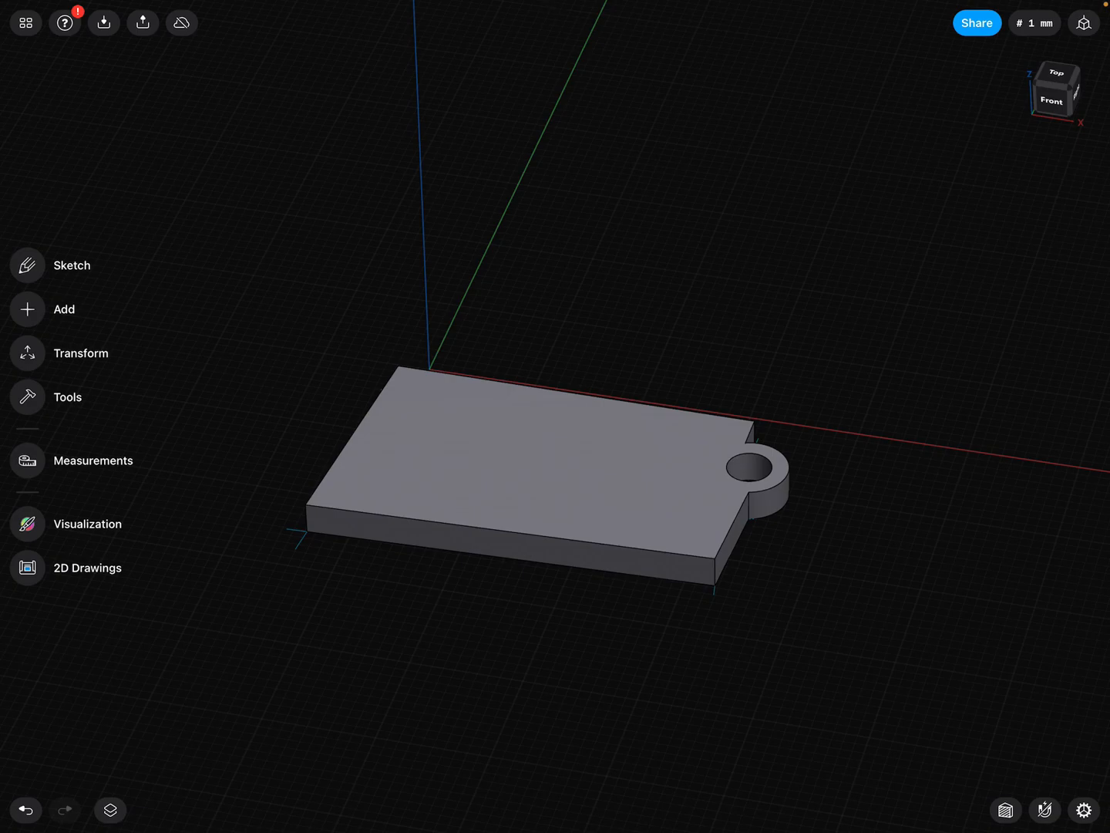
Show the letters again sitting on the extruded plate
left_click(111, 810)
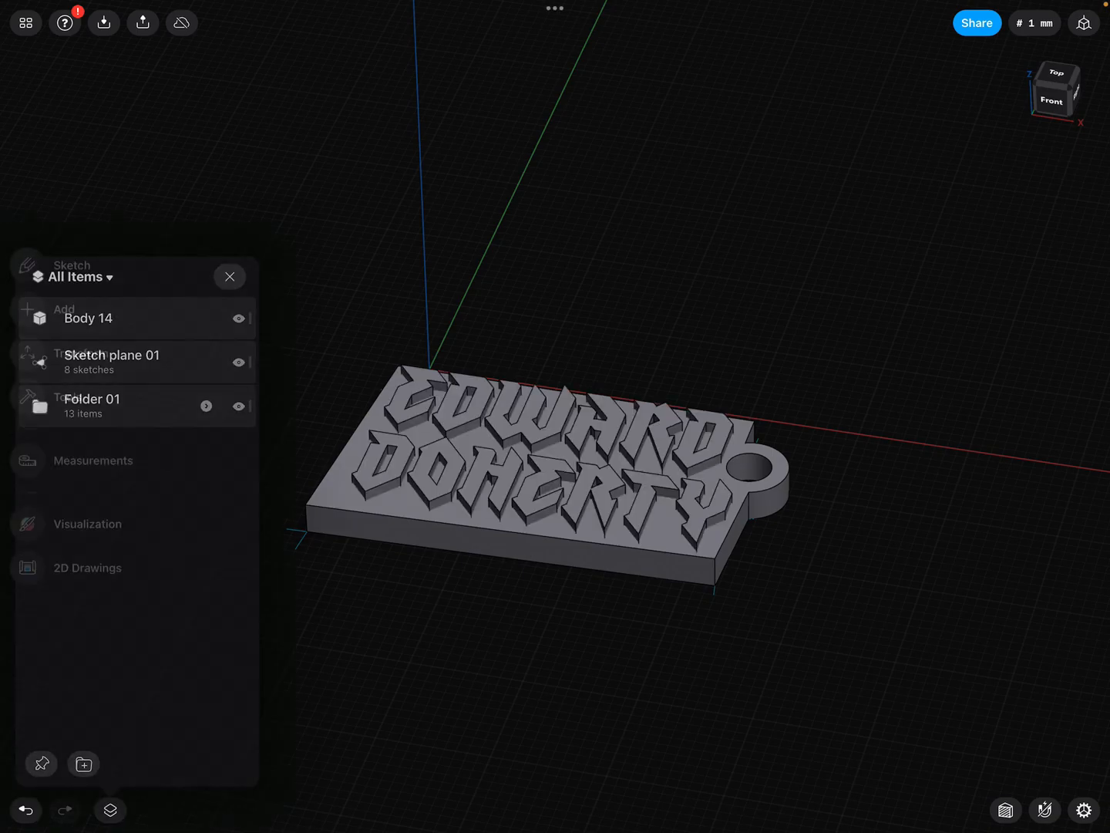
left_click(230, 276)
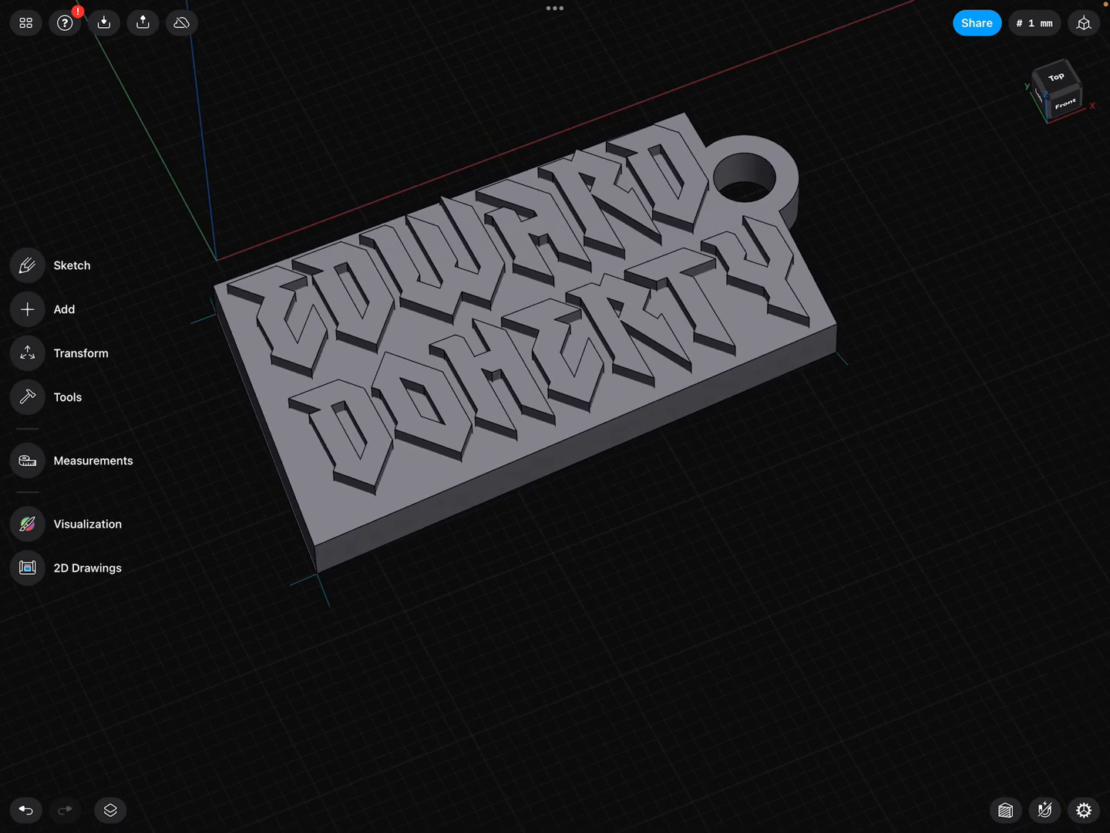
left_click(110, 809)
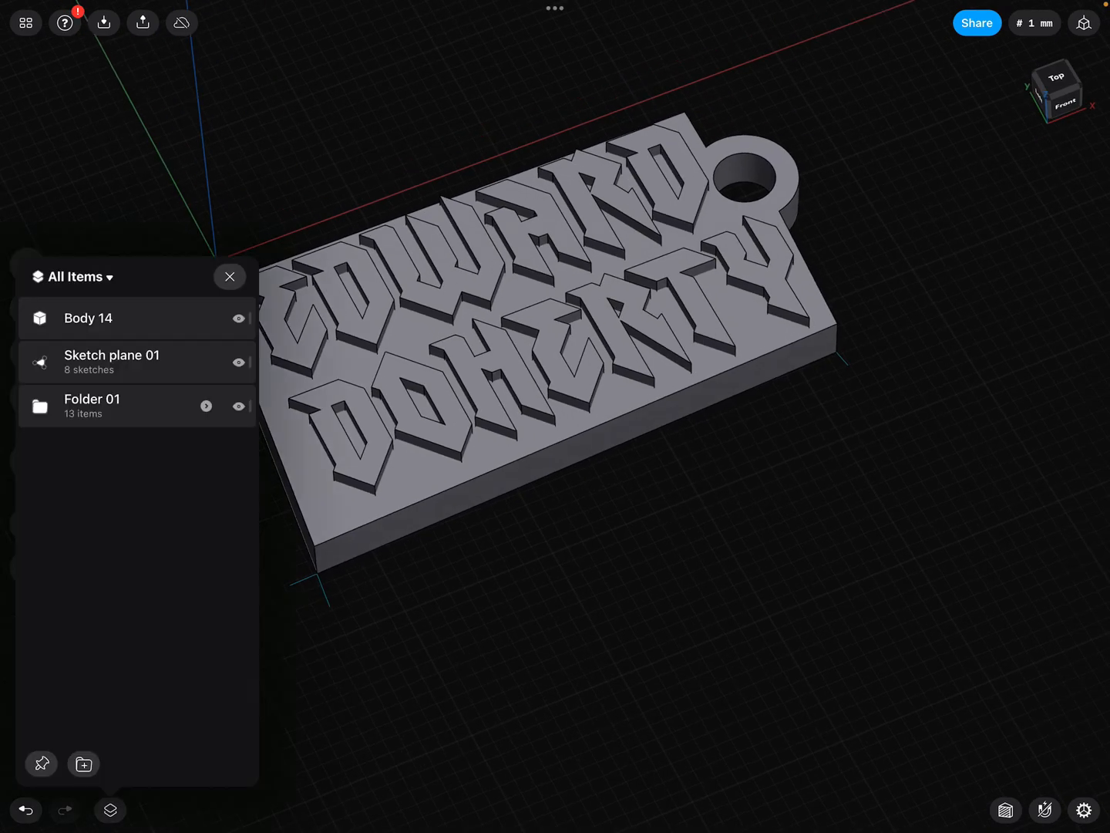
left_click(230, 276)
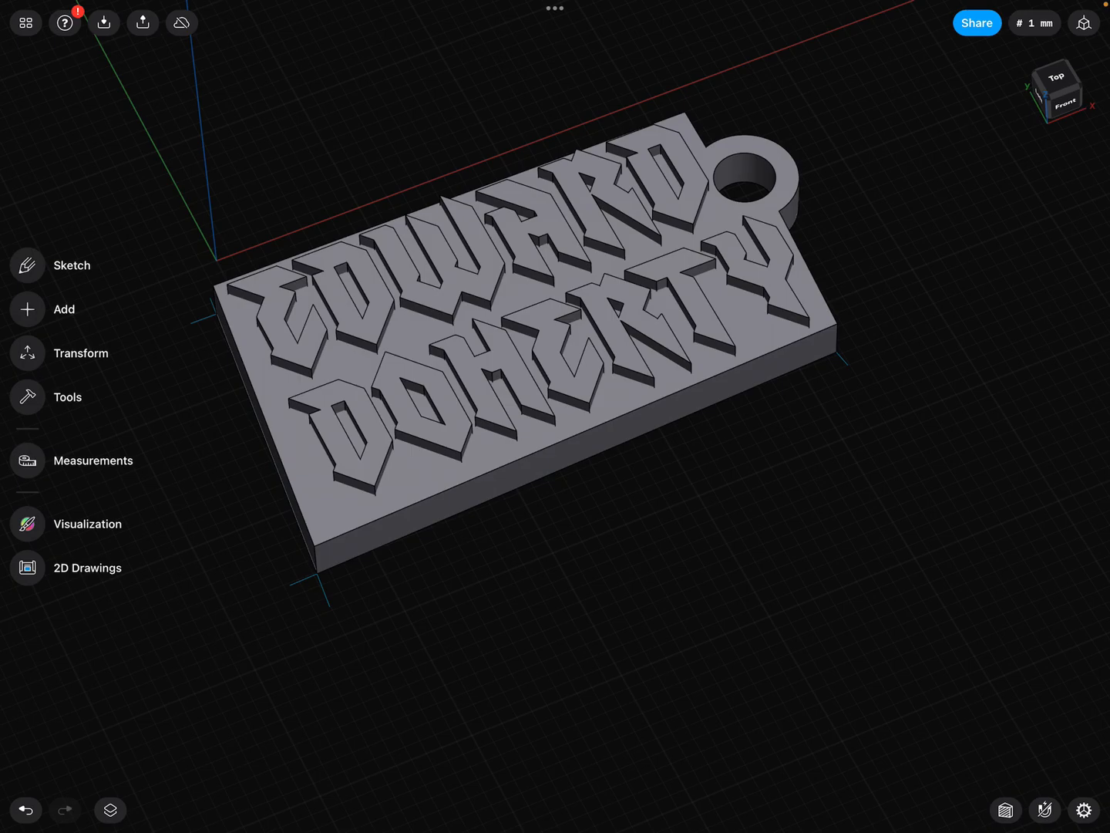
Delete the leftover Sketch plane 01 from the Items panel and round the base plate corners
left_click(111, 809)
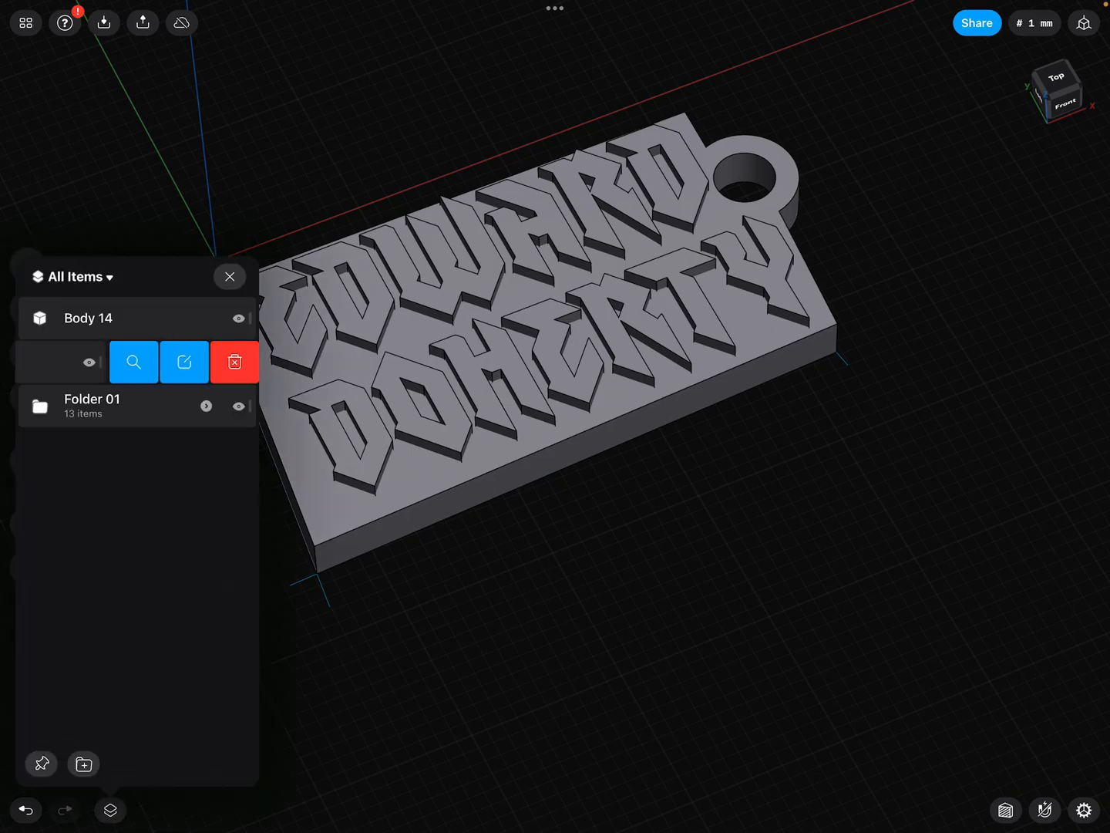
left_click(230, 276)
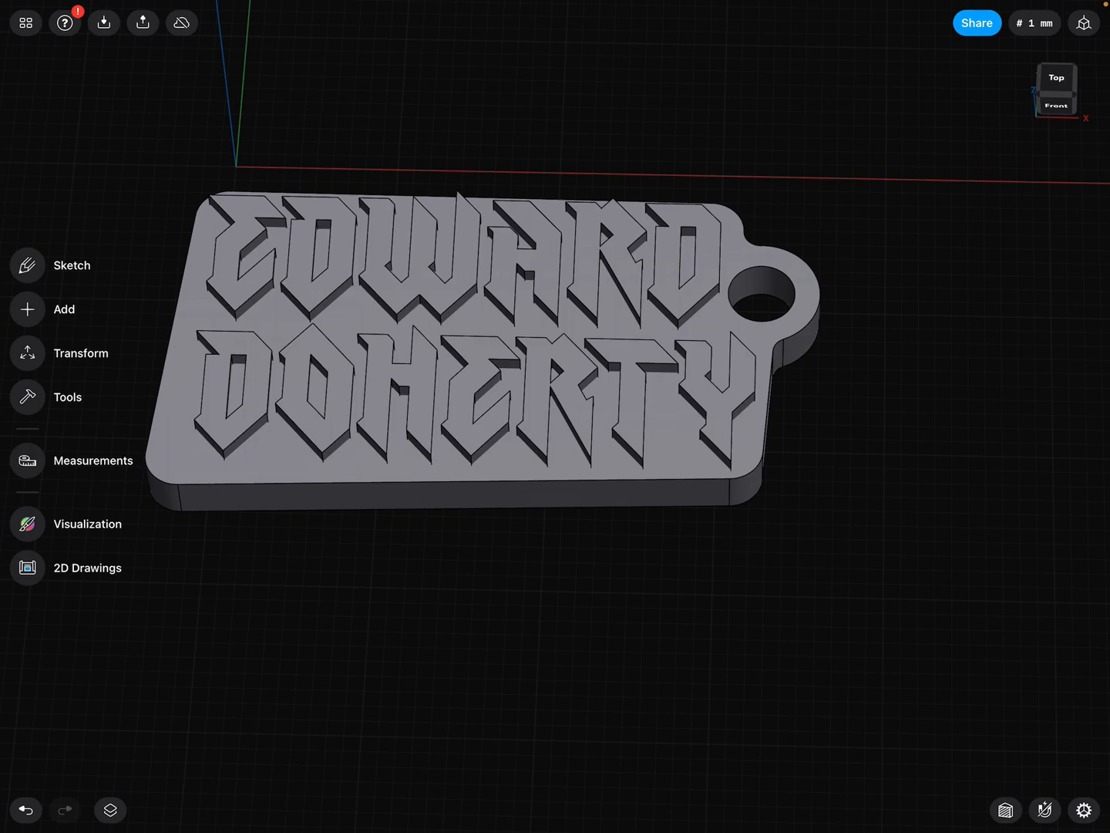
left_click(142, 22)
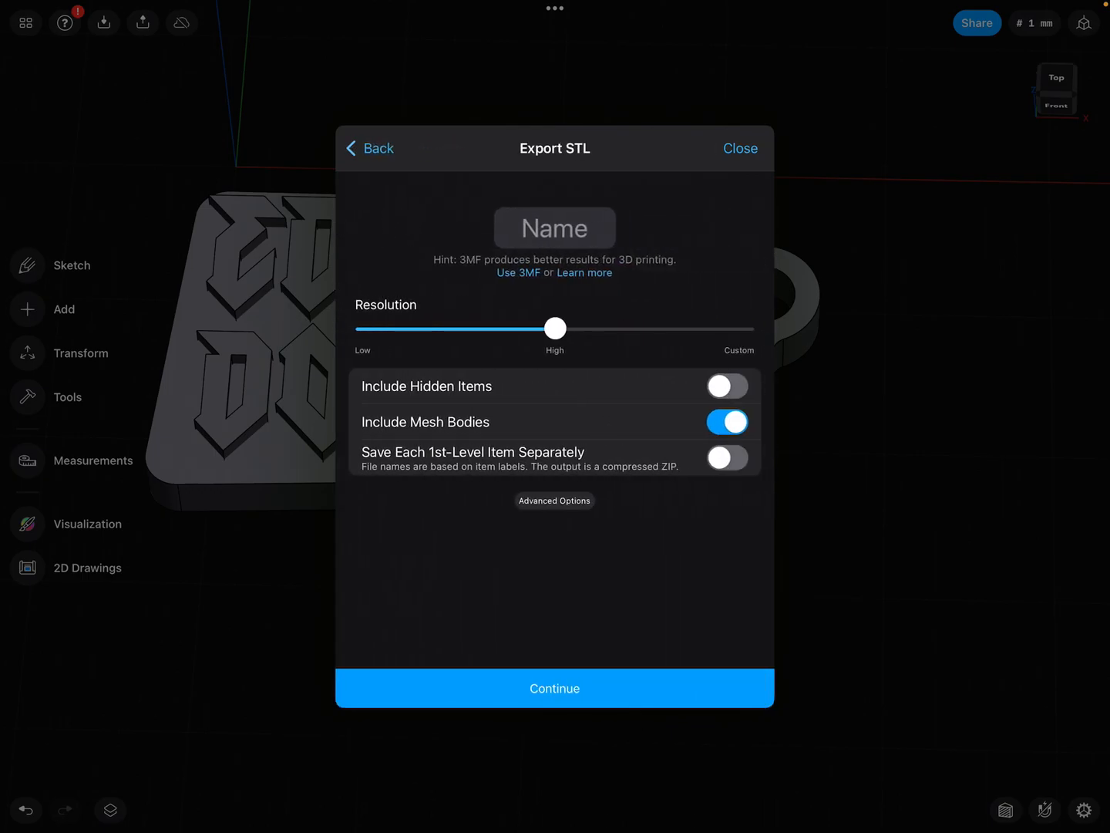
type("ed")
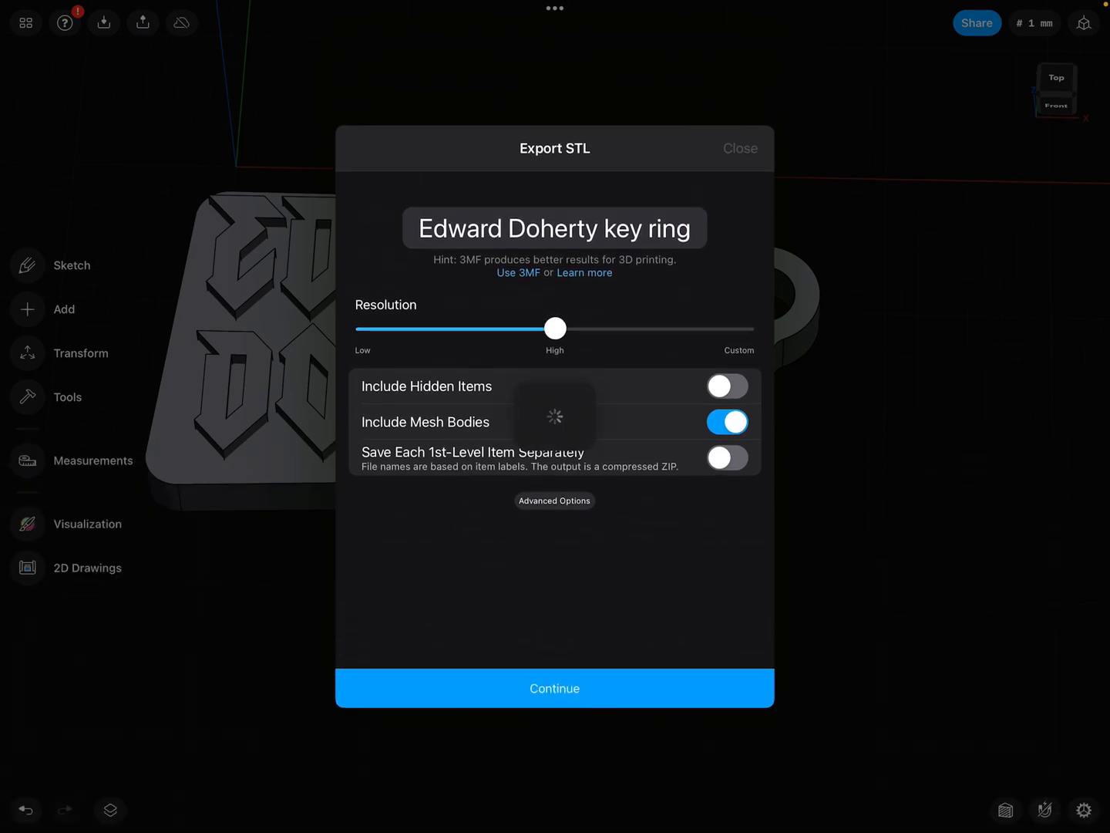
left_click(554, 688)
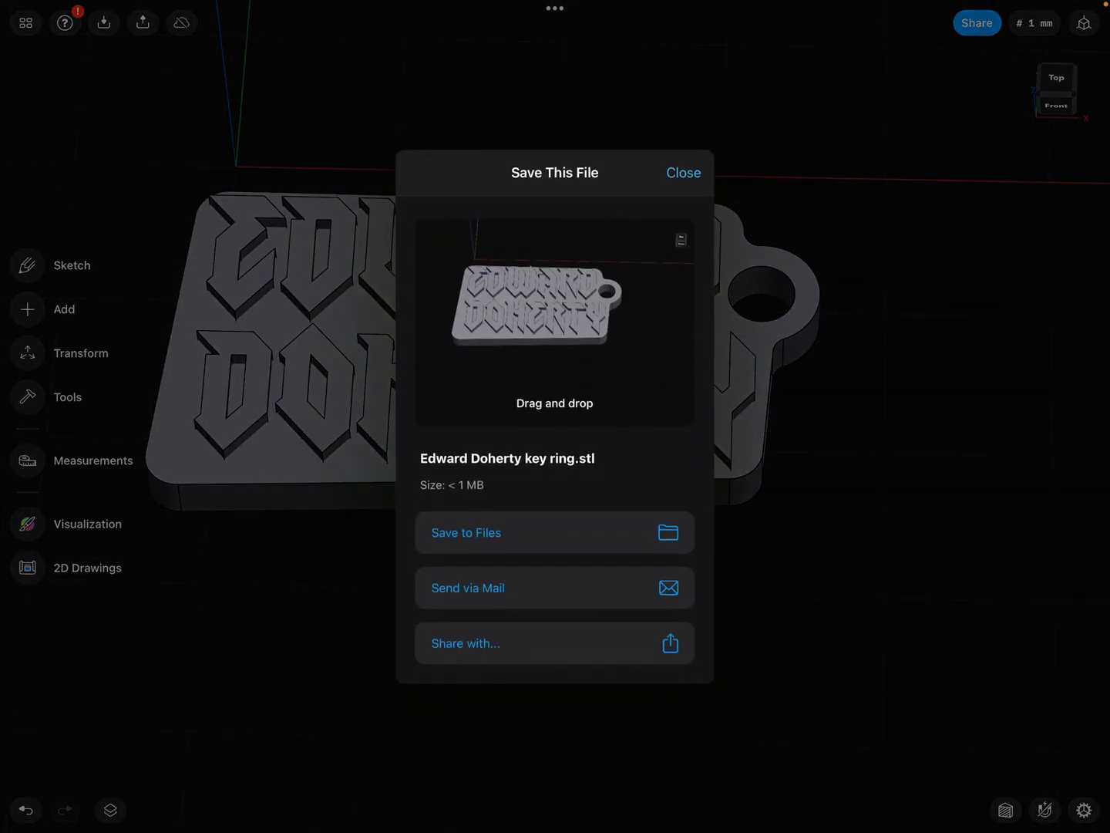
Save the STL file to the Downloads folder via Save to Files
left_click(466, 532)
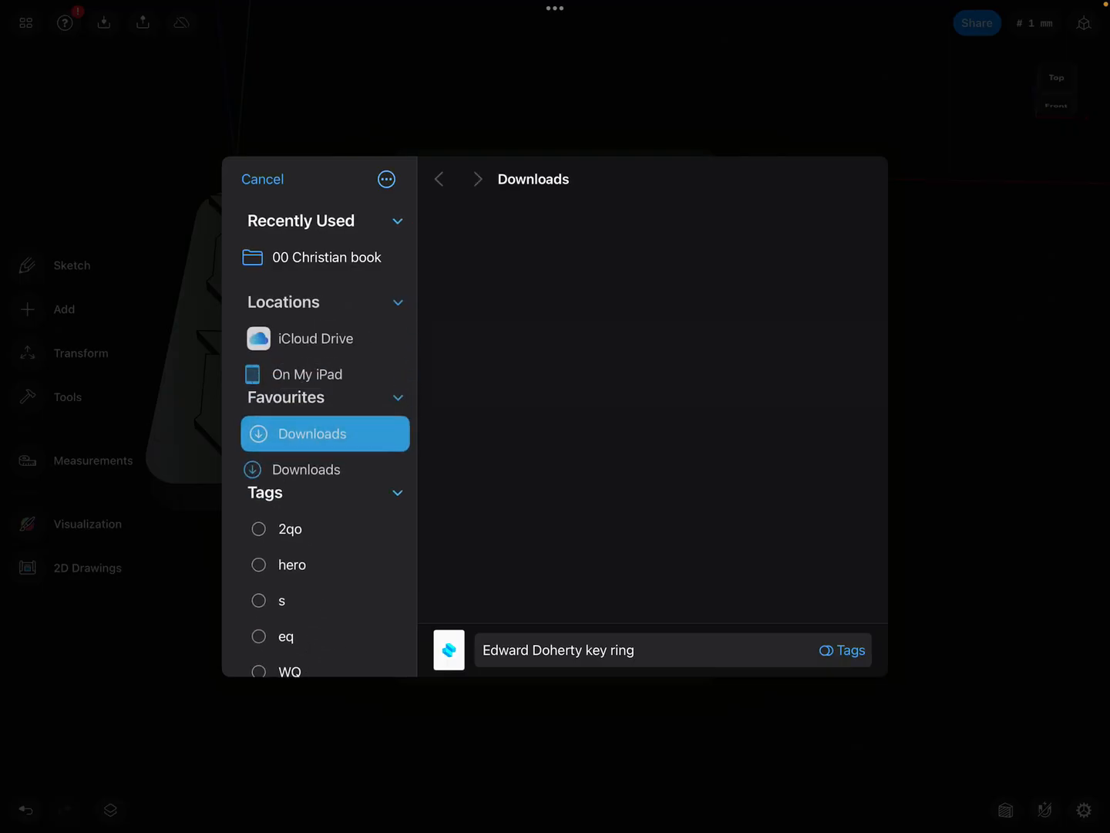
left_click(311, 433)
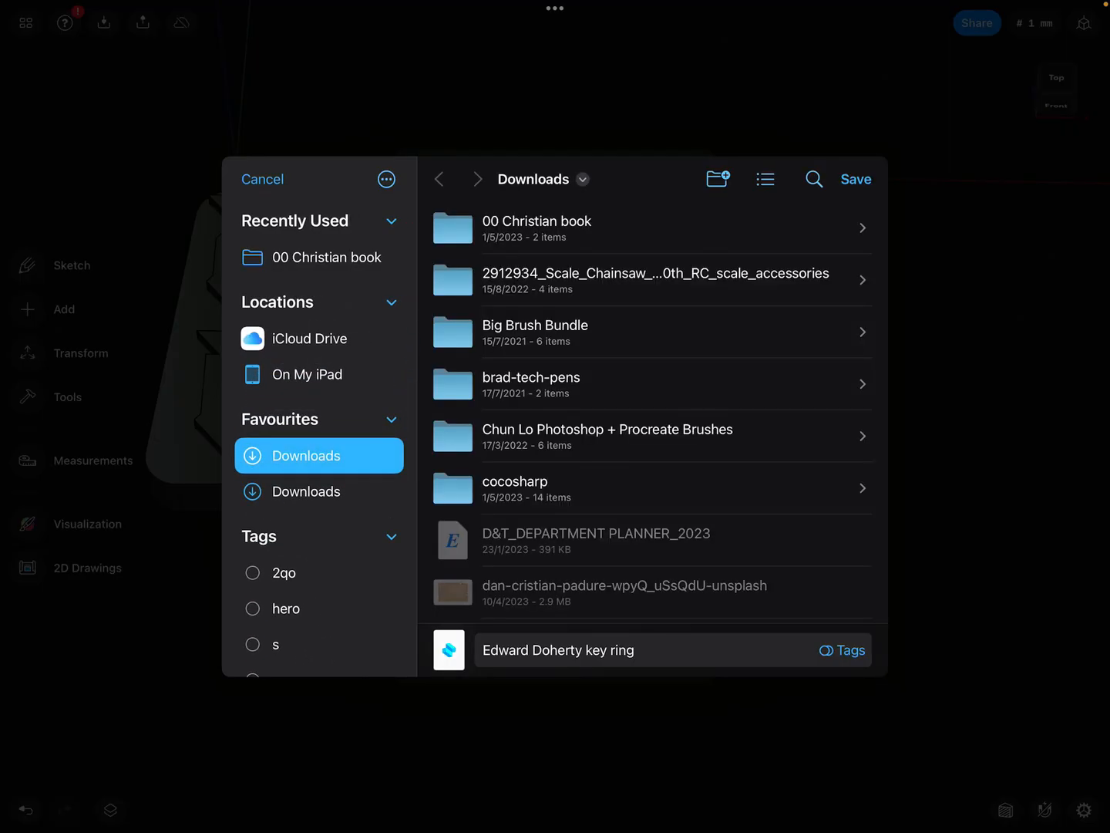
left_click(854, 179)
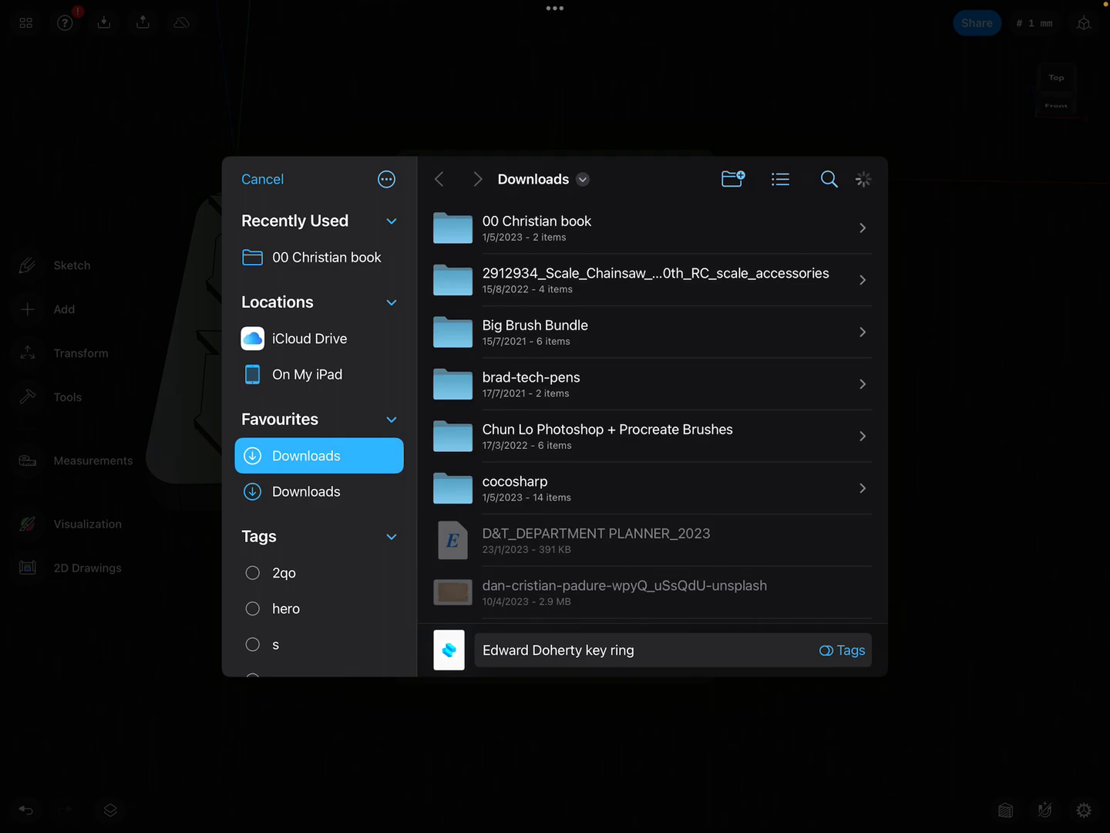